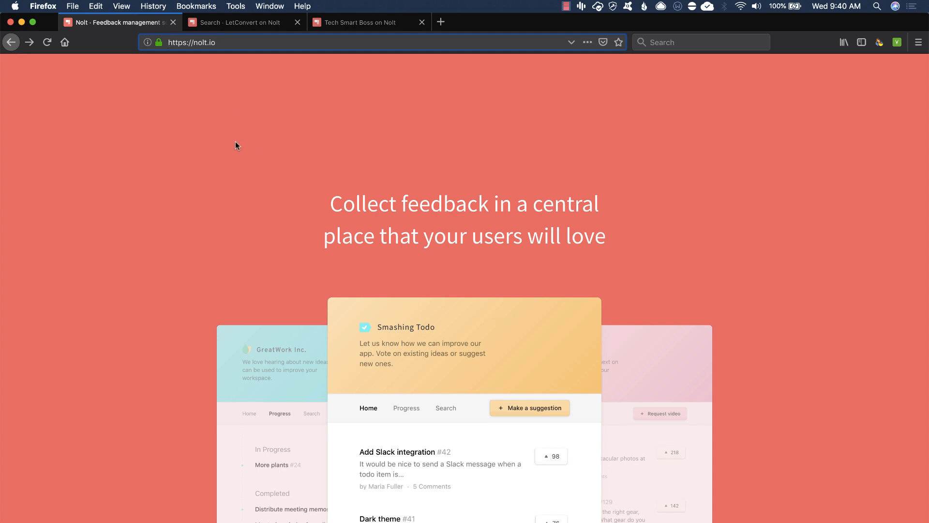
Browse nolt.io, then open Pricing comparing the free board with the $25/month Pro board.
scroll("down", 3)
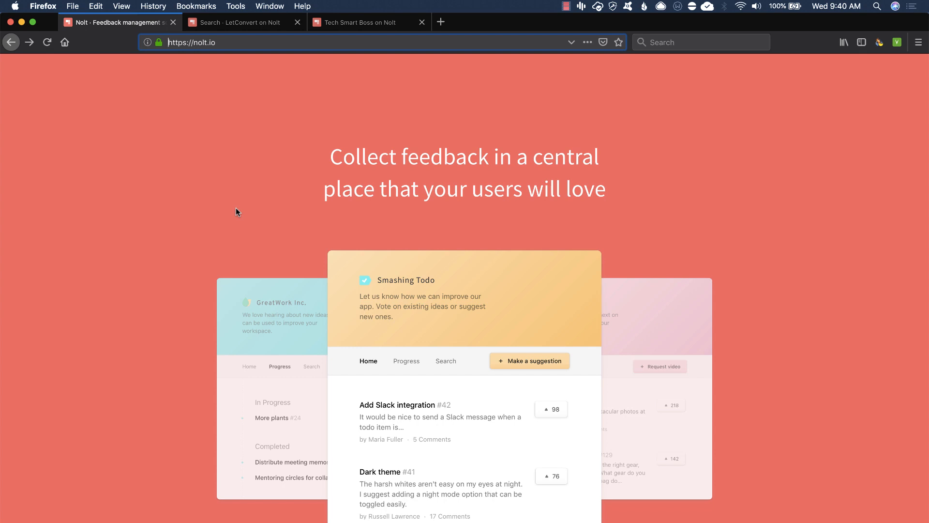
scroll("down", 3)
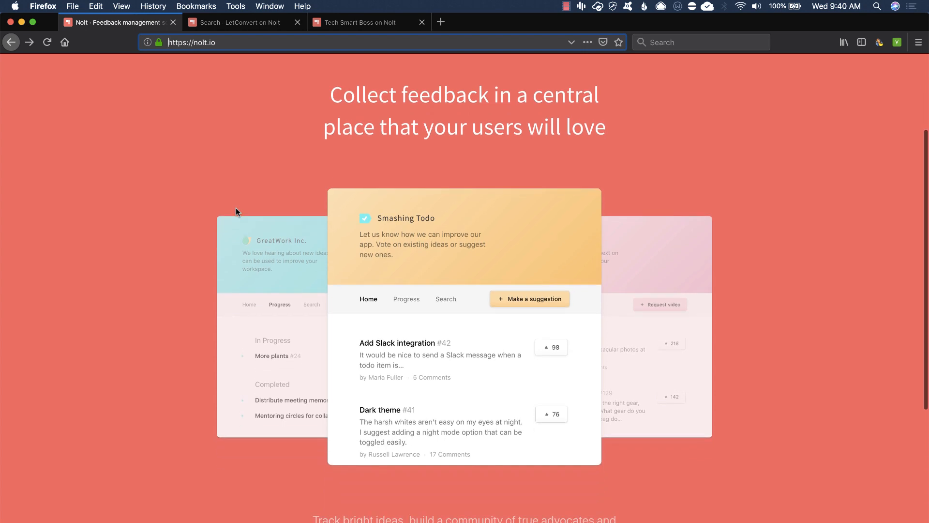
scroll("up", 3)
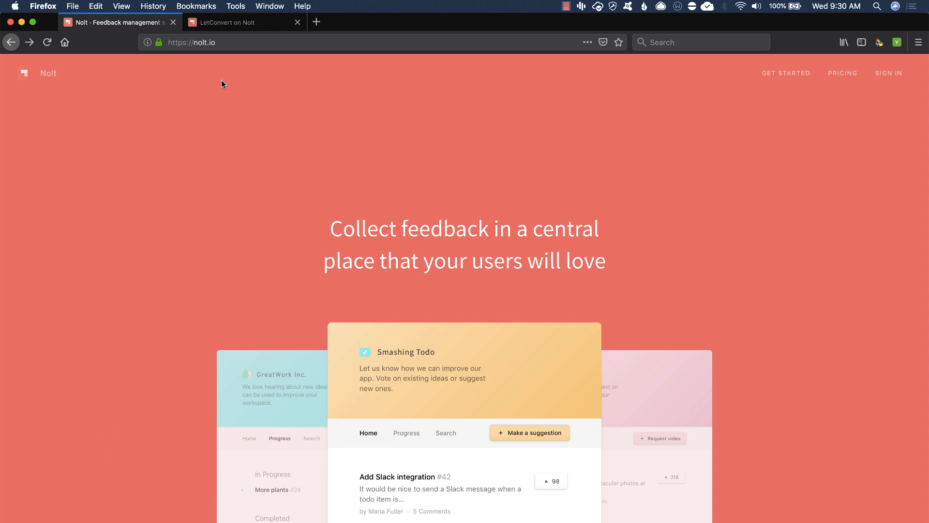
scroll("down", 3)
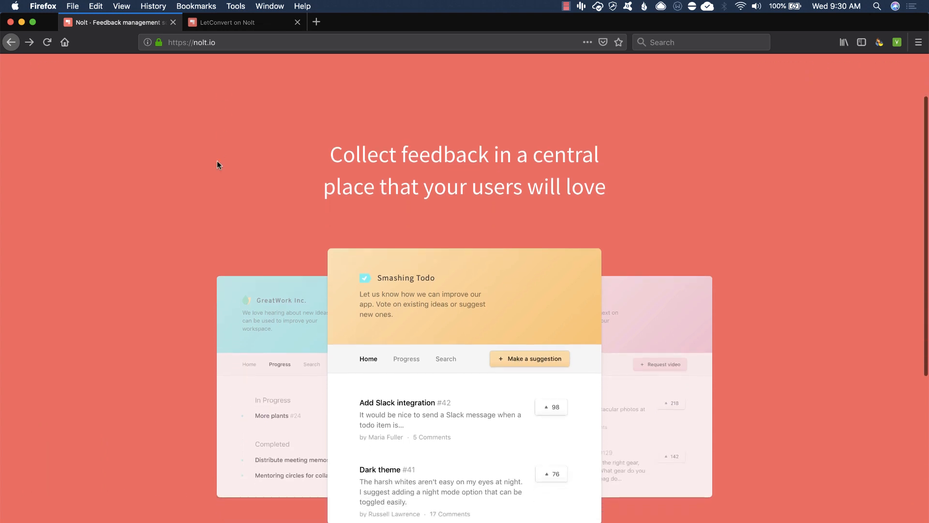
scroll("down", 3)
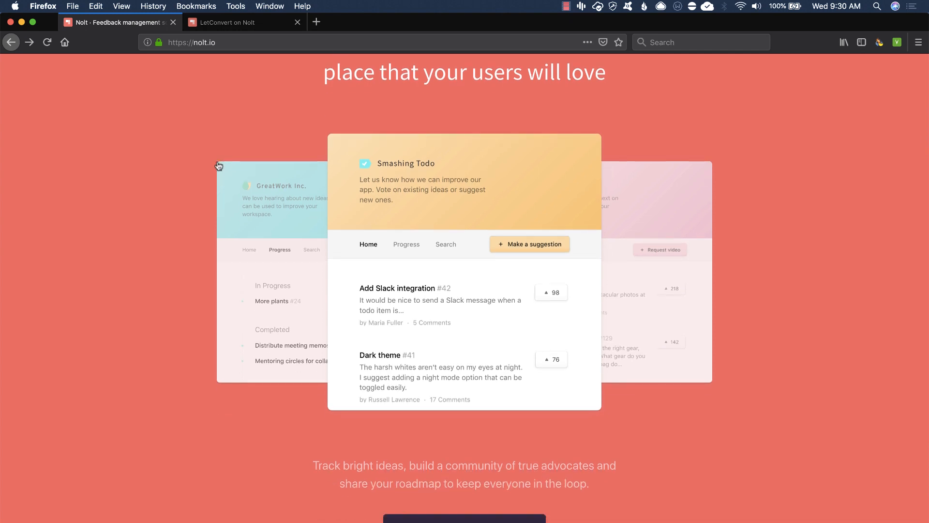
scroll("up", 3)
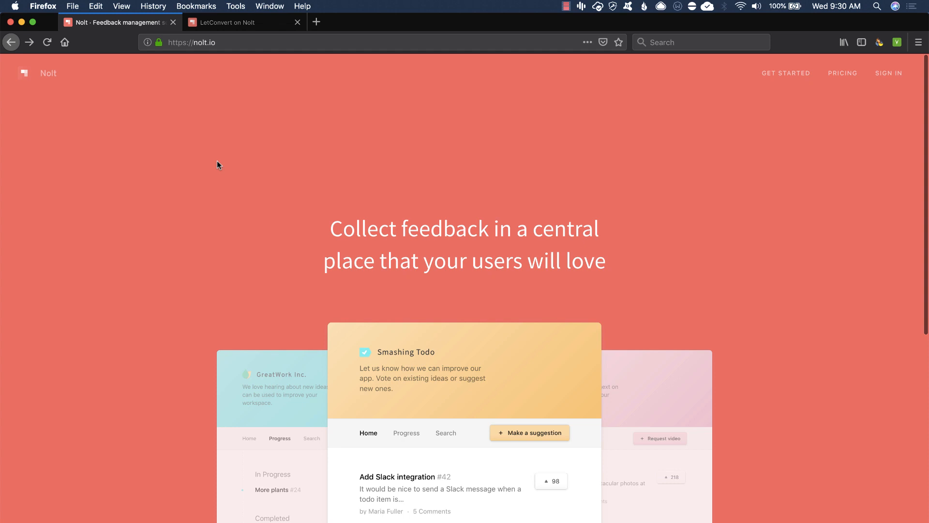
left_click(842, 74)
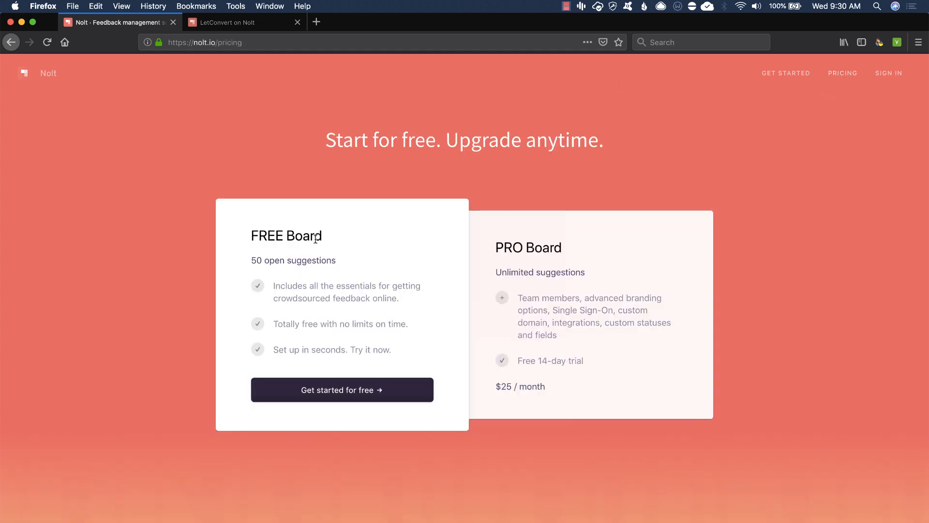
mouse_move(273, 257)
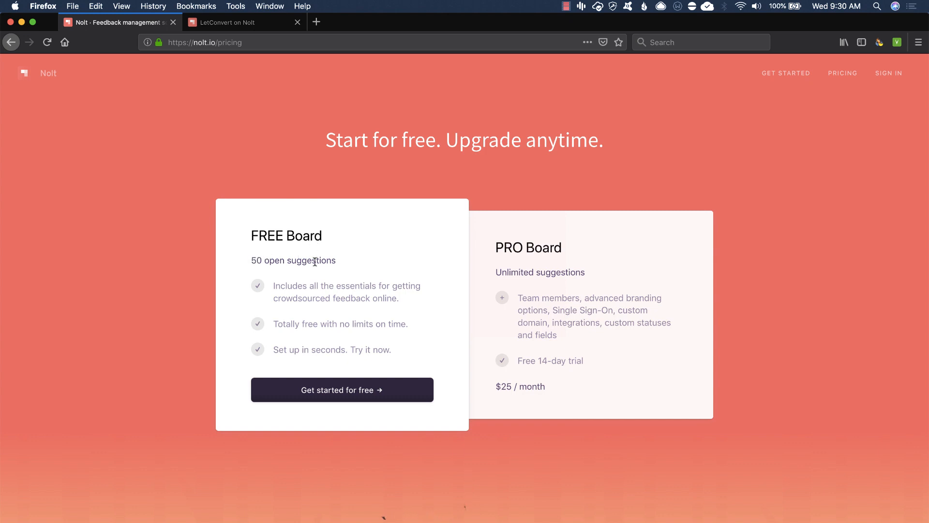
mouse_move(294, 266)
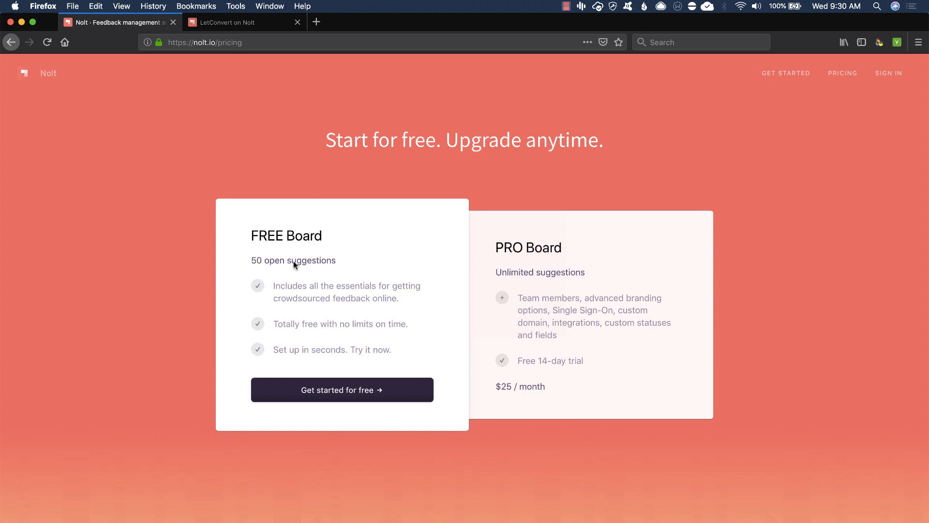
mouse_move(512, 253)
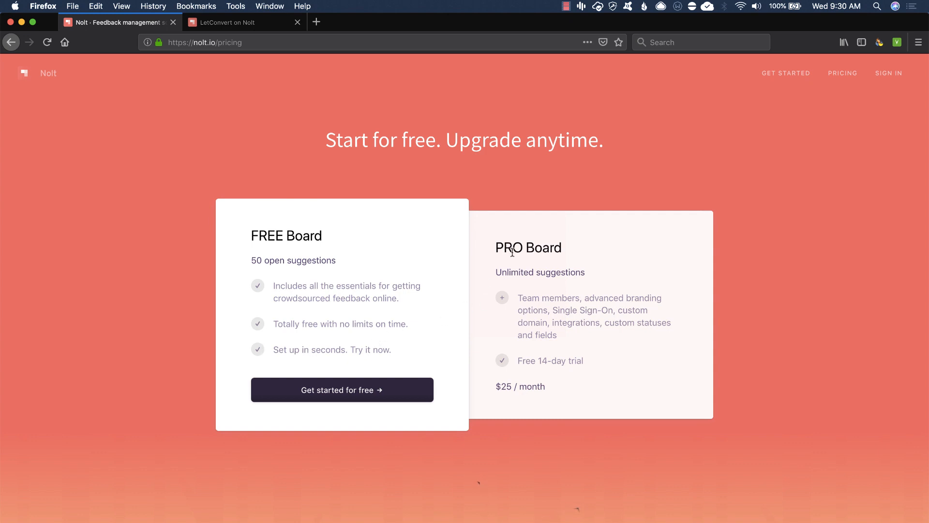
mouse_move(523, 299)
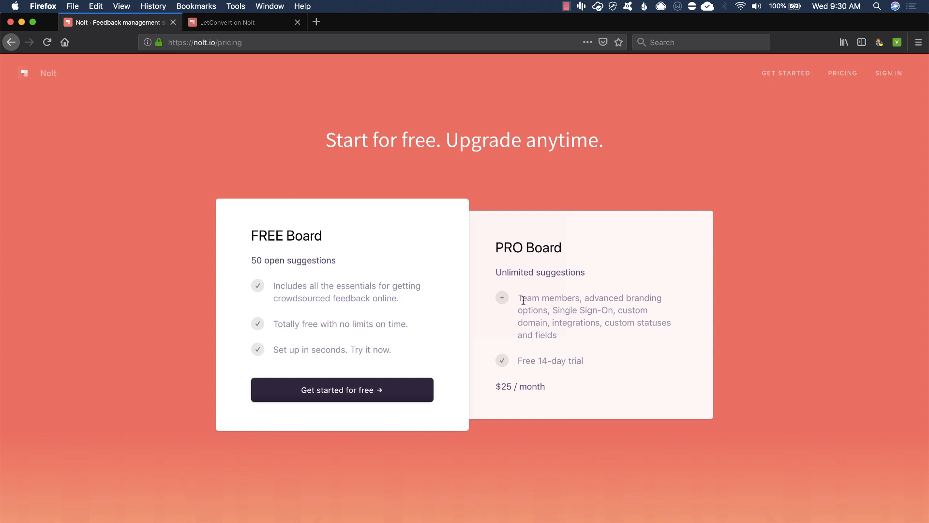
mouse_move(593, 310)
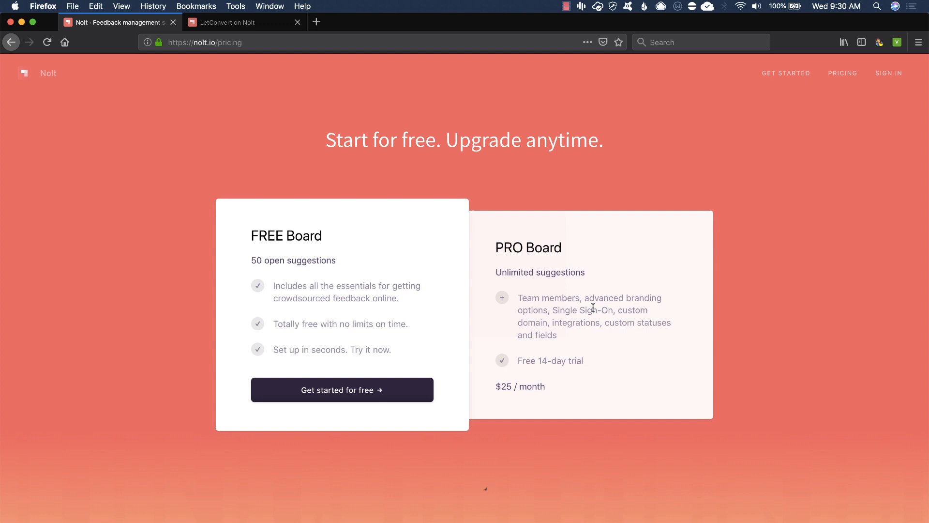
mouse_move(569, 325)
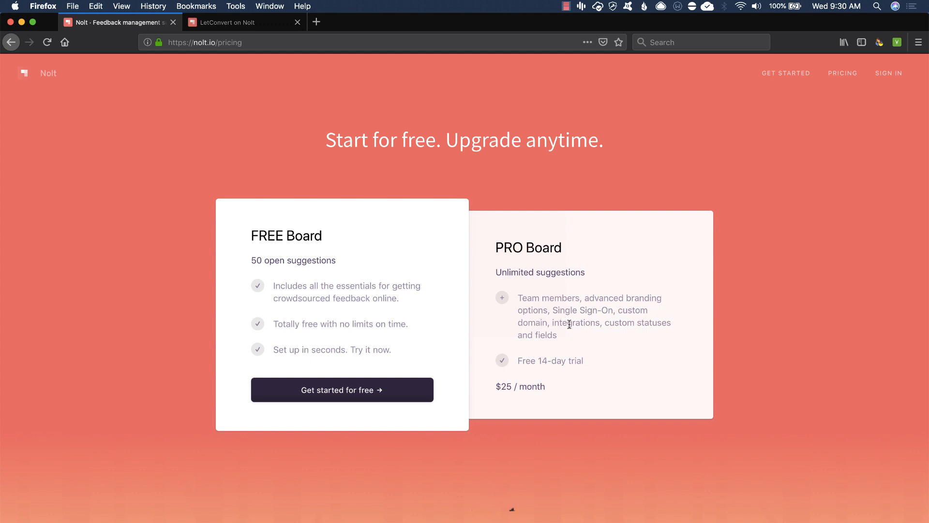
mouse_move(509, 391)
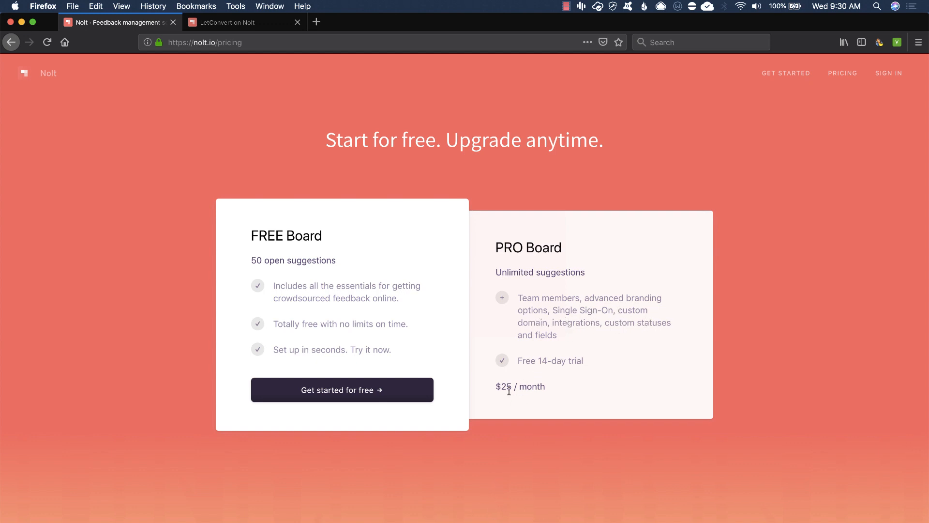
mouse_move(523, 383)
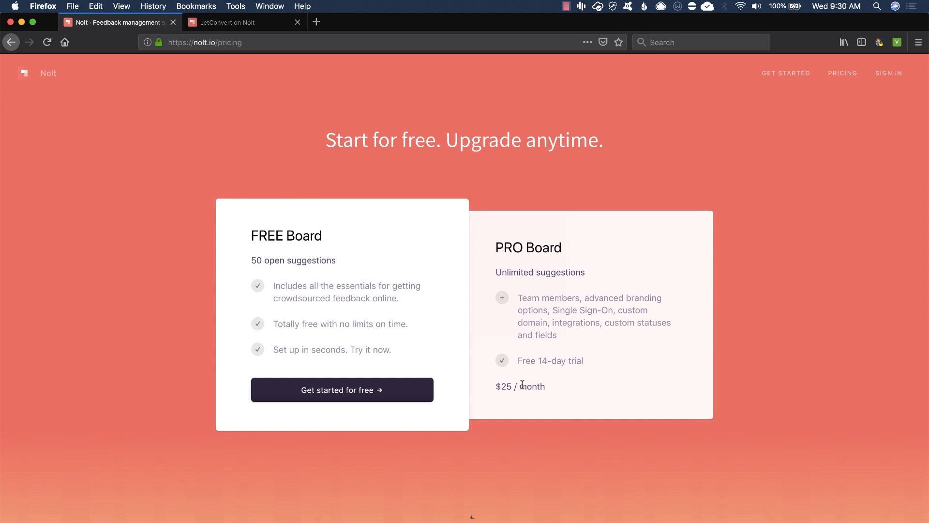
mouse_move(550, 326)
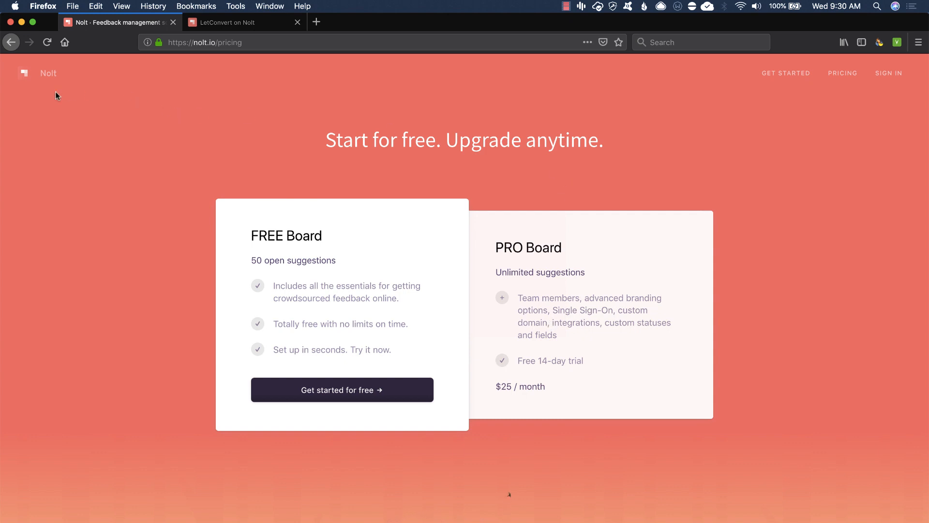
mouse_move(153, 62)
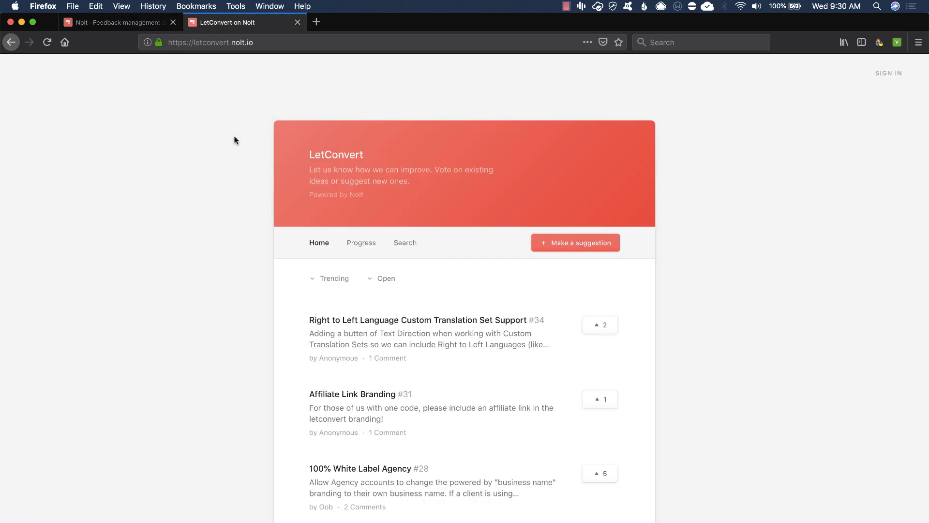
mouse_move(232, 143)
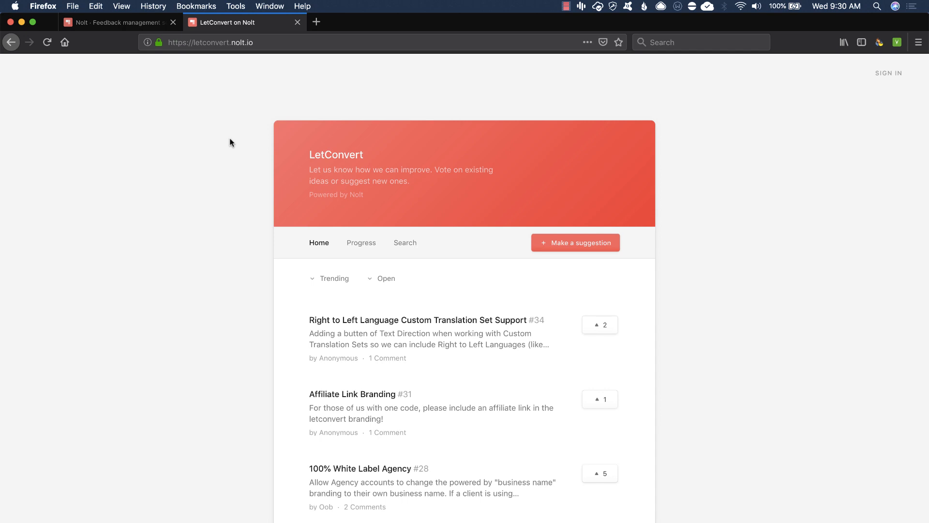
mouse_move(224, 111)
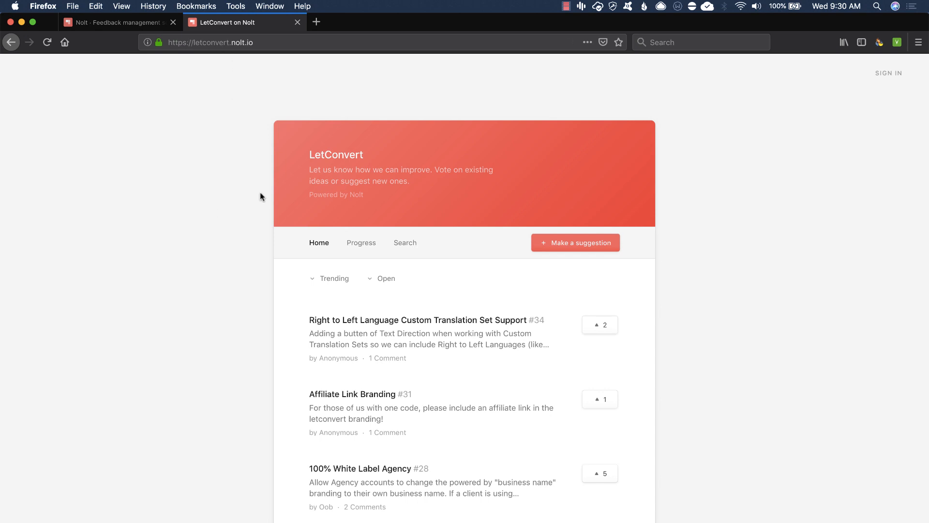
mouse_move(326, 195)
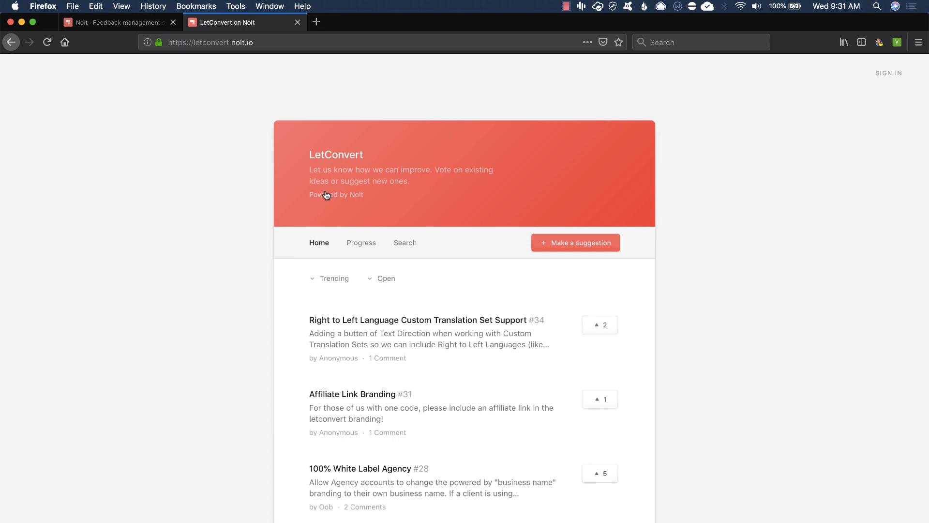
Browse LetConvert's open suggestions and the status filter, and view the Right to Left Language post.
scroll("down", 3)
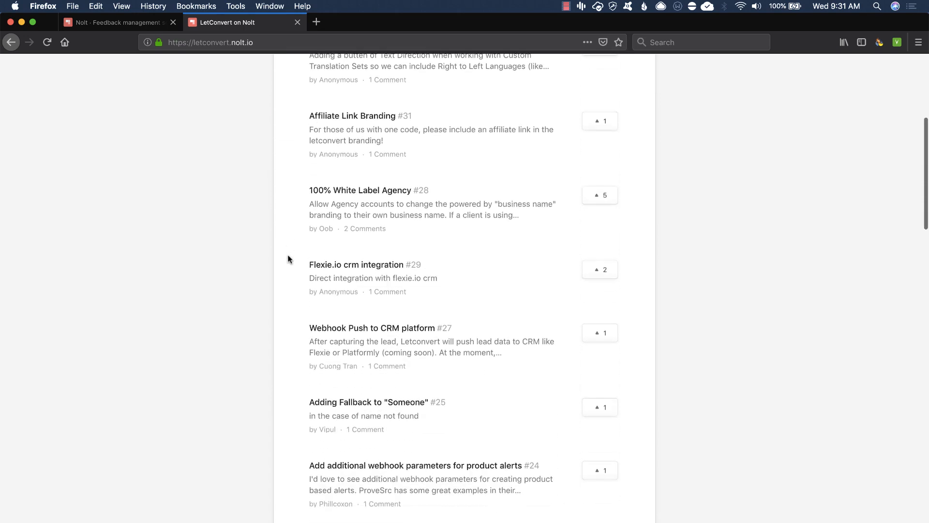
scroll("down", 3)
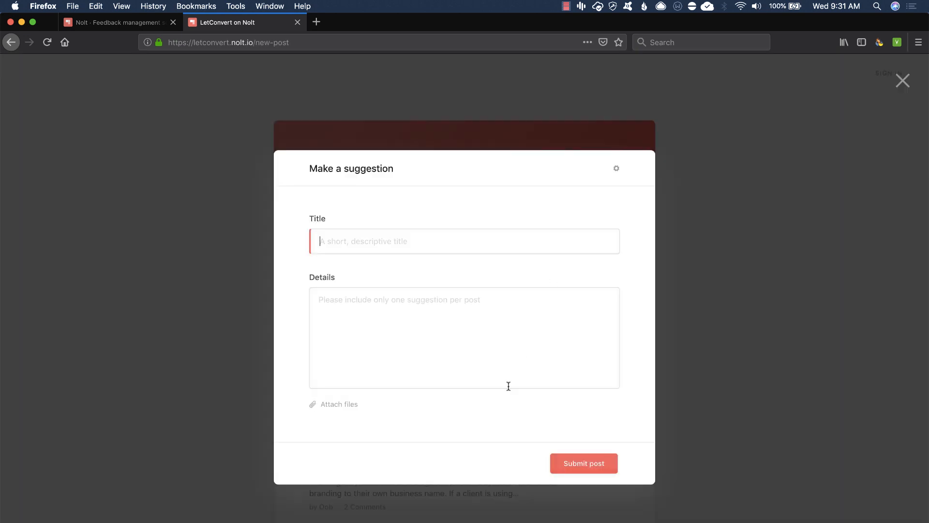
mouse_move(679, 174)
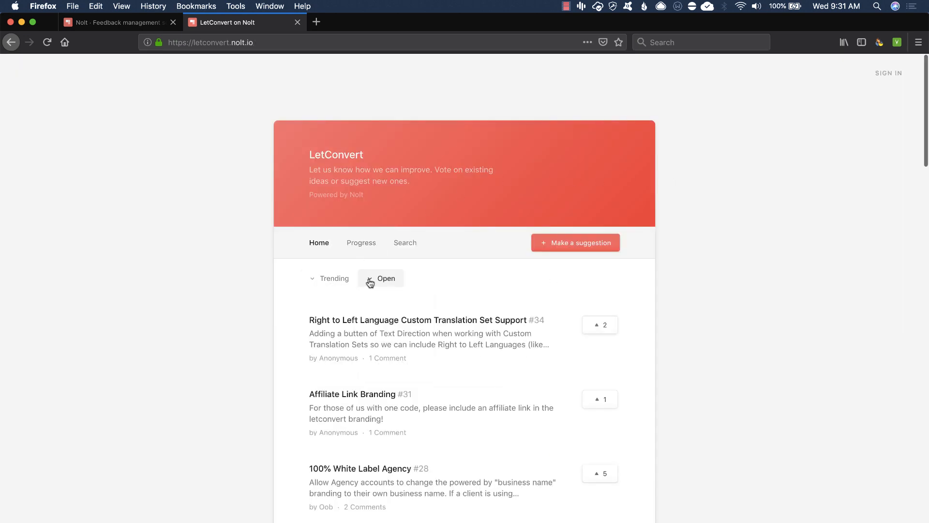
left_click(382, 278)
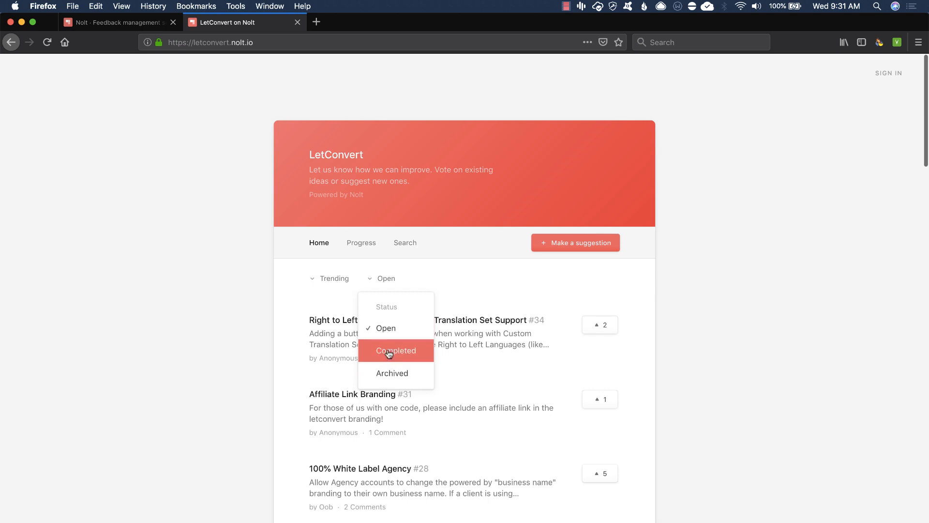
left_click(329, 278)
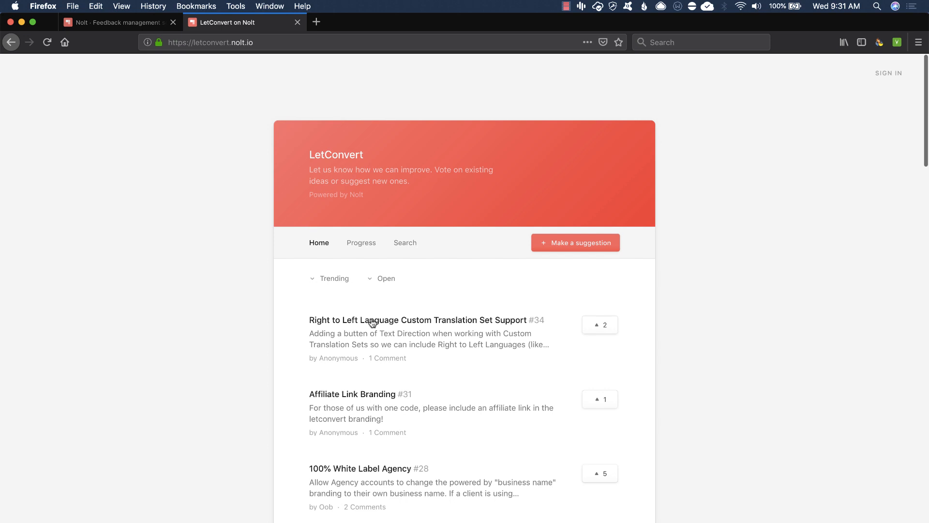
left_click(417, 320)
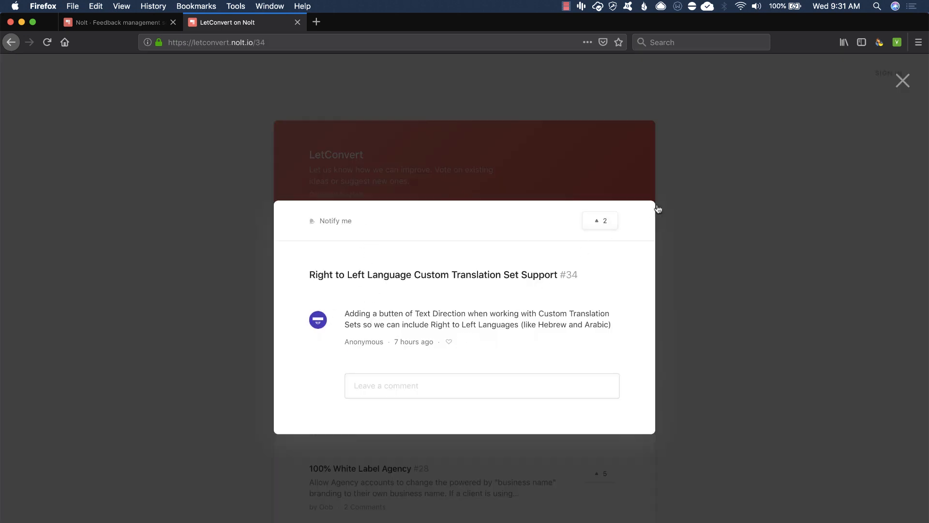
left_click(901, 81)
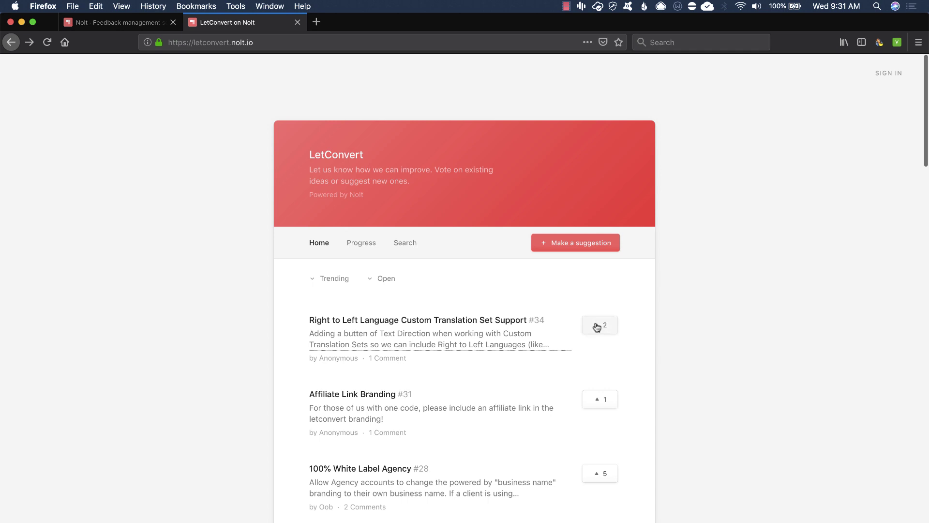
Upvote the Right to Left Language post to 3 votes, then browse Progress and Search.
left_click(596, 325)
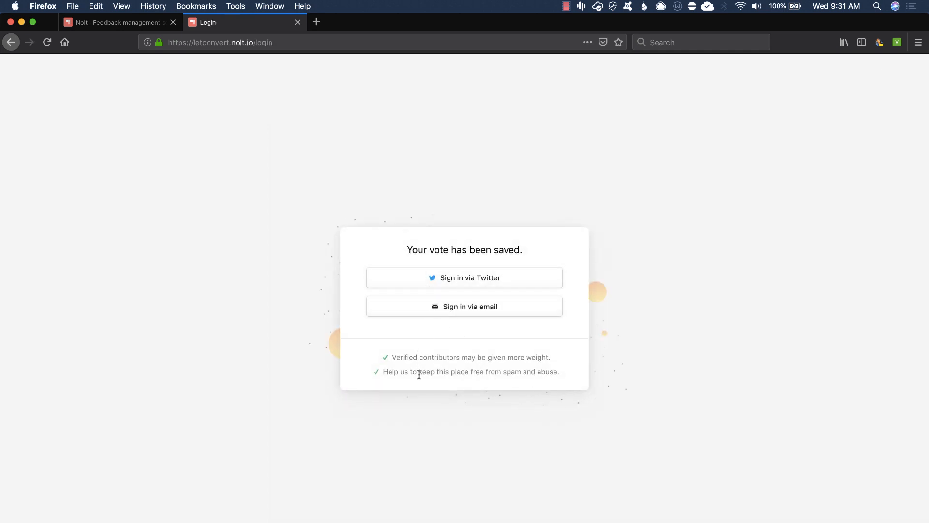
mouse_move(429, 369)
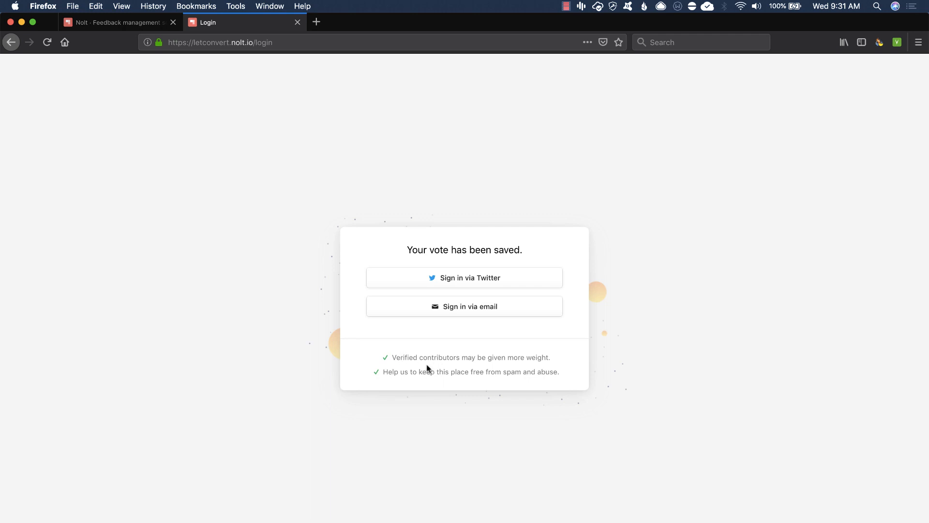
mouse_move(162, 147)
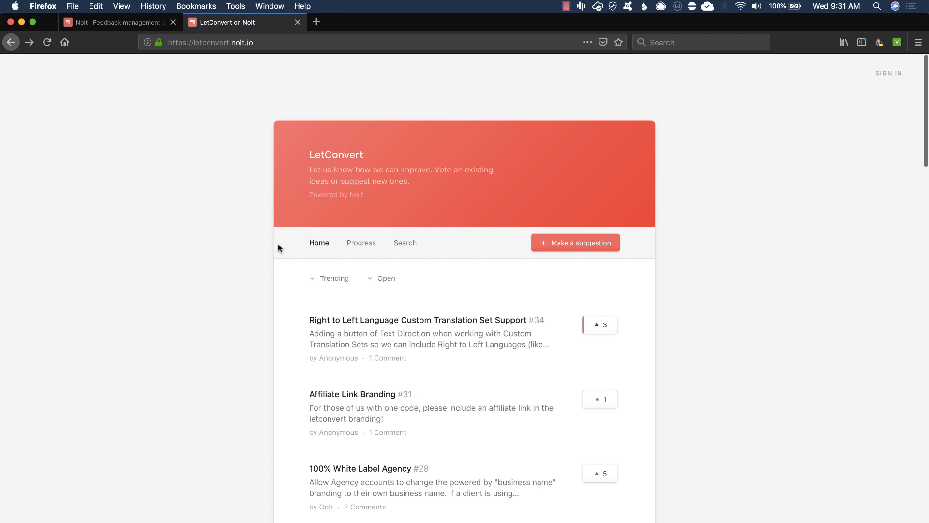
left_click(361, 243)
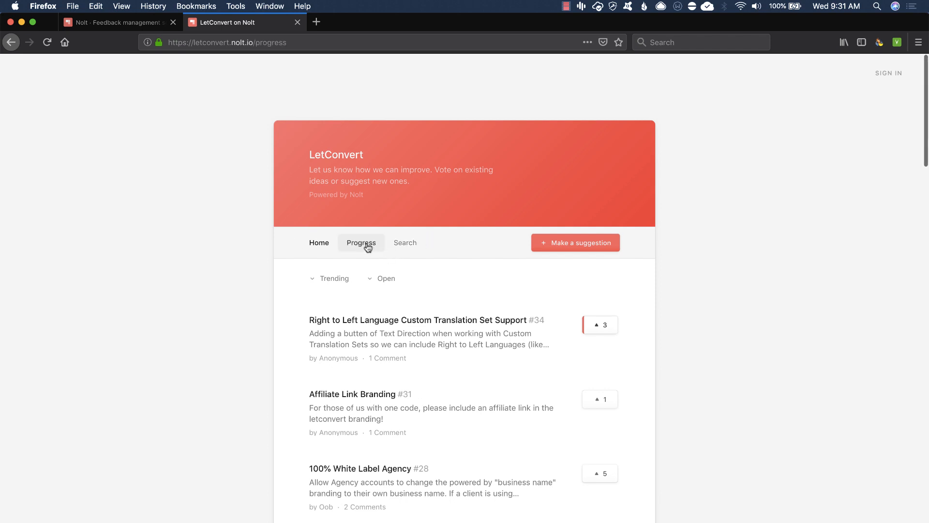
left_click(361, 242)
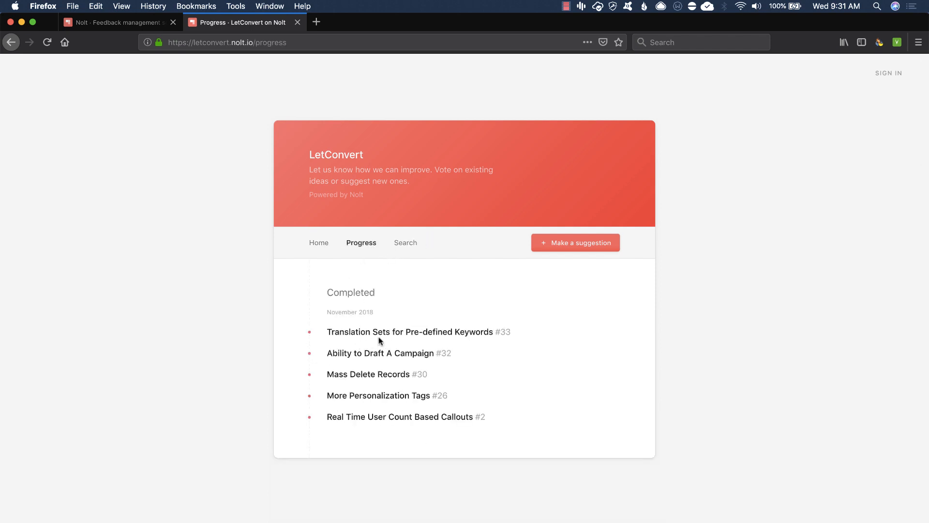
left_click(405, 242)
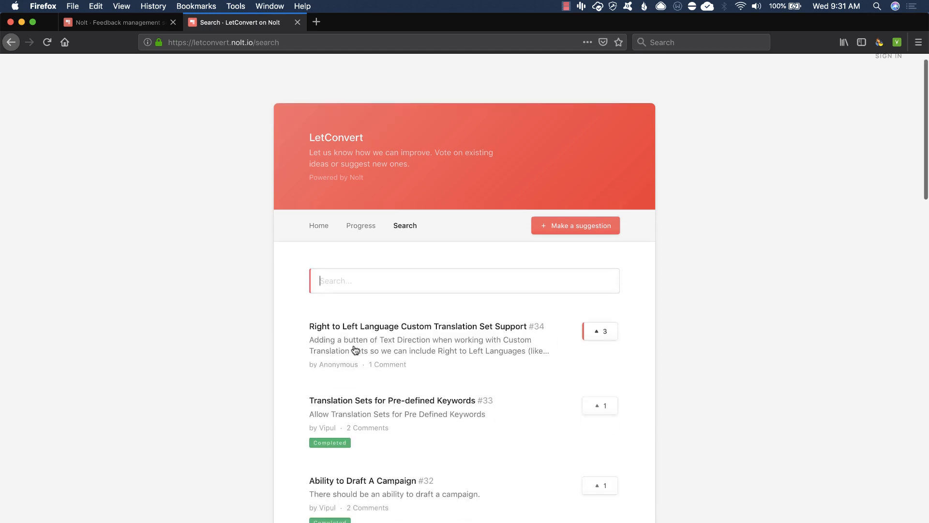
scroll("down", 3)
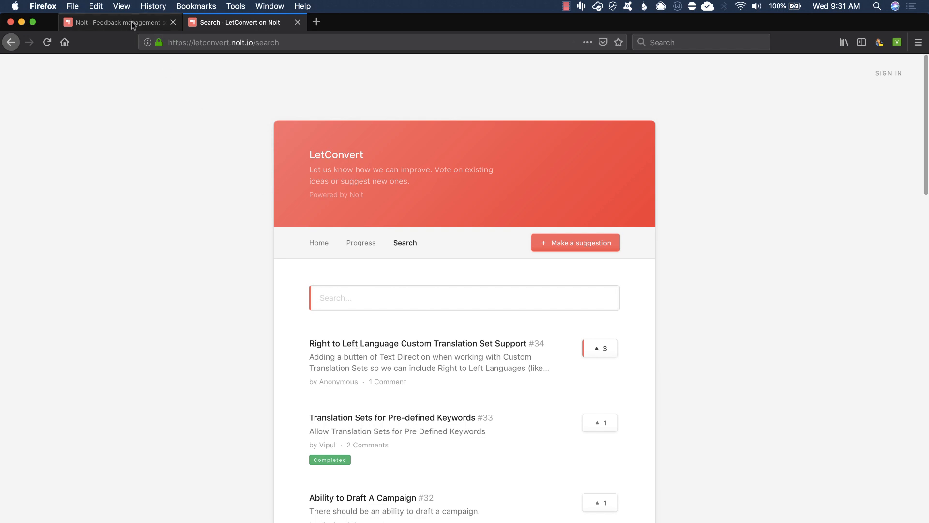
Return to the Nolt pricing tab and start a free board via 'Get started for free'.
left_click(116, 22)
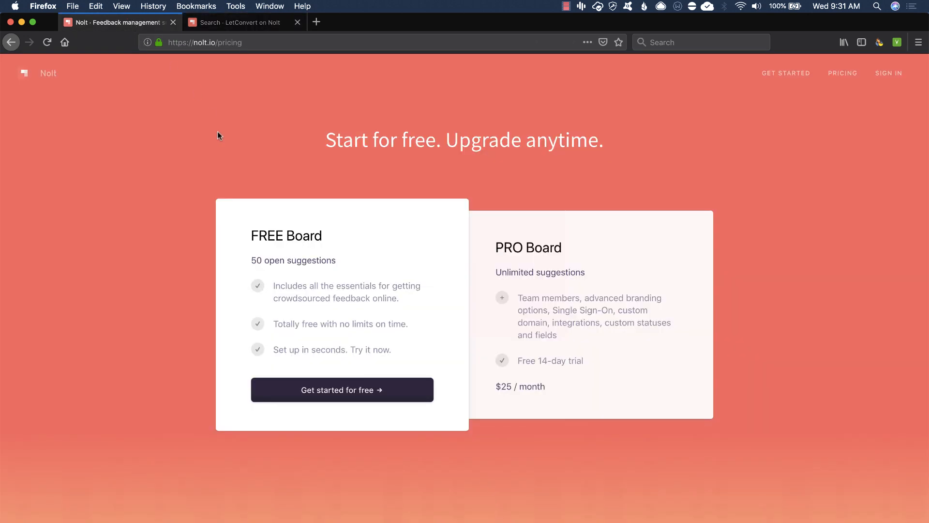
mouse_move(865, 121)
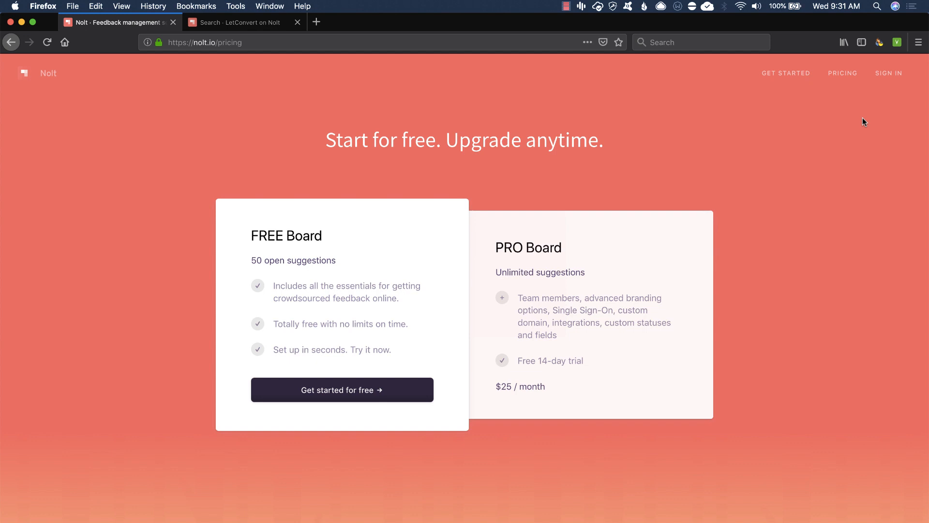
left_click(341, 390)
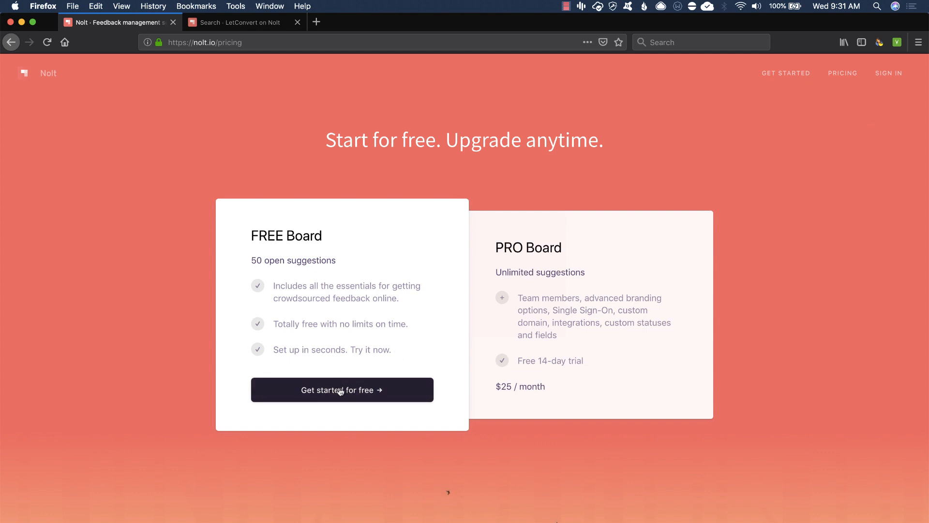
left_click(342, 390)
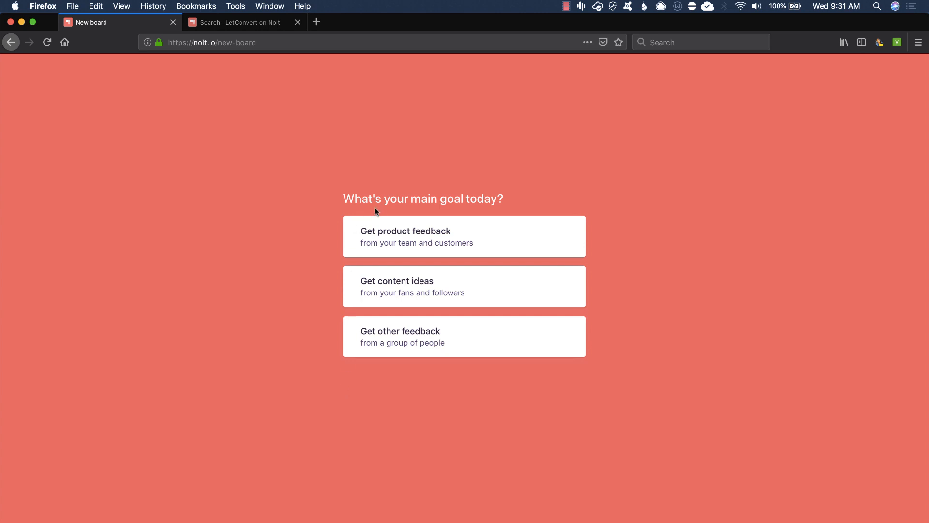
mouse_move(385, 217)
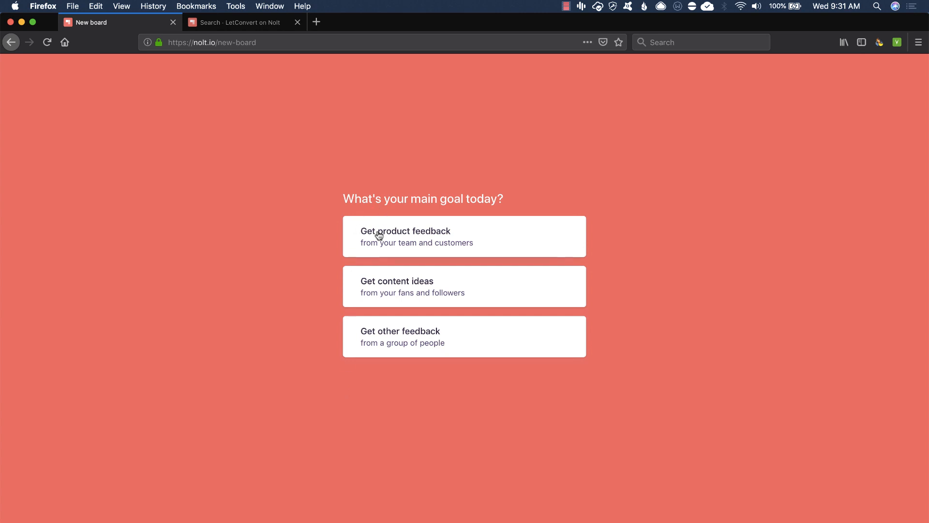
mouse_move(408, 249)
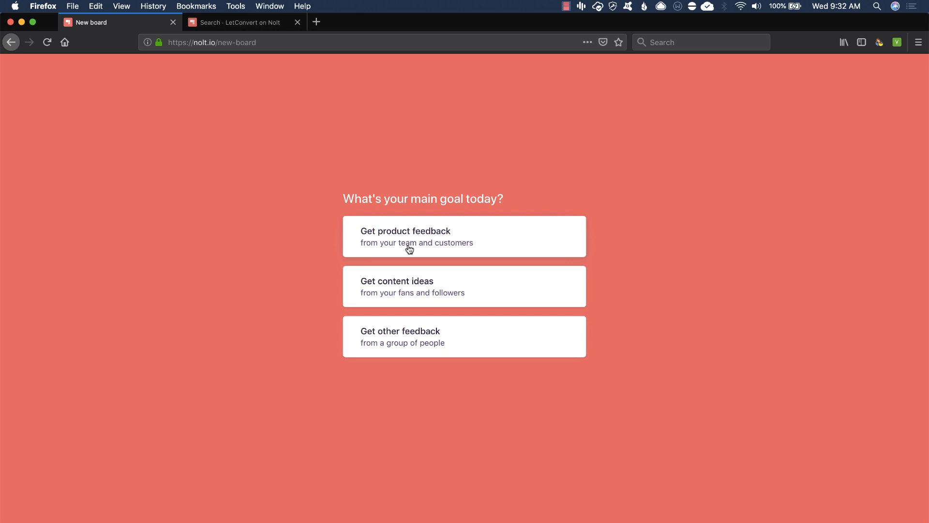
mouse_move(363, 246)
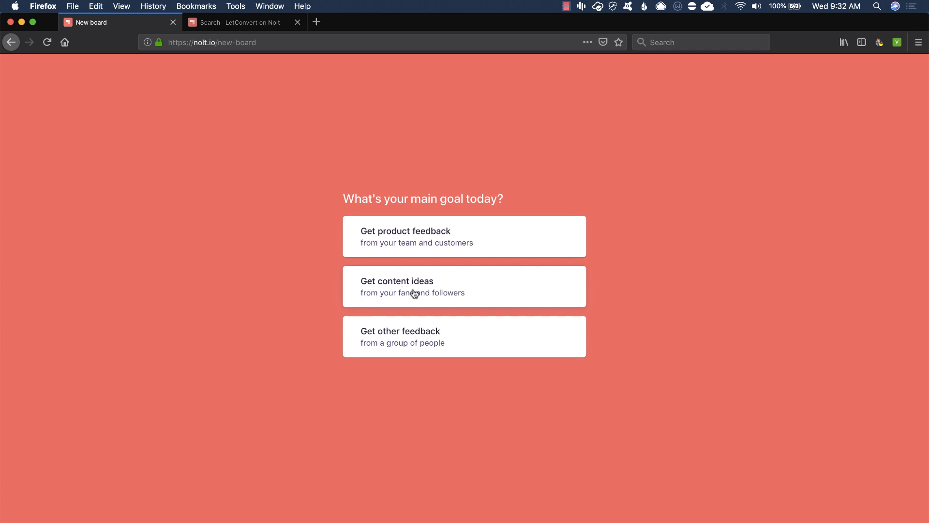
mouse_move(386, 296)
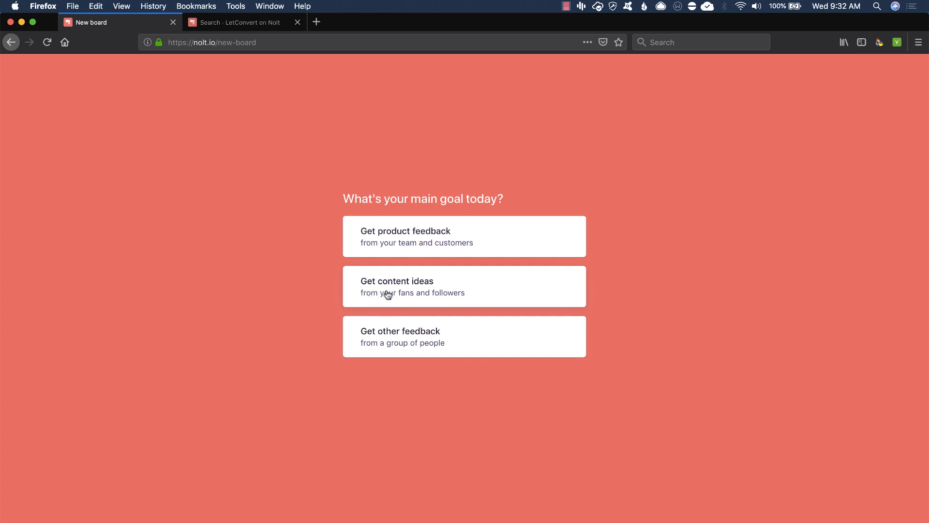
mouse_move(379, 265)
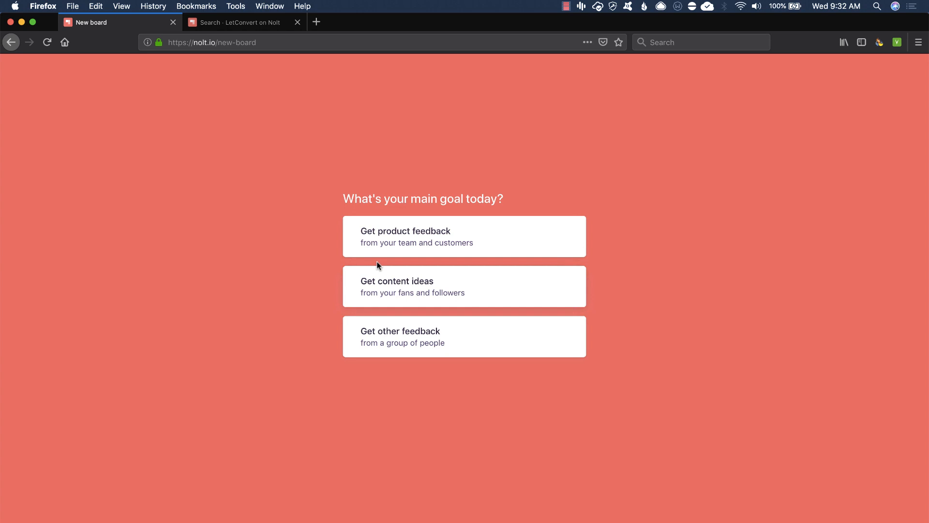
mouse_move(419, 242)
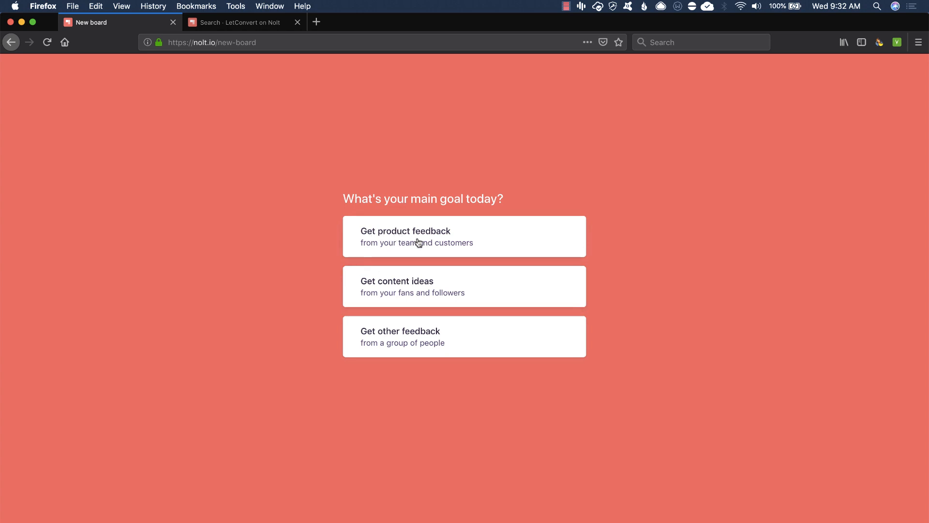
mouse_move(423, 289)
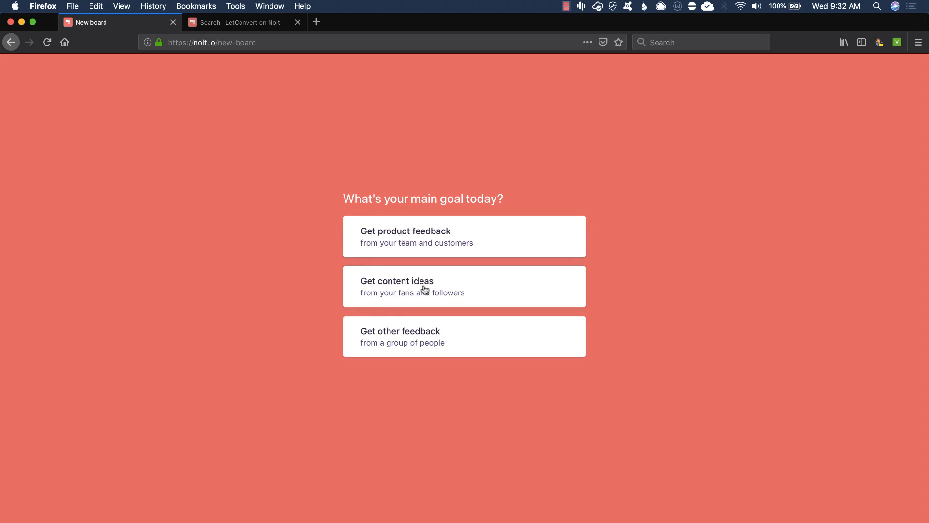
mouse_move(403, 289)
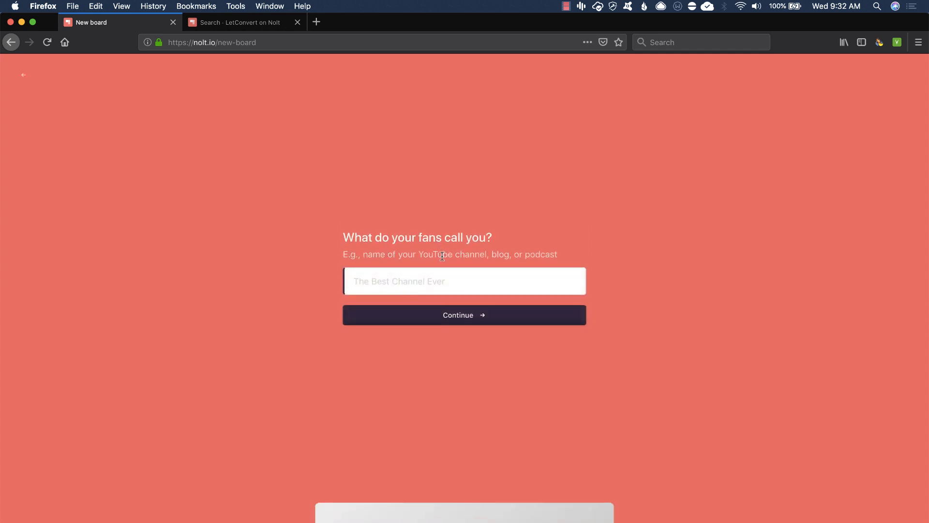
Enter 'Tech Smart Boss' as the name fans call the board.
type("Tech")
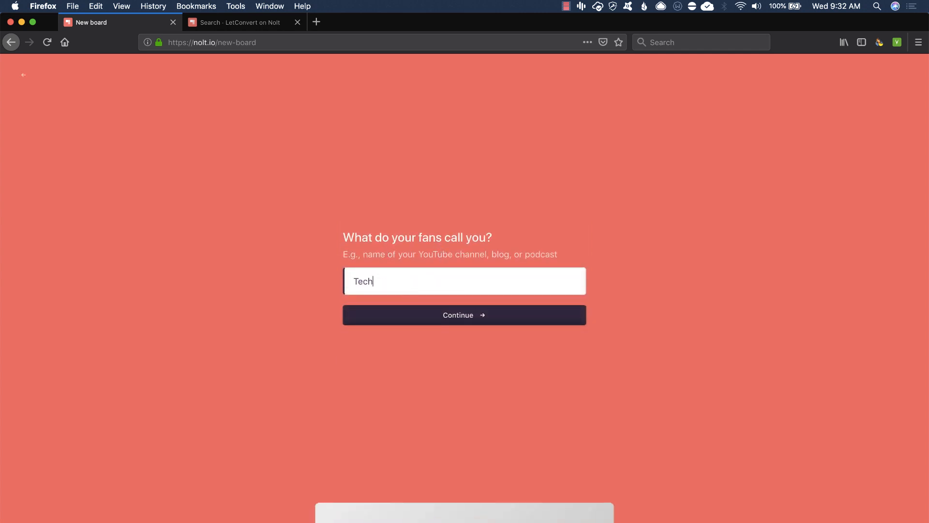
type("Smart Boss")
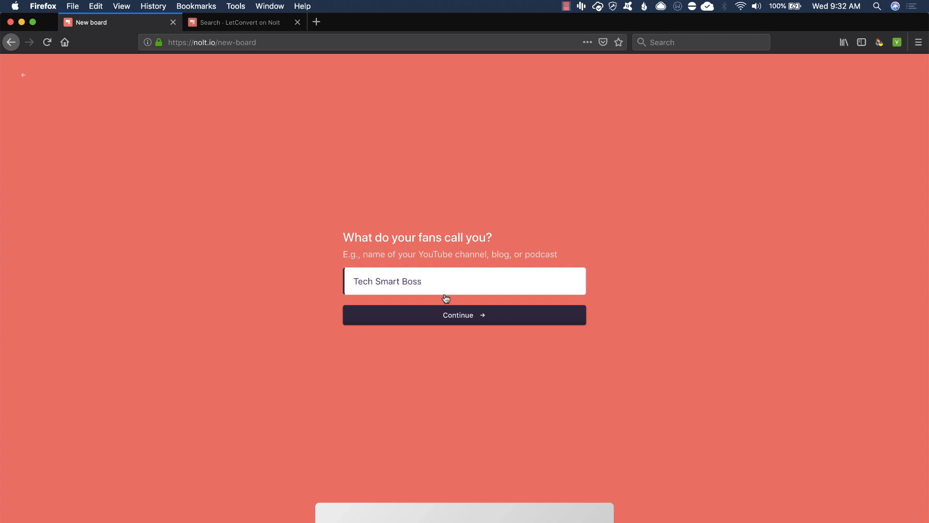
left_click(445, 281)
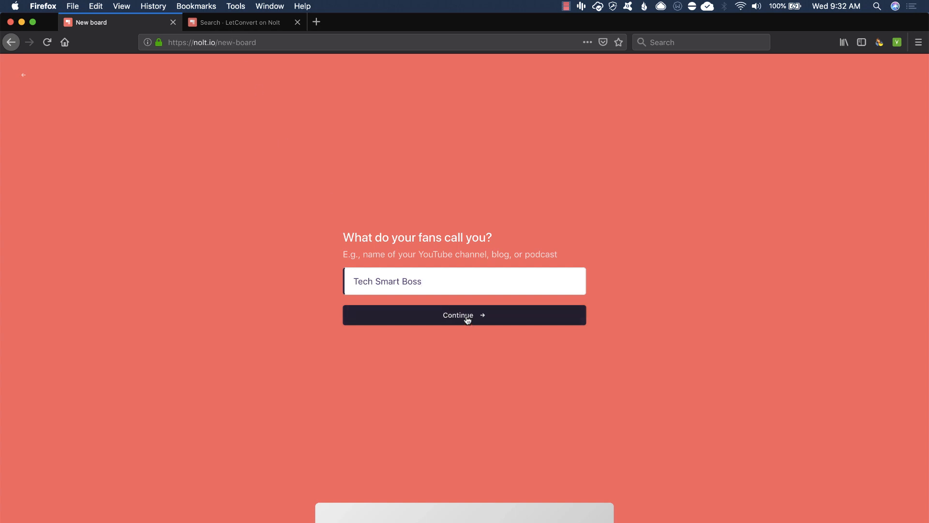
Confirm the board name and pick #000fac as the theme colour.
left_click(464, 315)
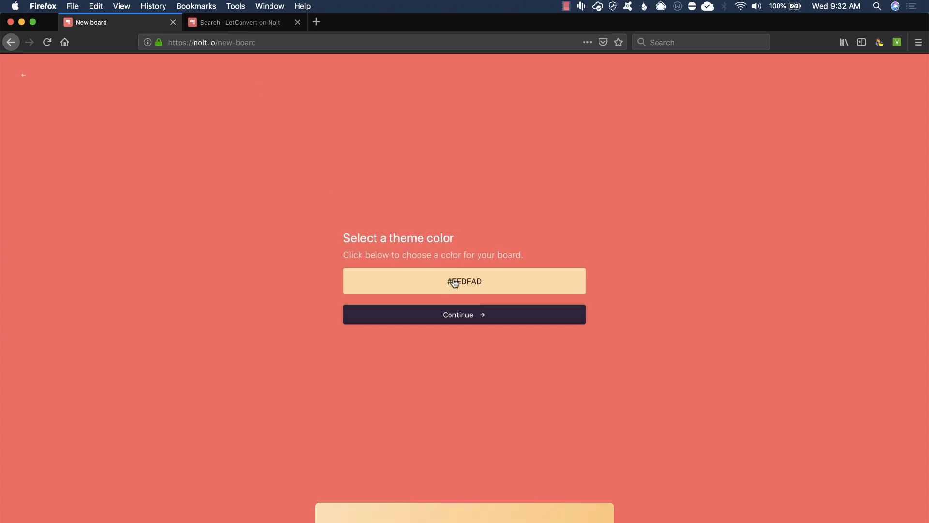
left_click(464, 281)
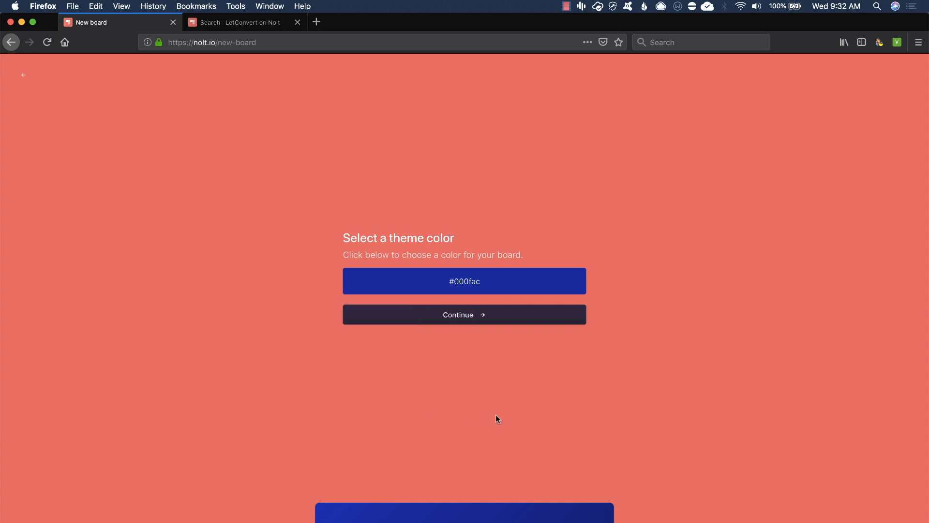
left_click(464, 314)
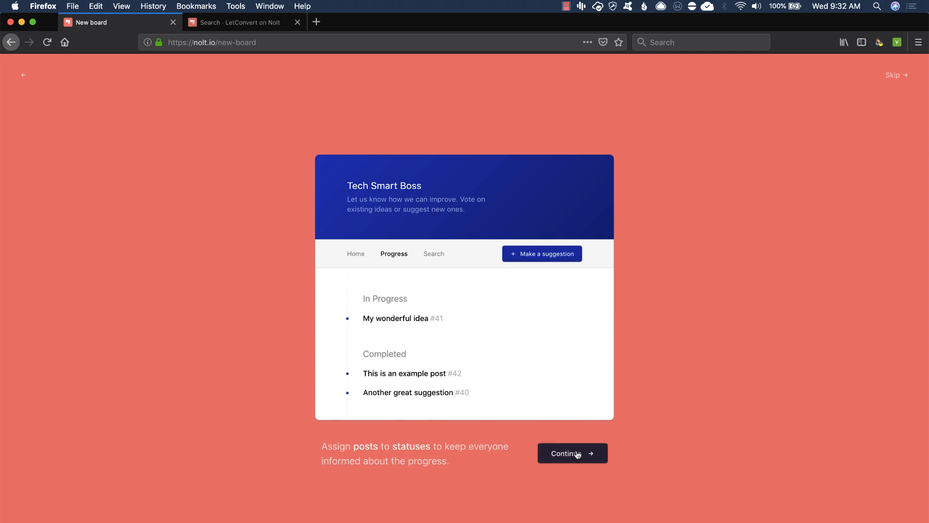
mouse_move(561, 317)
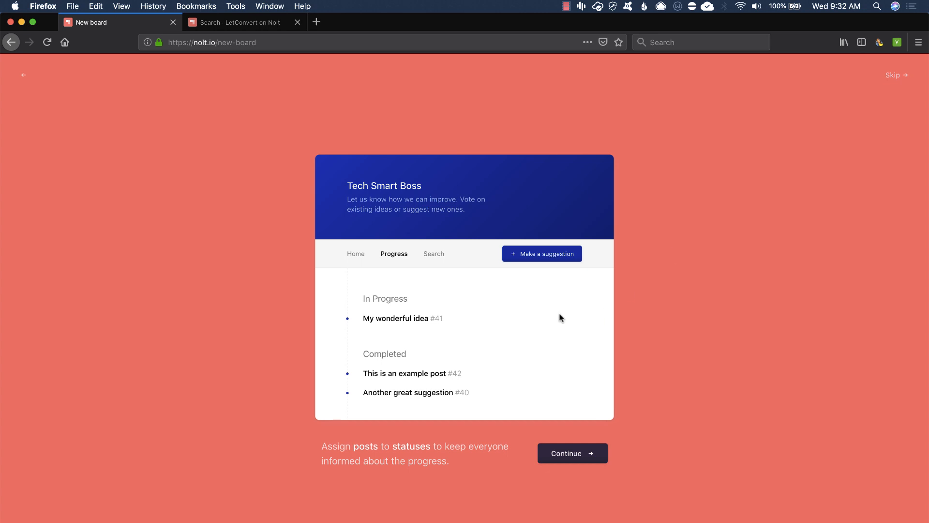
mouse_move(406, 396)
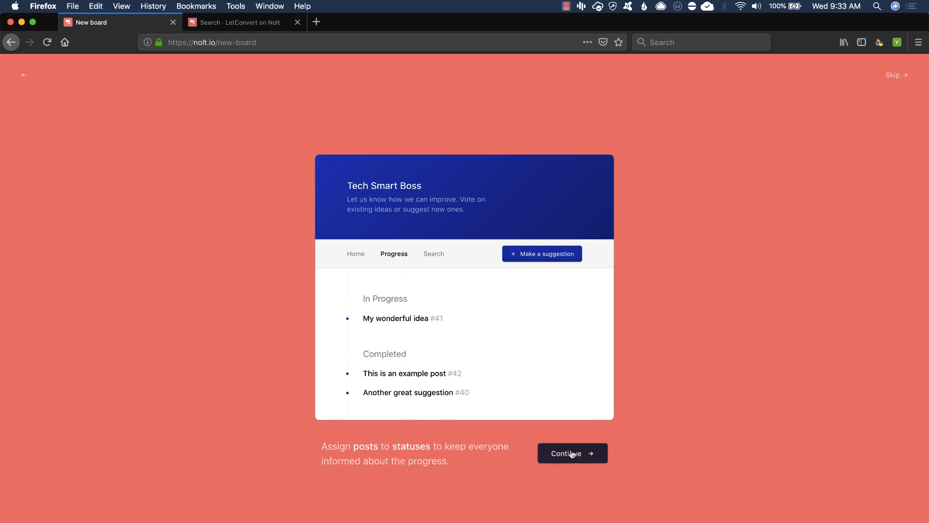
Continue past the progress-status preview to the sign-up step.
left_click(572, 453)
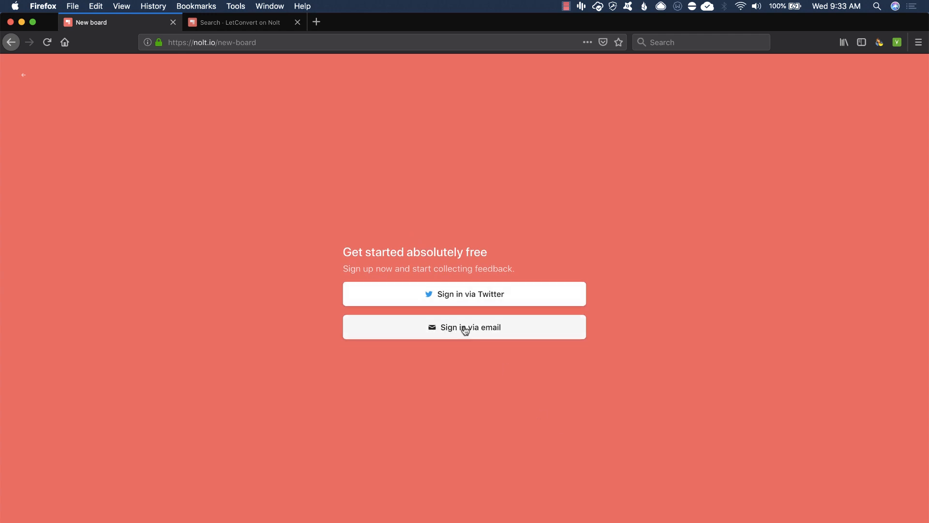
mouse_move(466, 348)
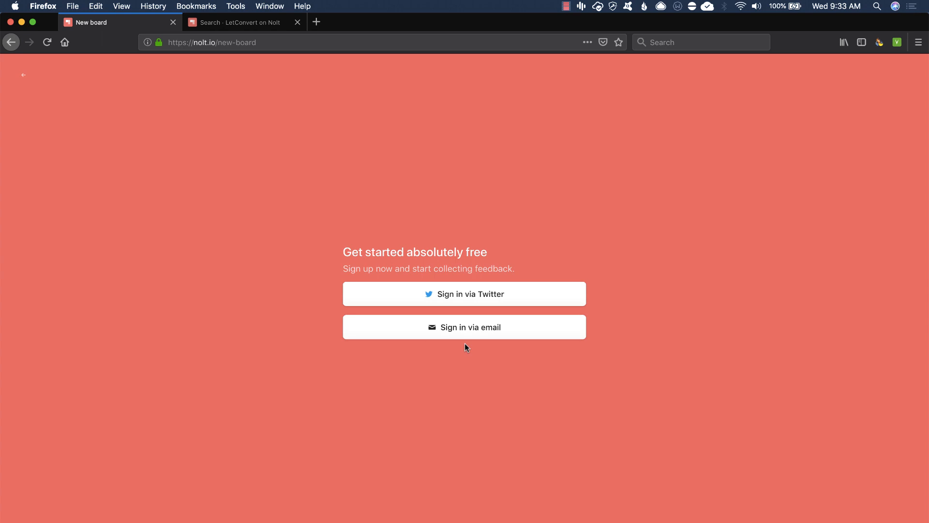
Sign up via email with 'david' and request a login link.
left_click(464, 327)
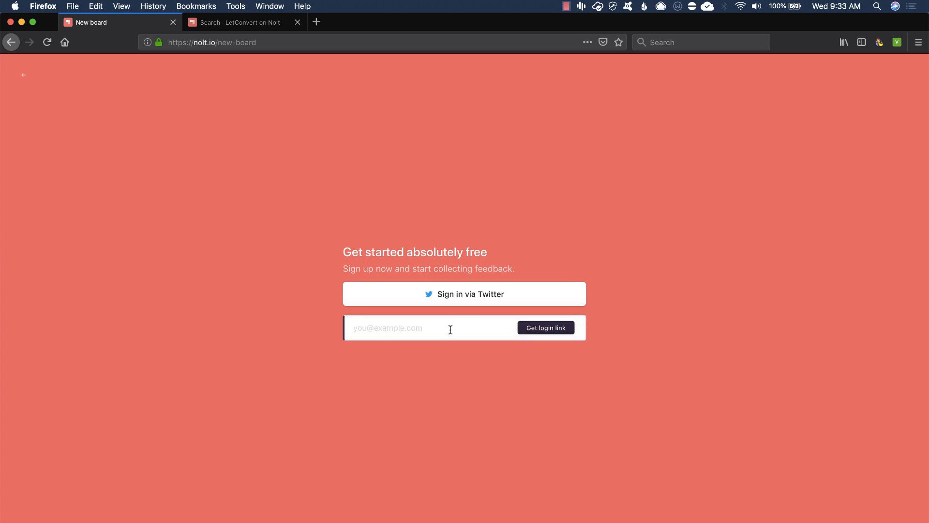
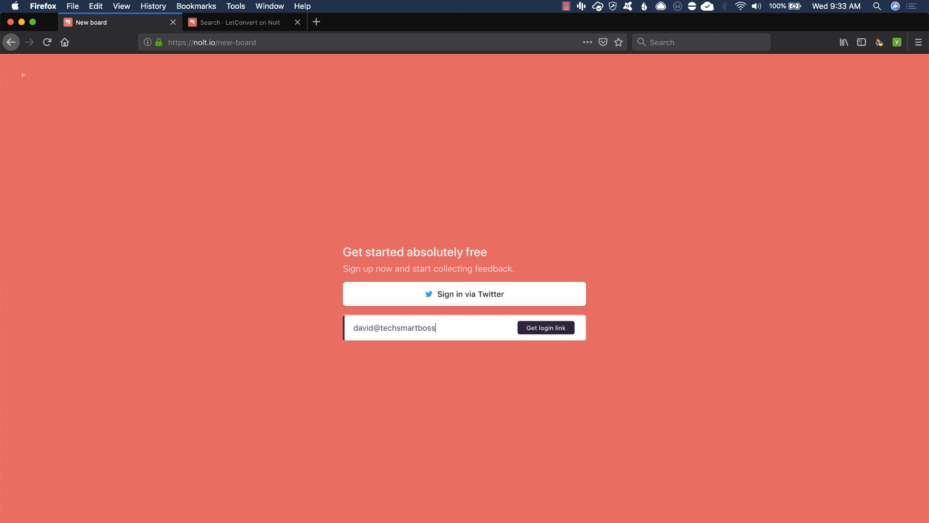
left_click(545, 327)
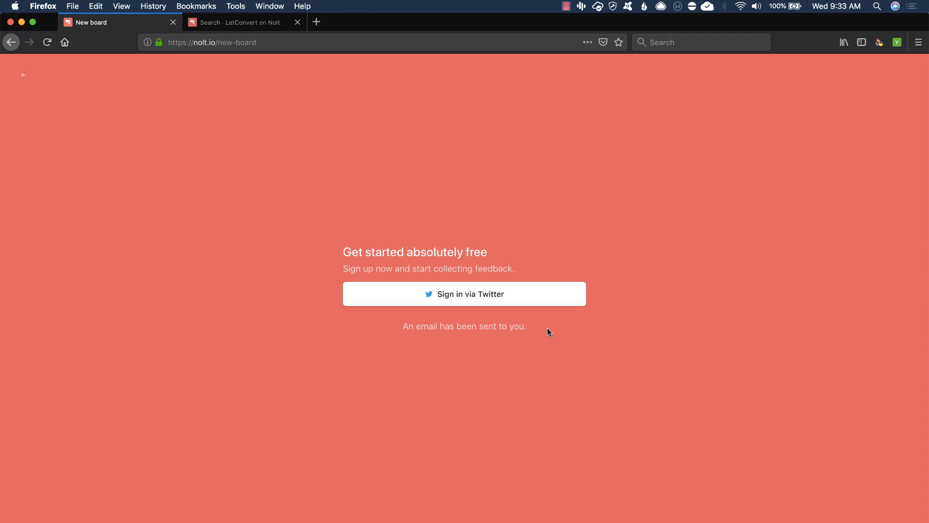
mouse_move(276, 205)
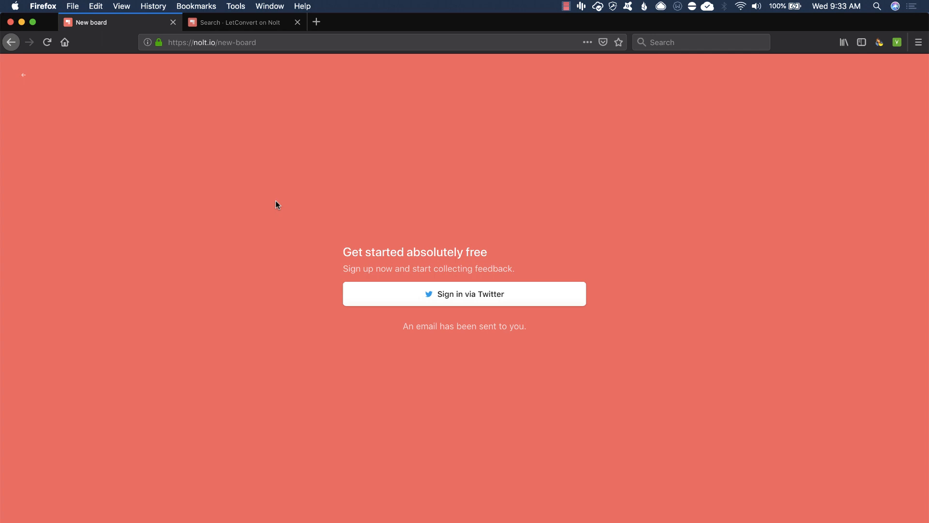
mouse_move(191, 216)
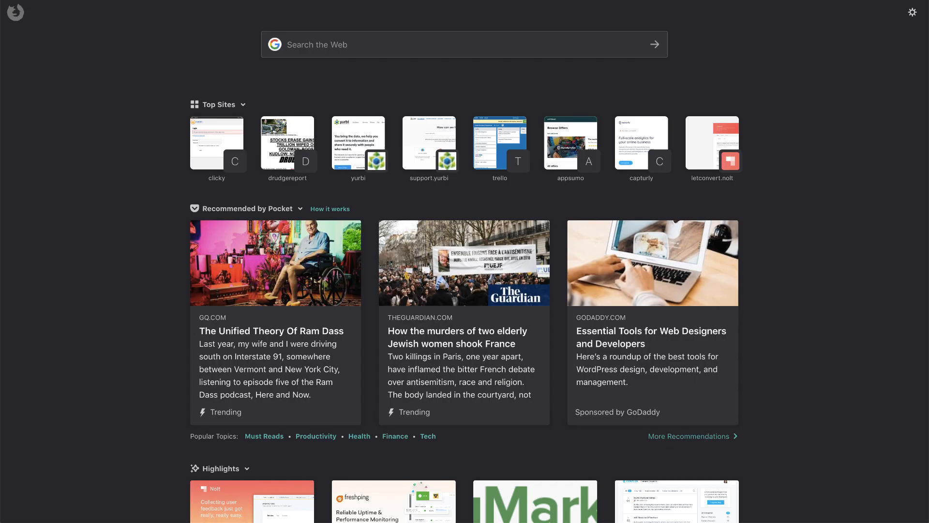
Open a new Firefox tab to reach the emailed login link.
left_click(712, 142)
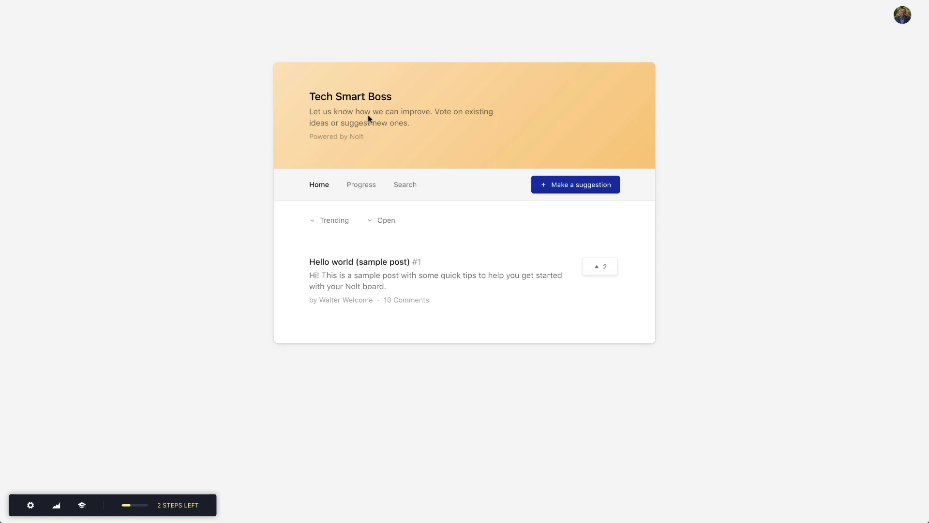
mouse_move(239, 315)
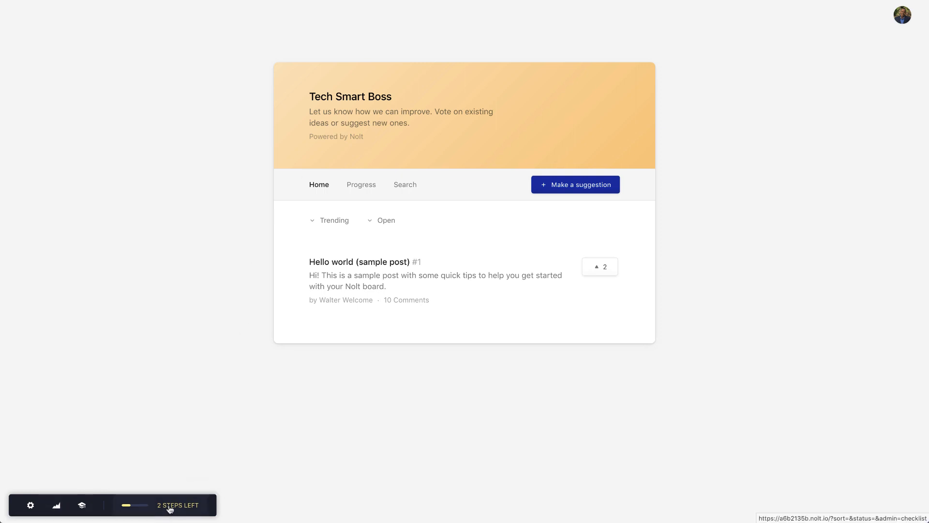
Open the setup checklist showing the sample-post deletion and three-post tasks remaining.
left_click(177, 505)
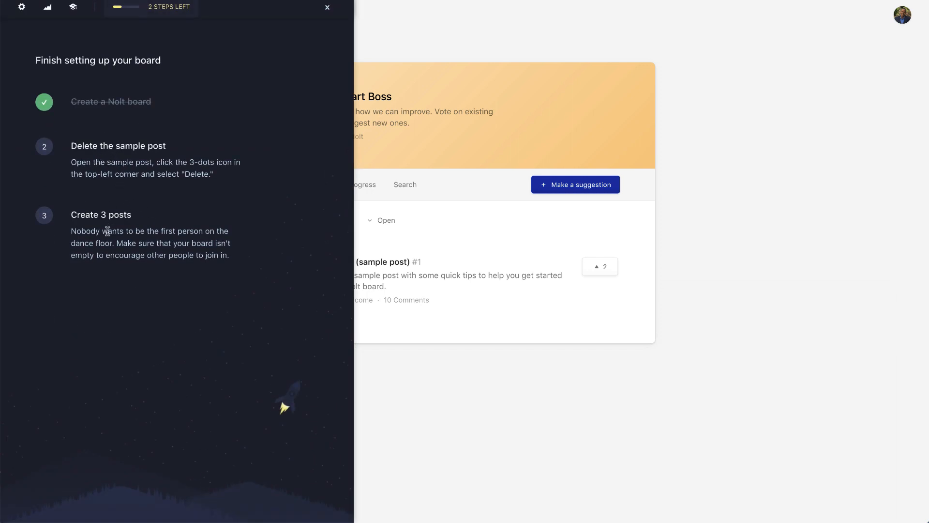
mouse_move(125, 15)
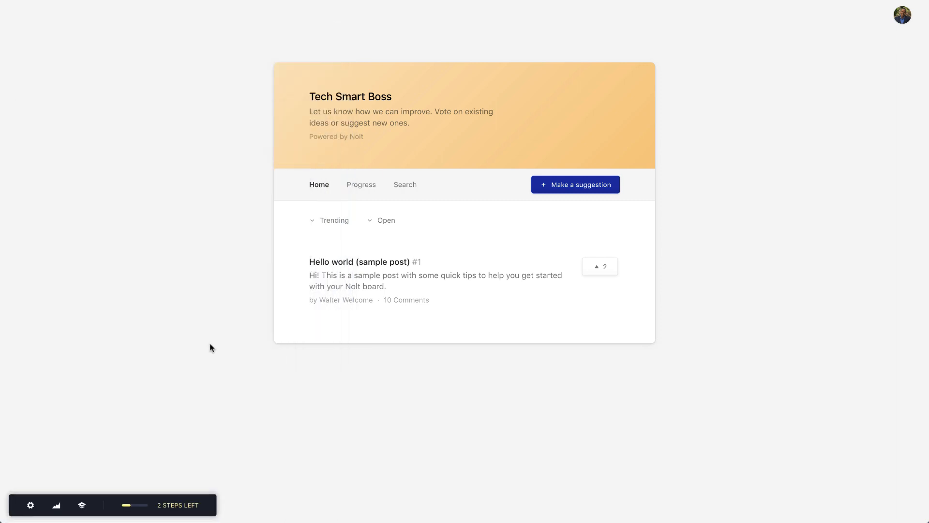
mouse_move(678, 148)
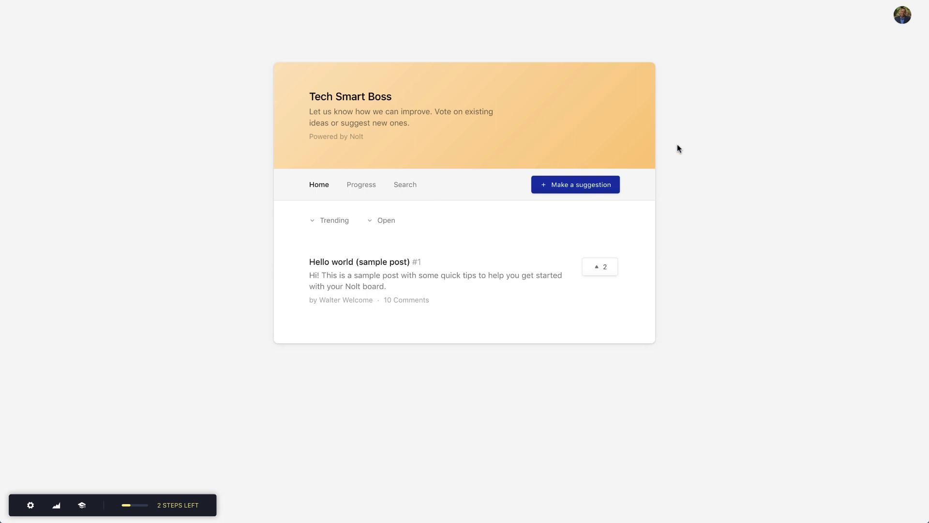
mouse_move(205, 142)
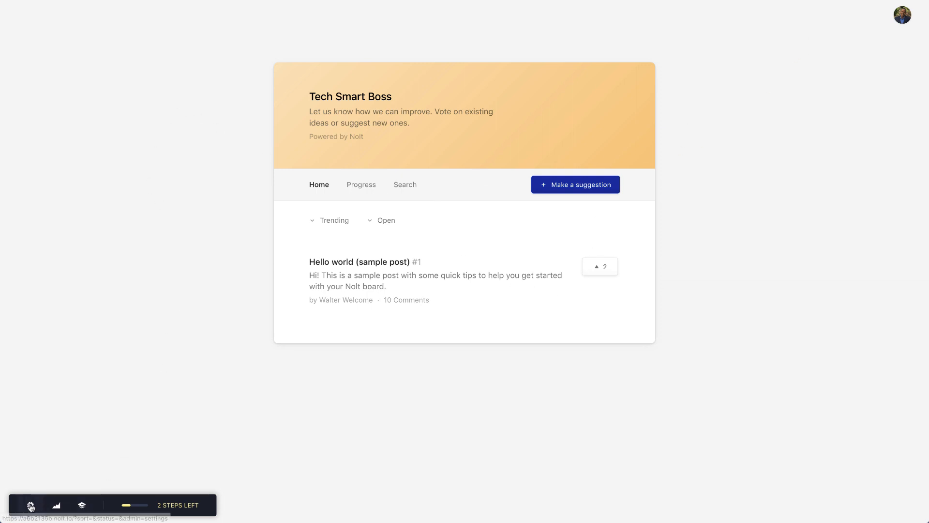
Change the board URL to techsmartboss in the board settings.
left_click(30, 506)
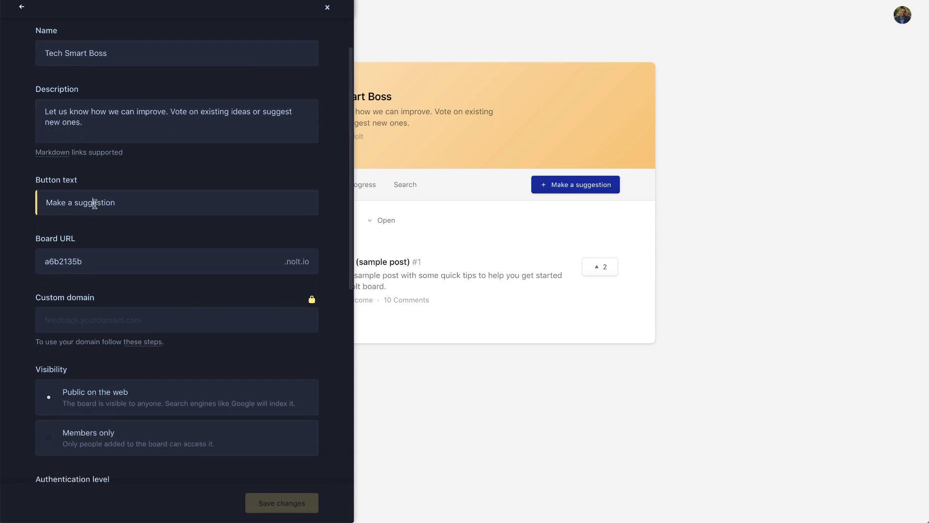
scroll("down", 3)
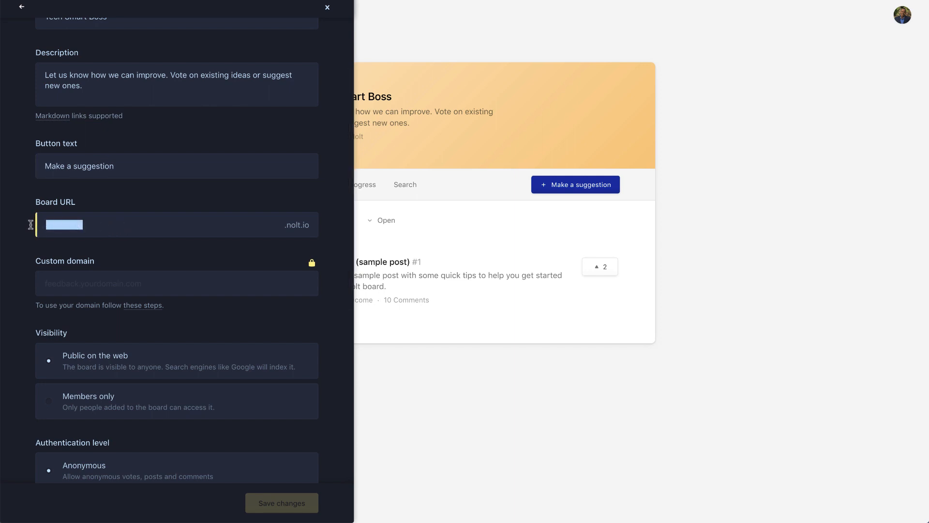
type("techsmartb")
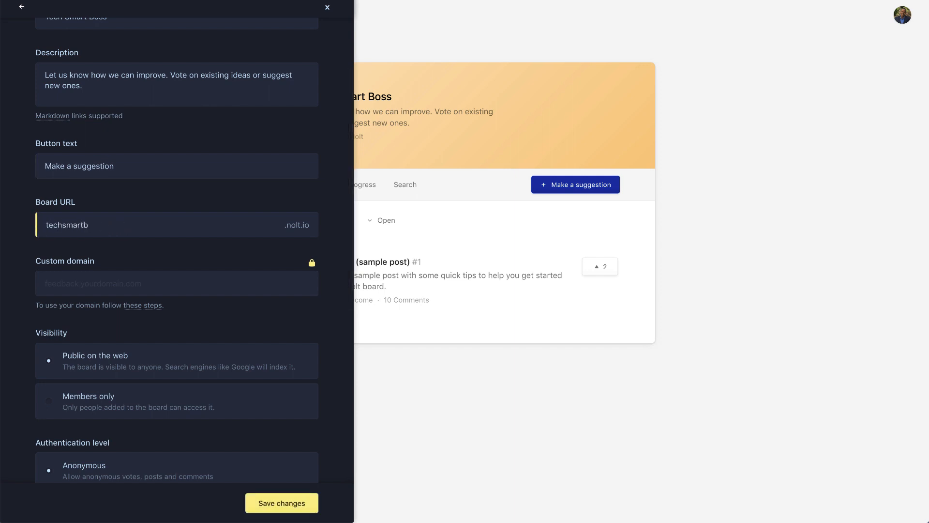
Require verified accounts to post, vote and comment, save, and return to the overview.
scroll("down", 3)
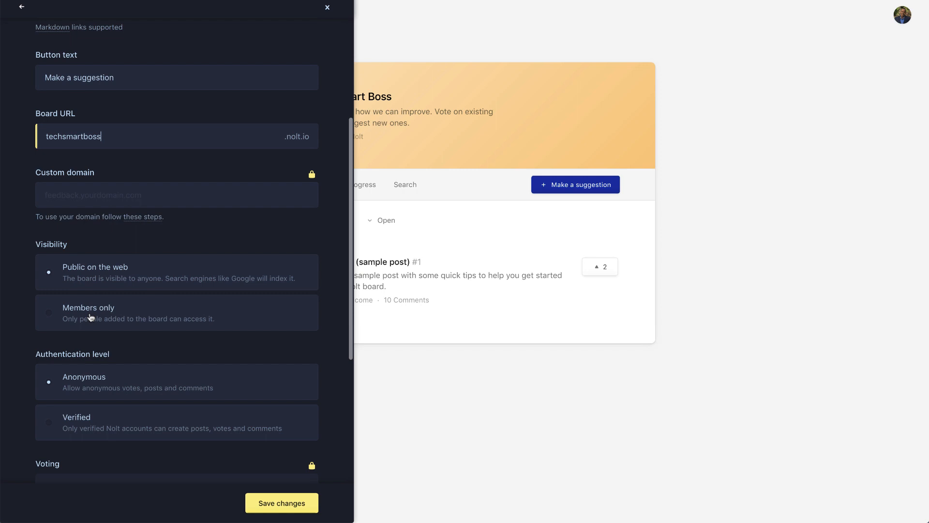
scroll("down", 3)
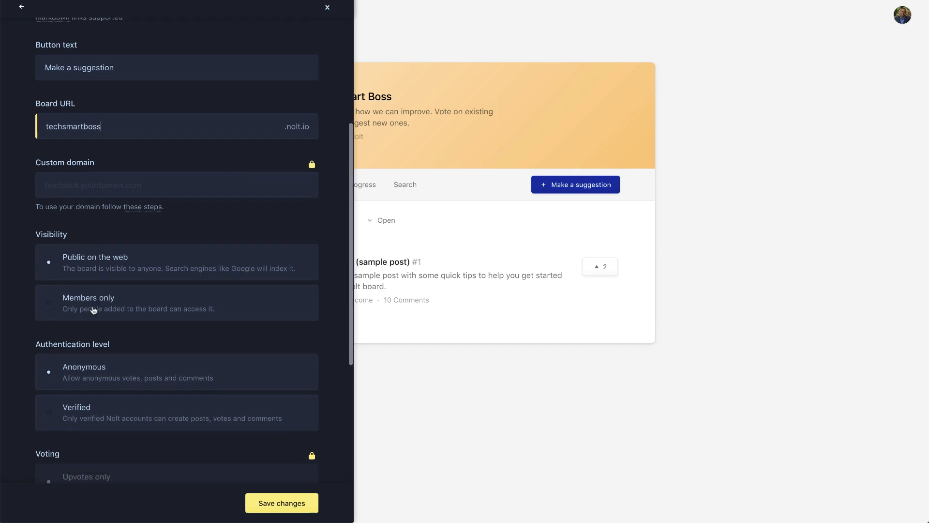
scroll("down", 3)
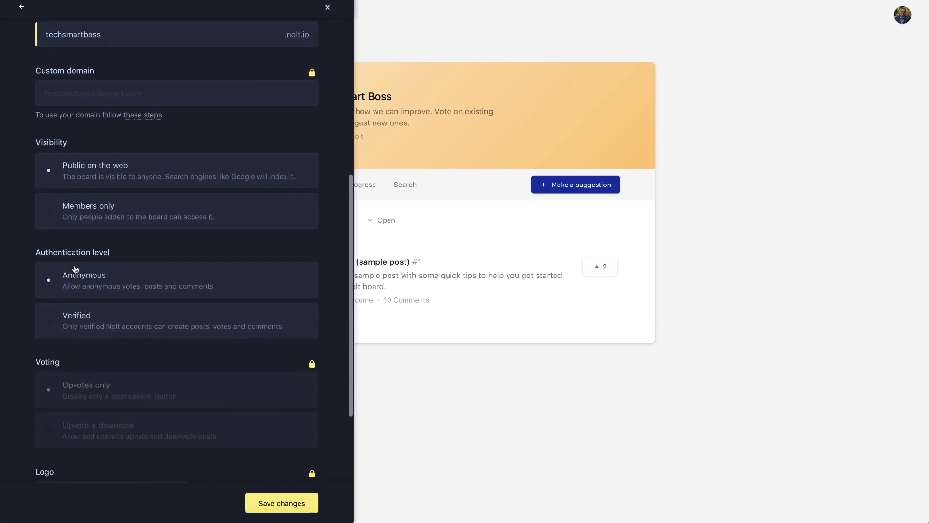
scroll("down", 3)
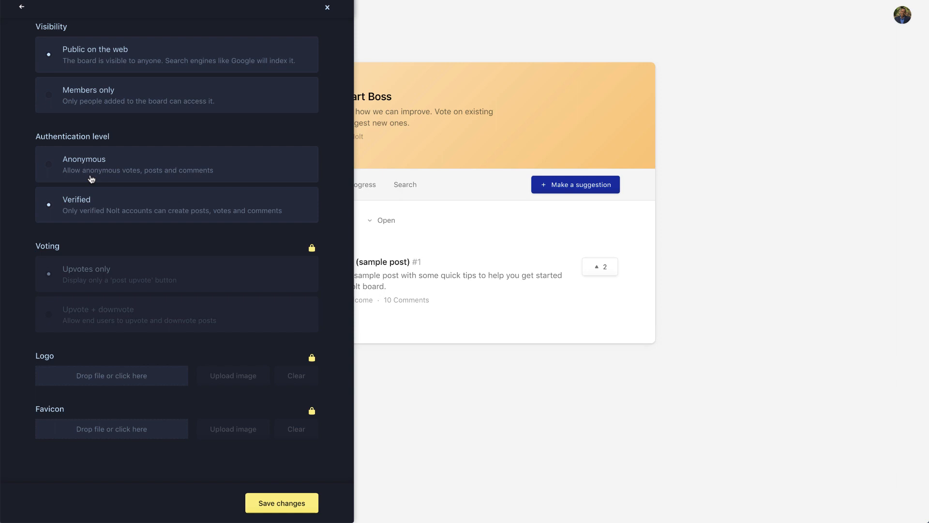
mouse_move(99, 216)
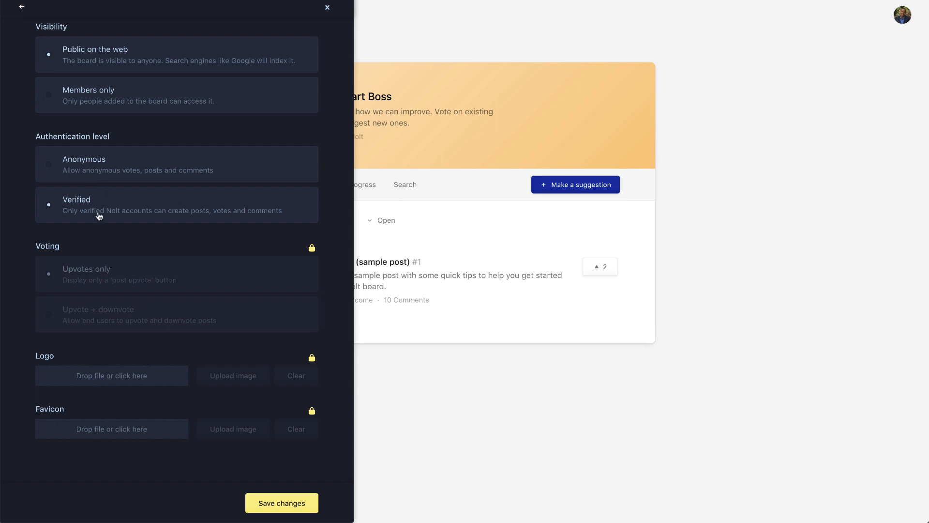
mouse_move(104, 198)
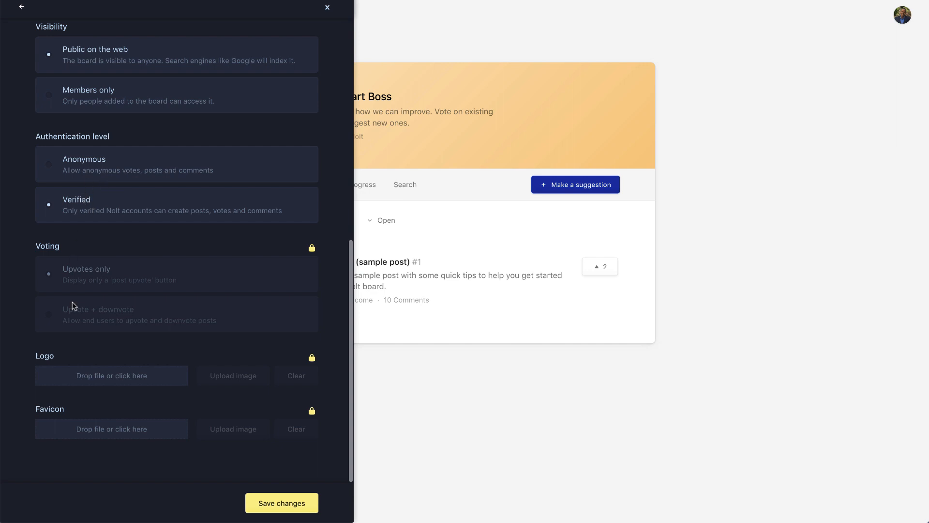
mouse_move(51, 363)
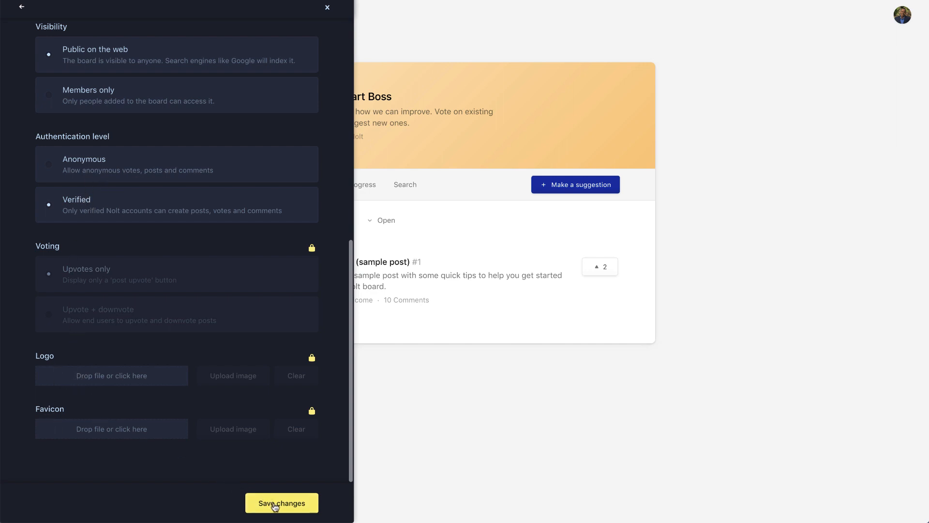
left_click(282, 516)
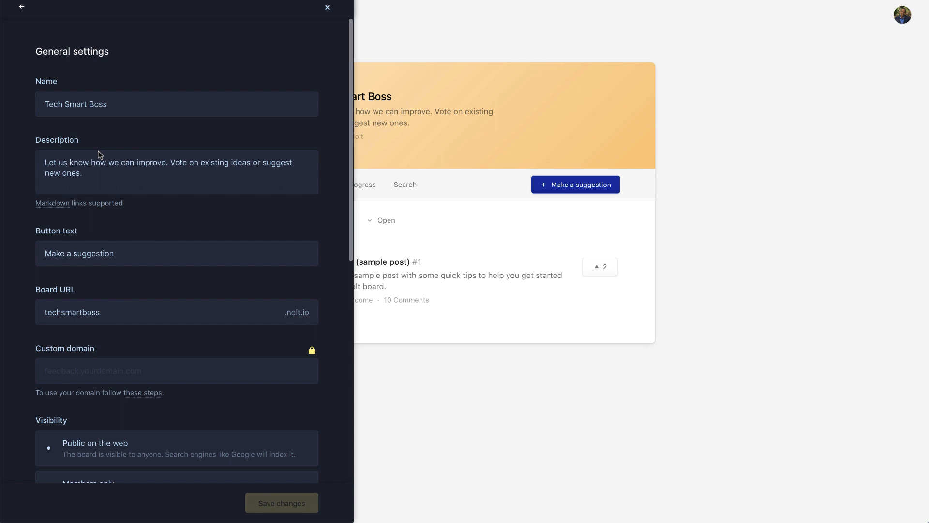
left_click(22, 6)
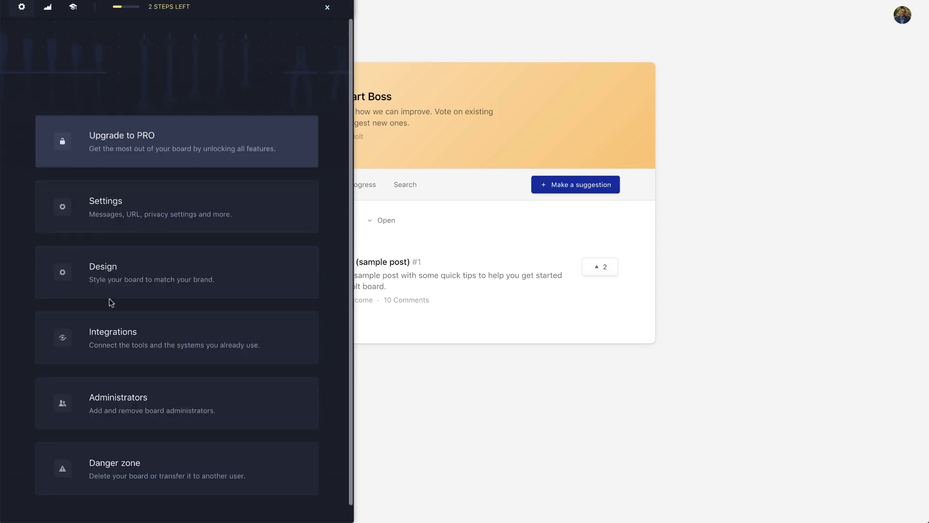
mouse_move(102, 355)
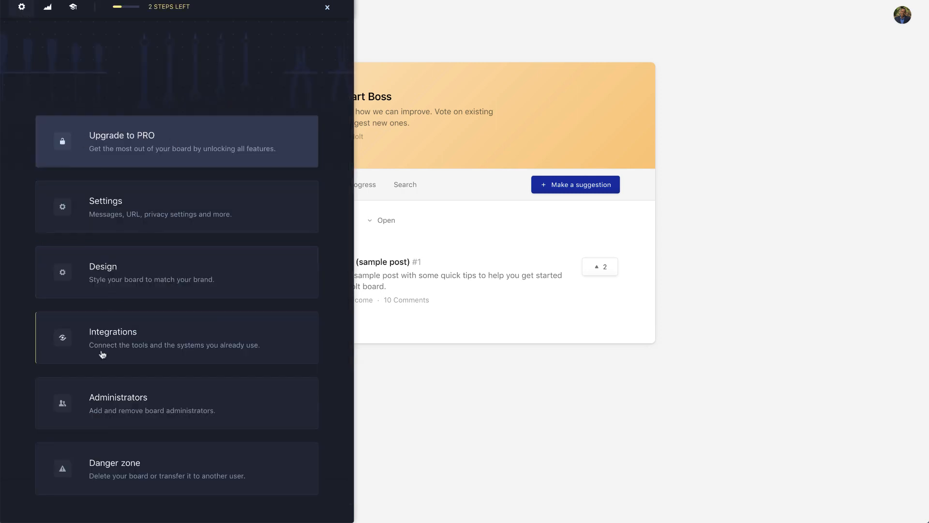
Compare theme presets and custom colours, then save the dark navy board theme.
left_click(103, 272)
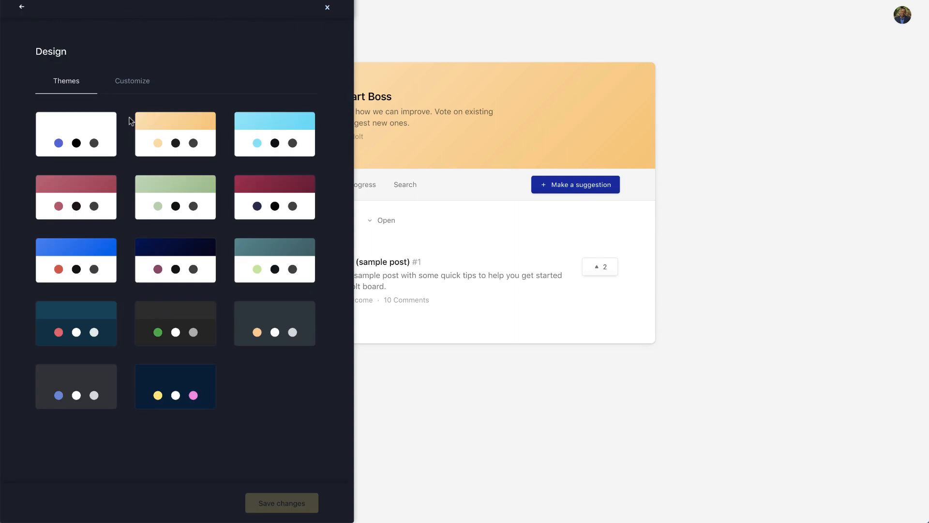
left_click(132, 81)
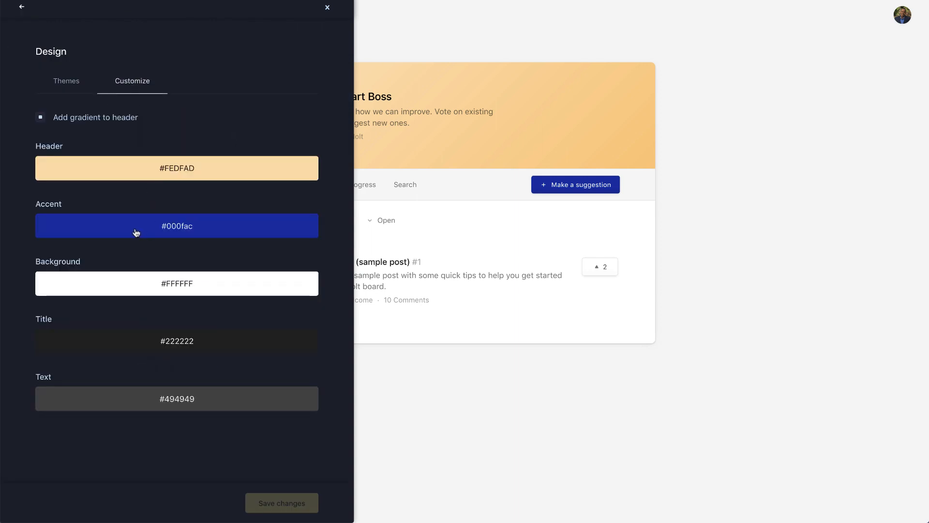
mouse_move(159, 176)
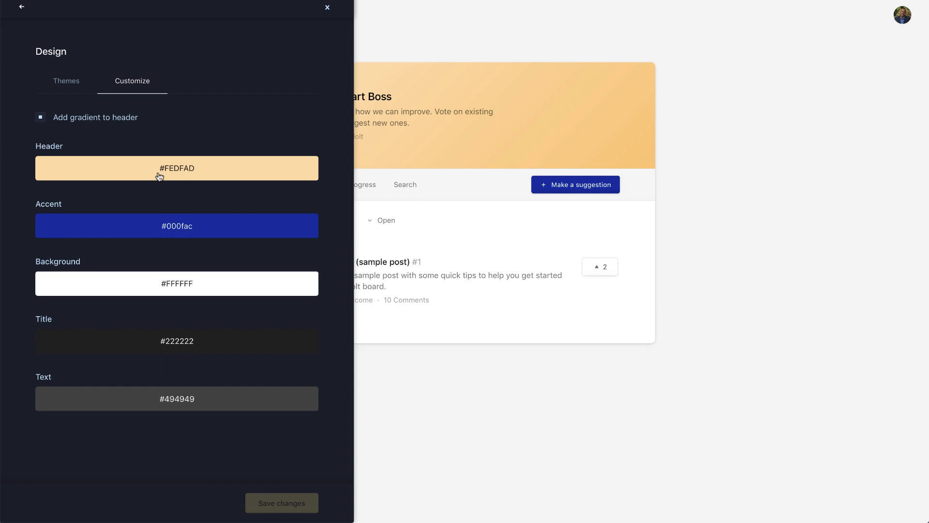
left_click(67, 81)
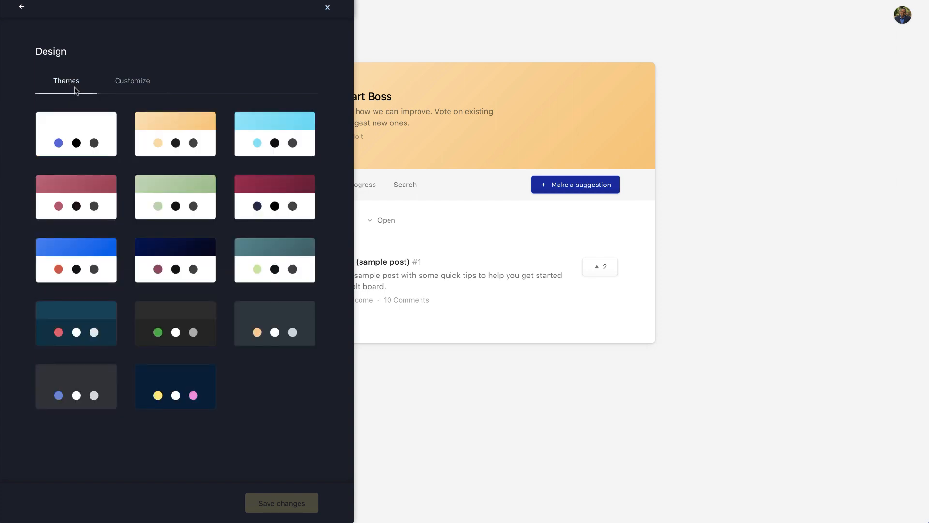
left_click(132, 81)
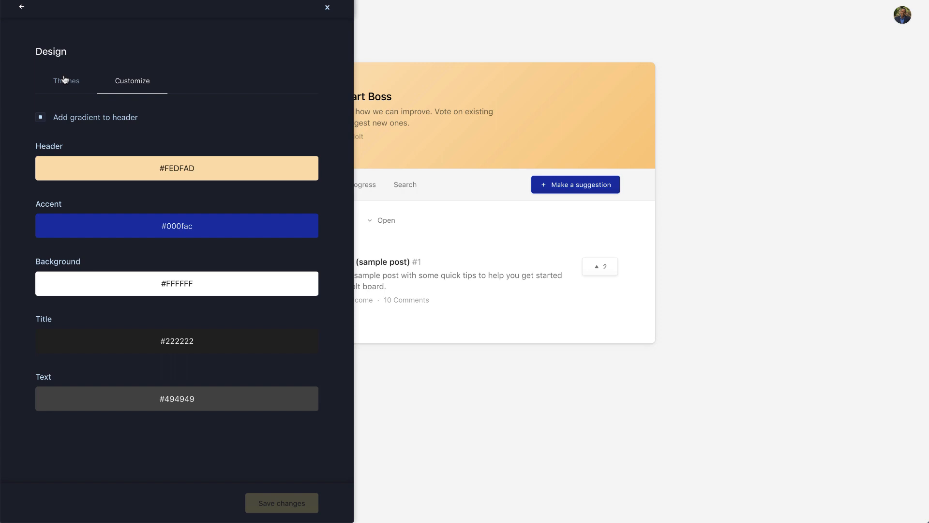
left_click(66, 80)
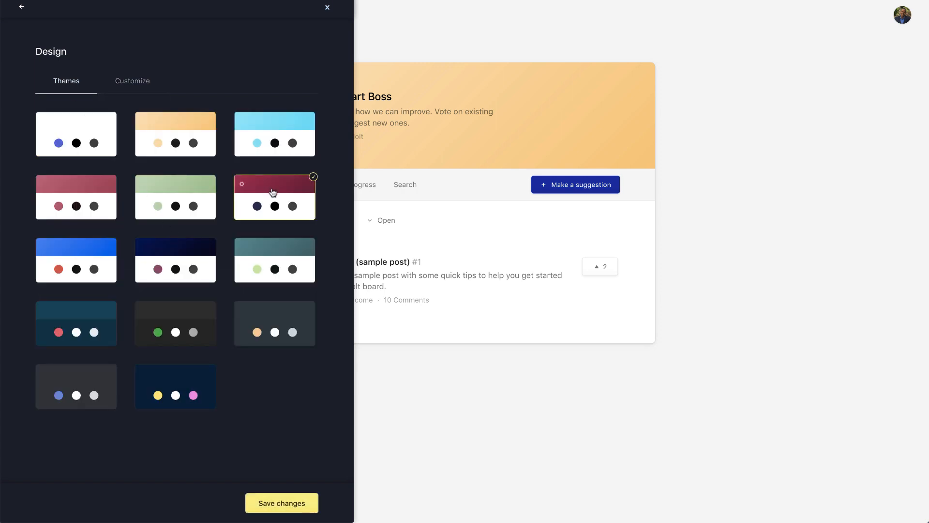
left_click(76, 260)
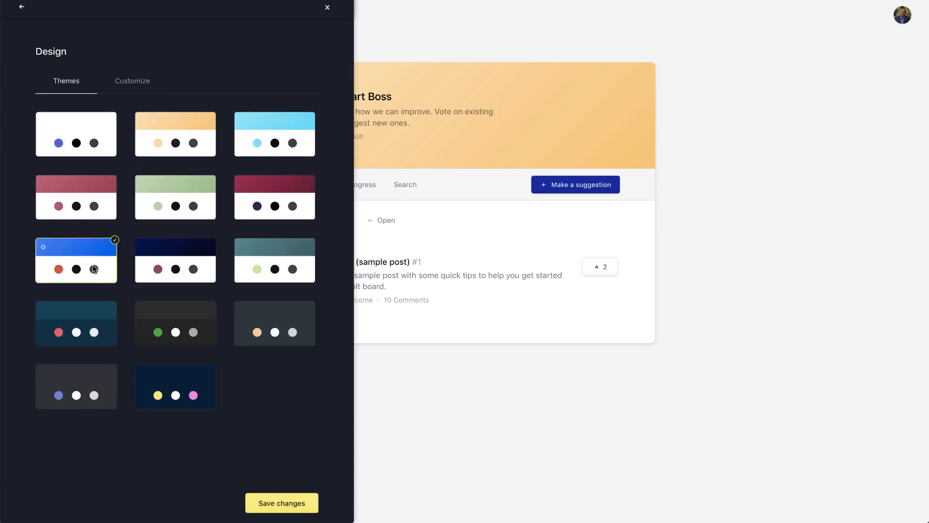
left_click(175, 259)
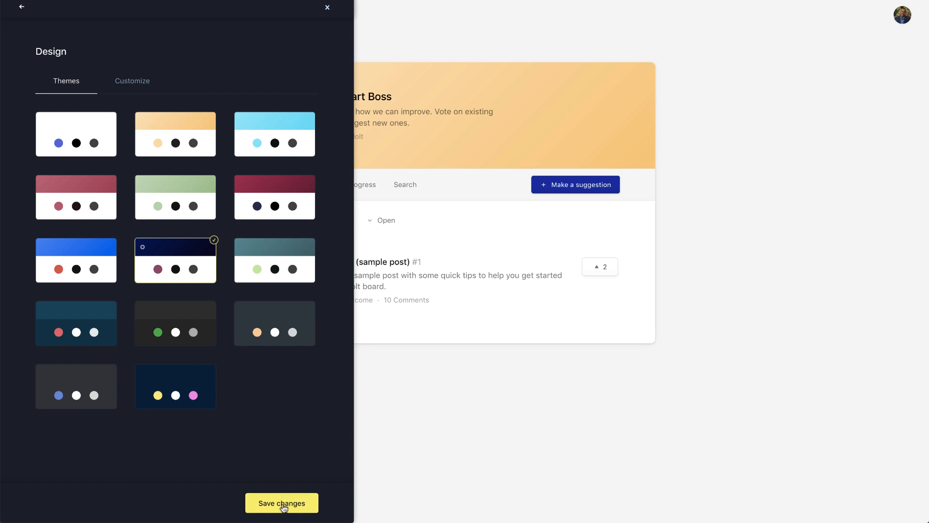
left_click(282, 502)
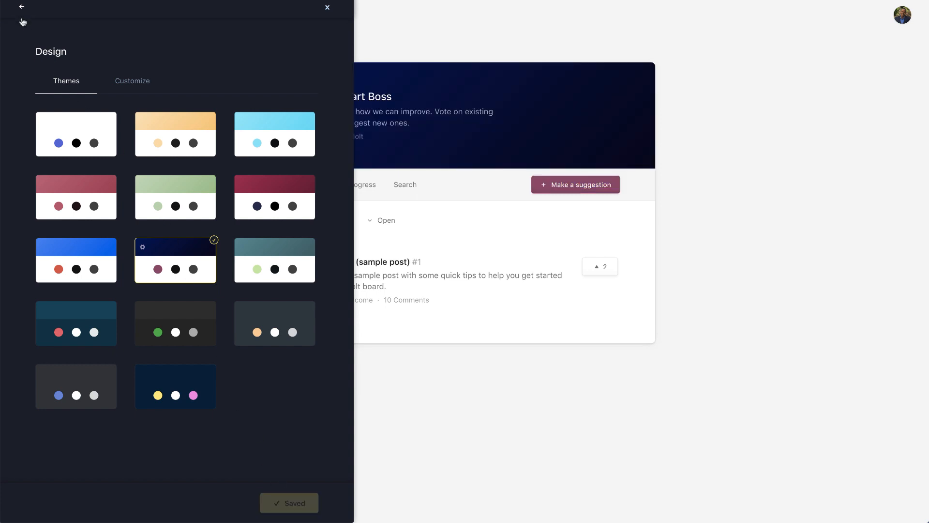
left_click(21, 7)
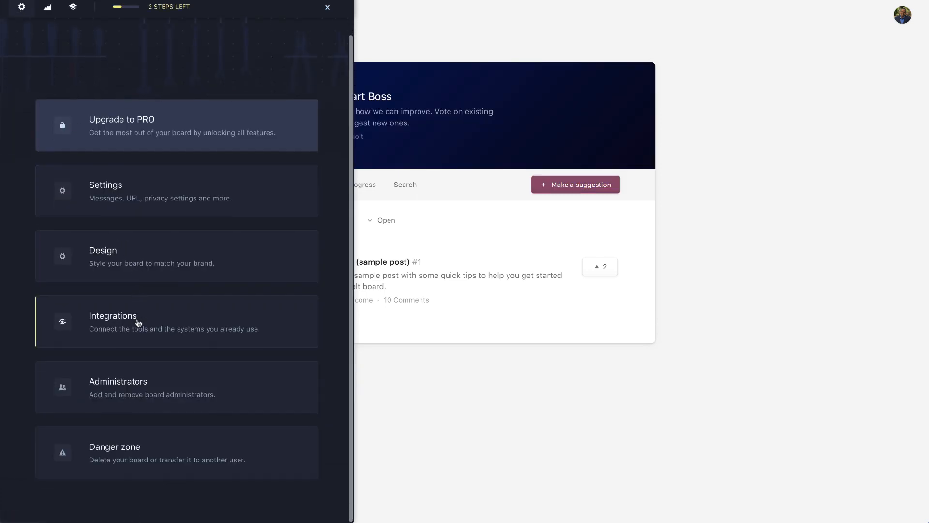
Browse the Integrations list, read the Slack integration page, then go back.
left_click(139, 323)
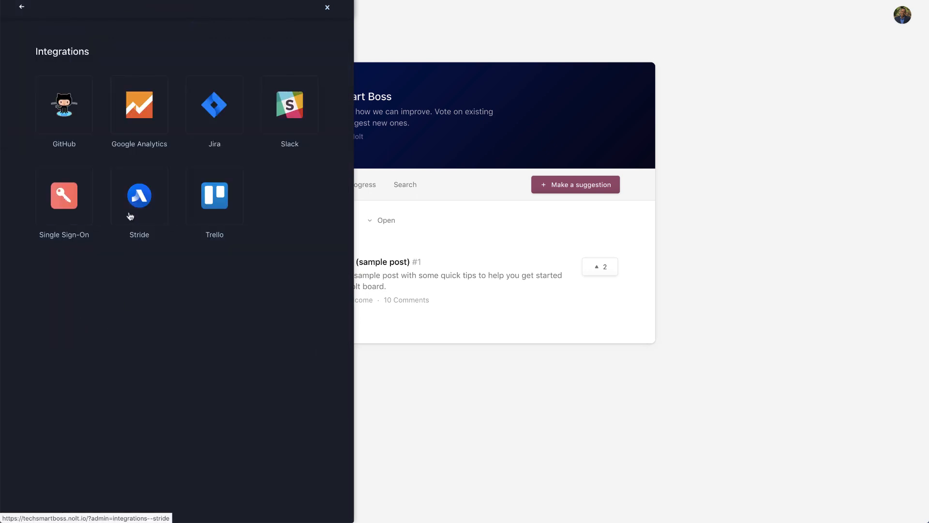
mouse_move(275, 122)
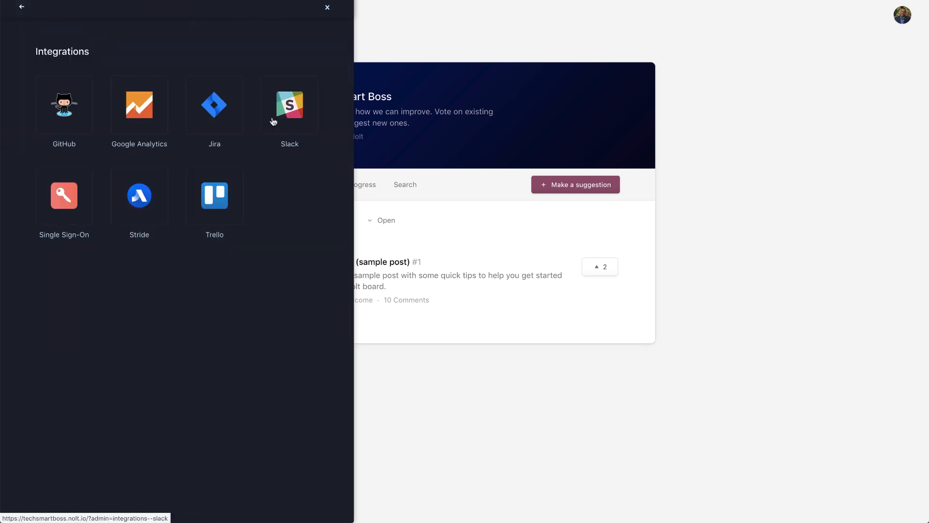
mouse_move(86, 120)
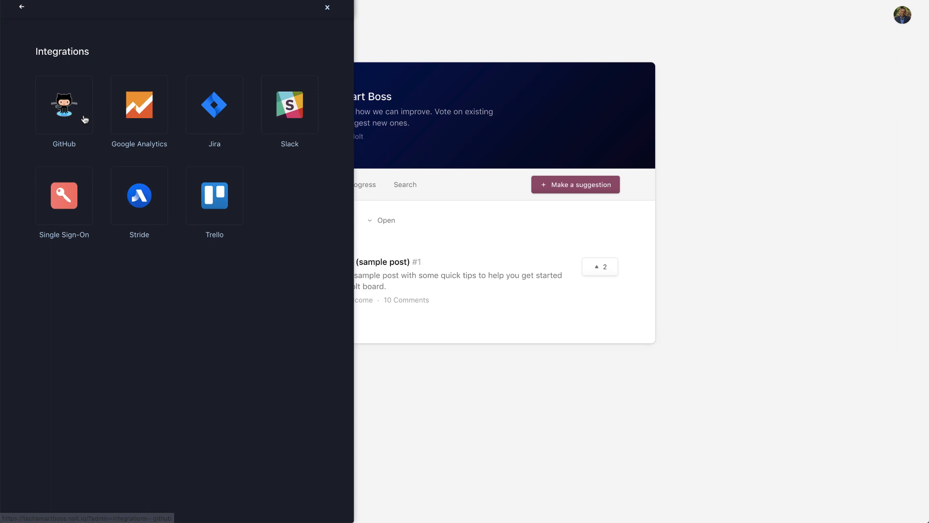
mouse_move(198, 210)
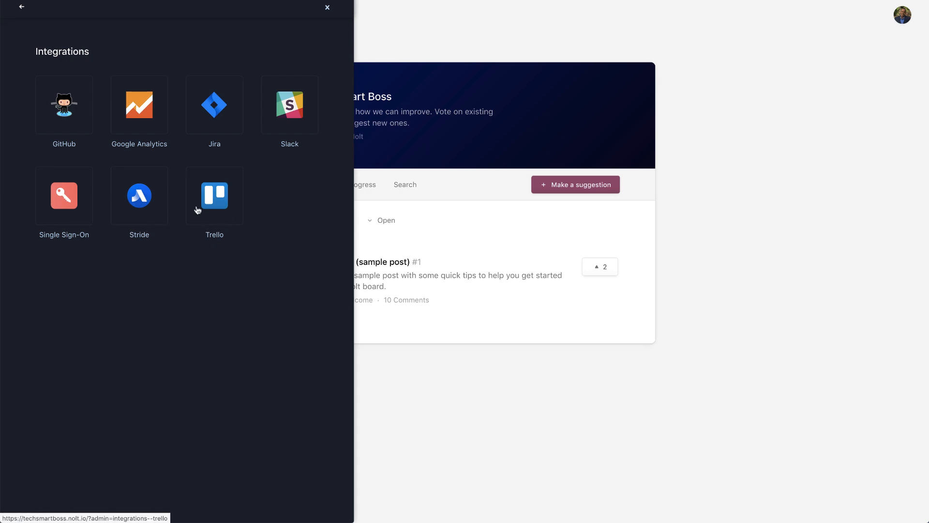
mouse_move(92, 156)
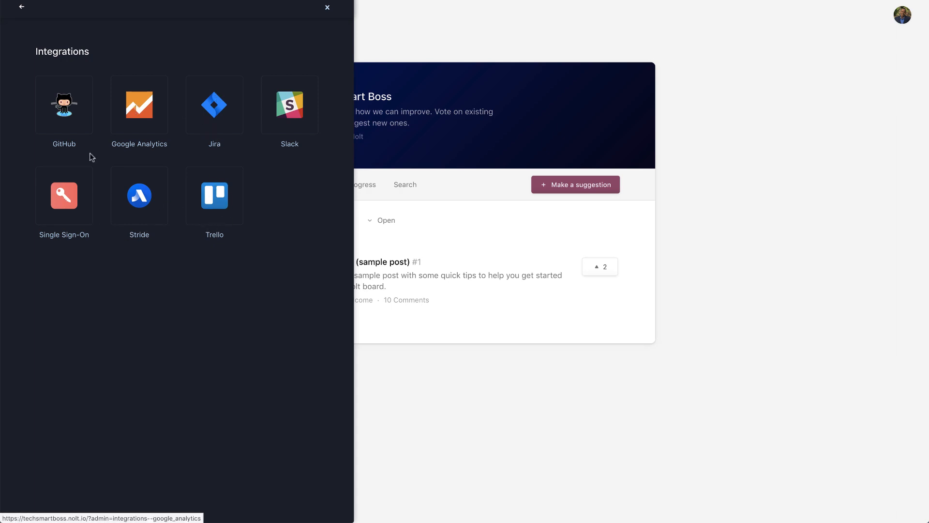
mouse_move(219, 206)
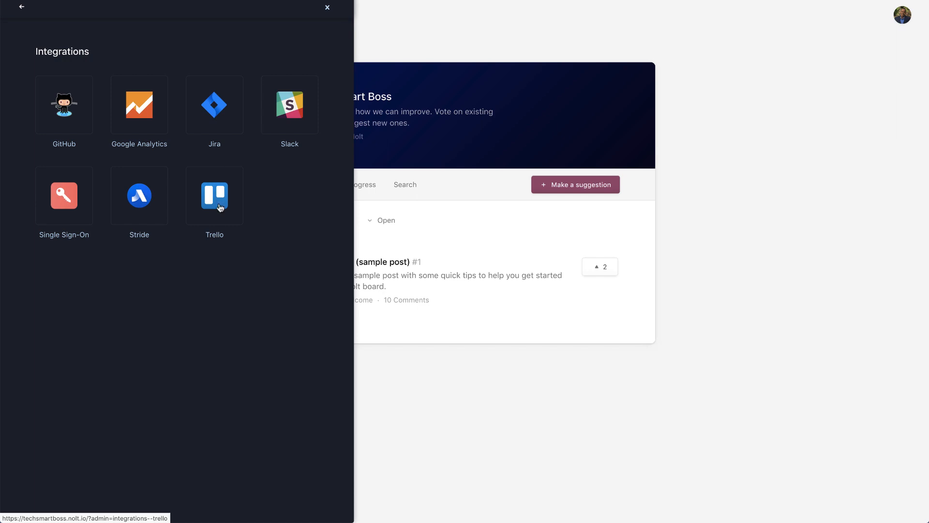
mouse_move(290, 115)
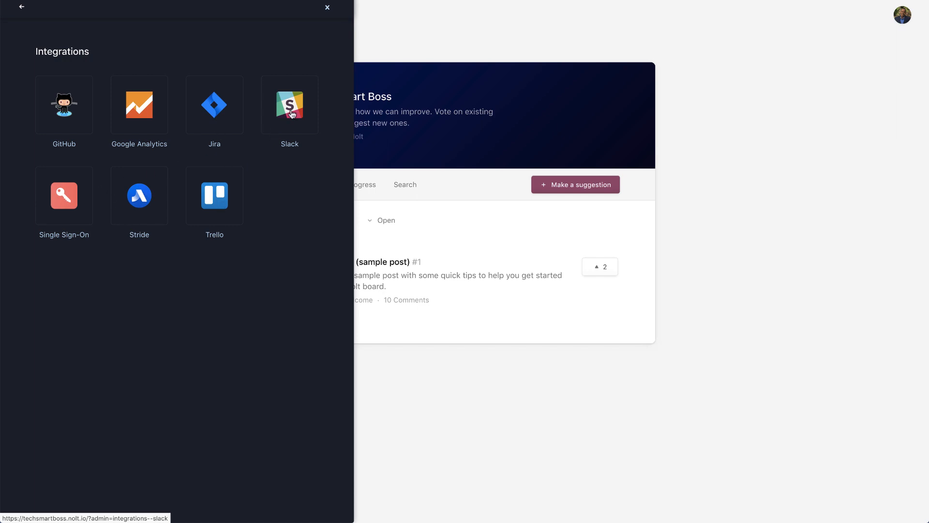
left_click(290, 105)
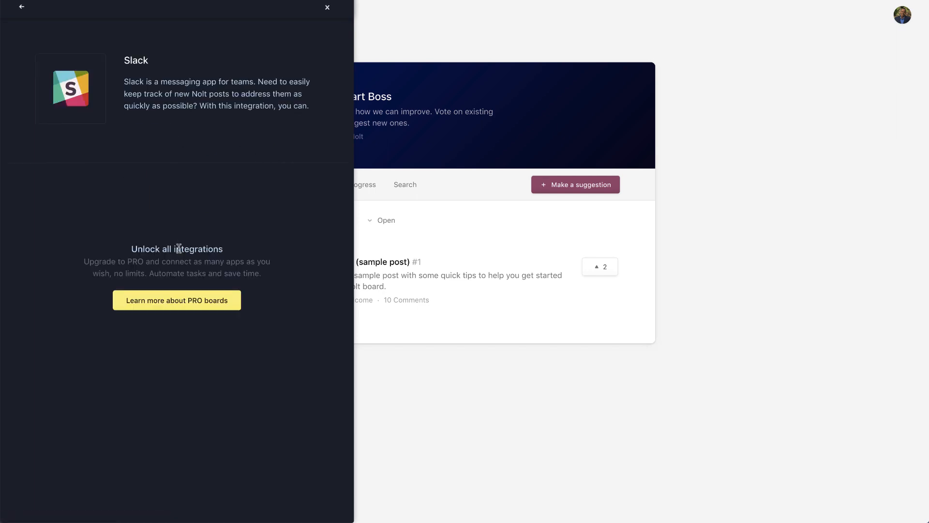
mouse_move(22, 8)
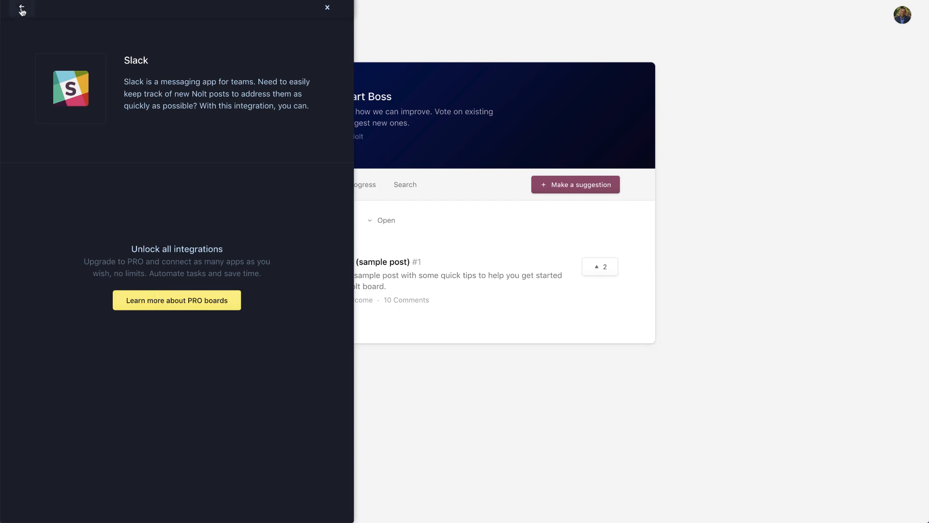
left_click(21, 9)
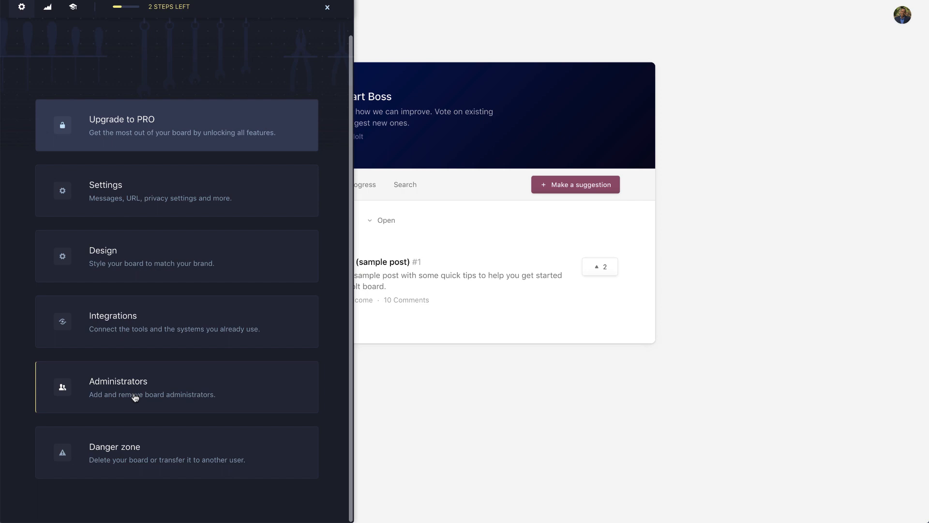
Look at the PRO-only Administrators page, then open the board statistics.
left_click(135, 396)
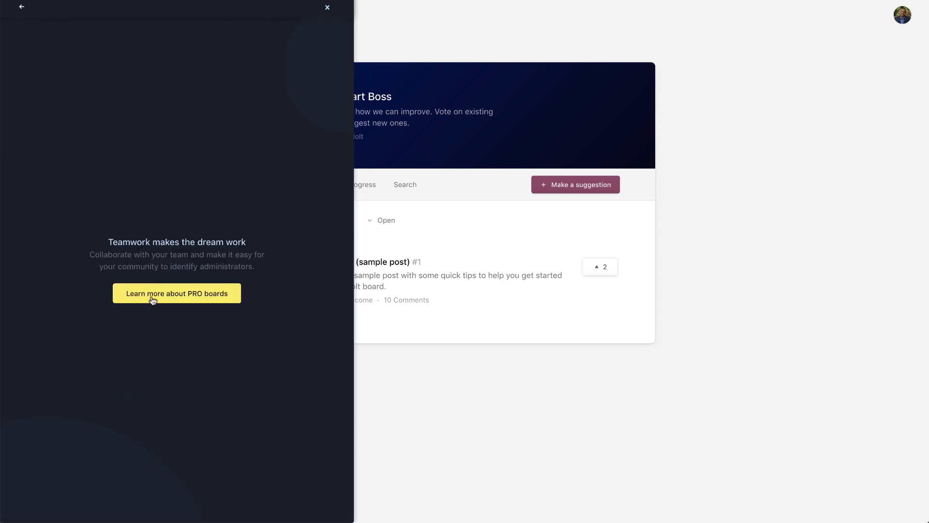
left_click(22, 7)
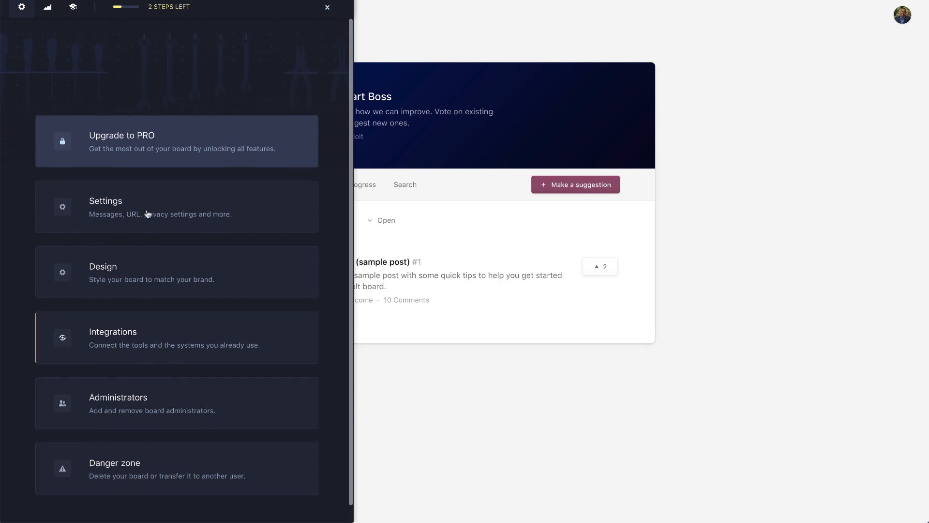
left_click(47, 6)
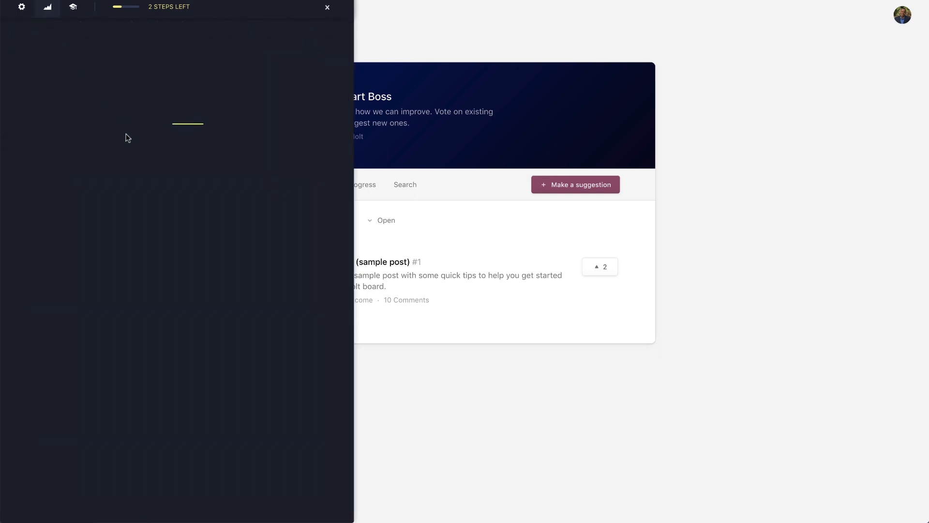
View analytics (one post, five comments, two votes), browse Academy guides, and close the panel.
left_click(47, 8)
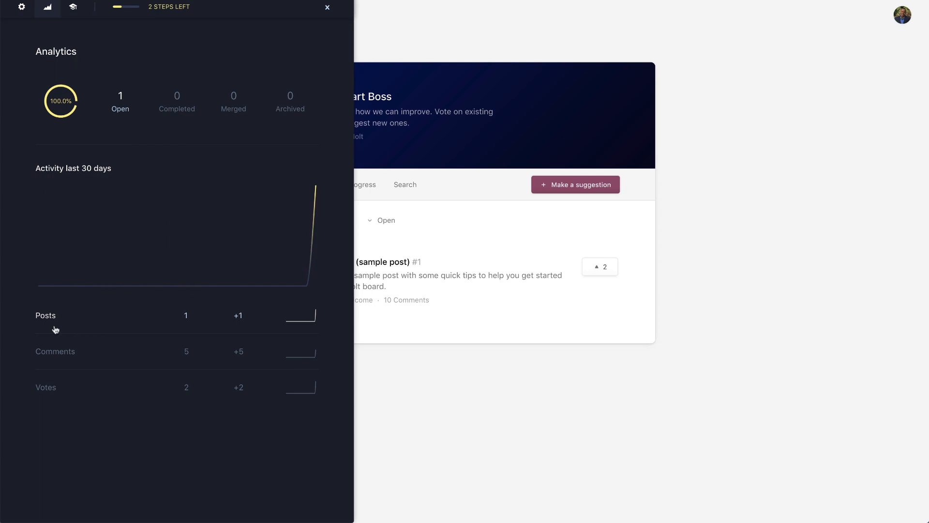
mouse_move(83, 70)
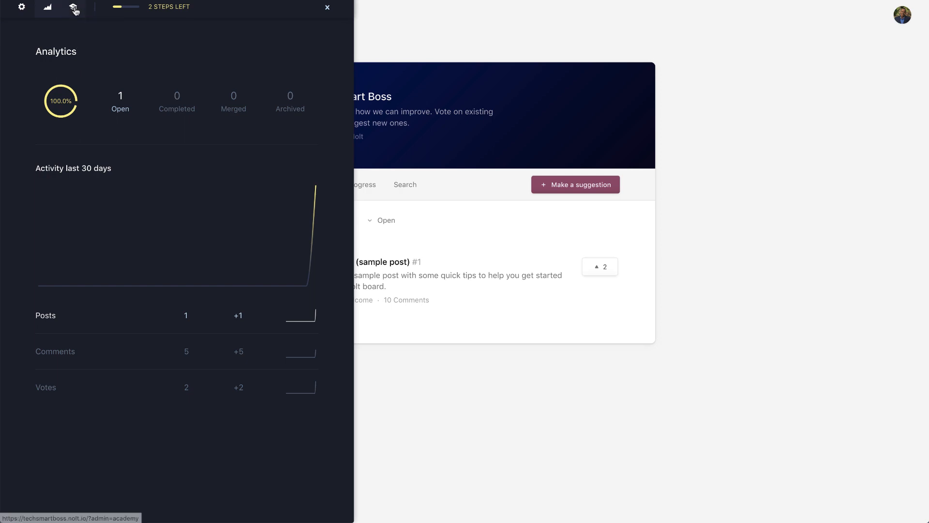
left_click(73, 8)
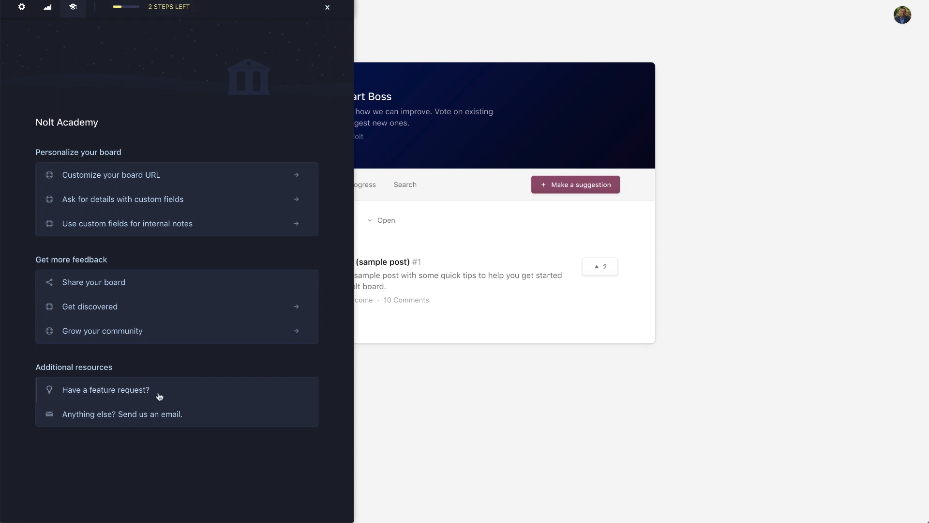
left_click(327, 9)
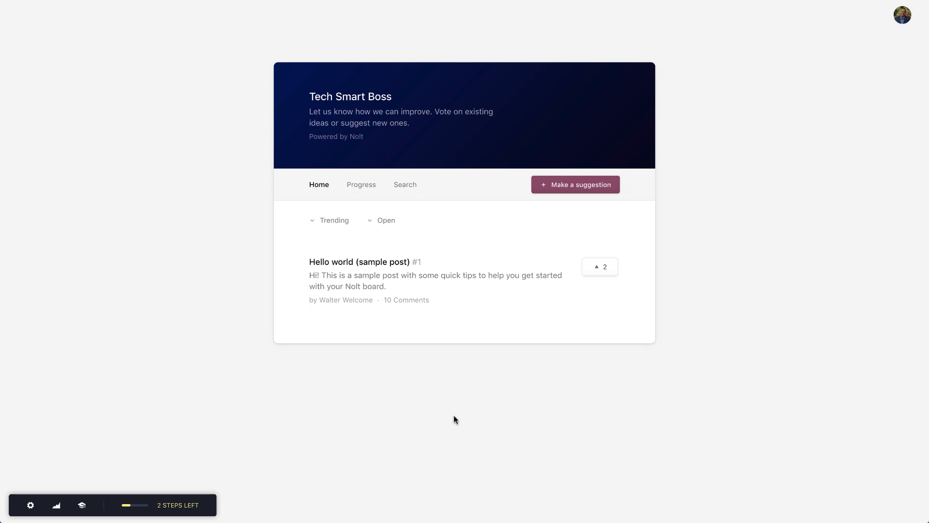
mouse_move(511, 276)
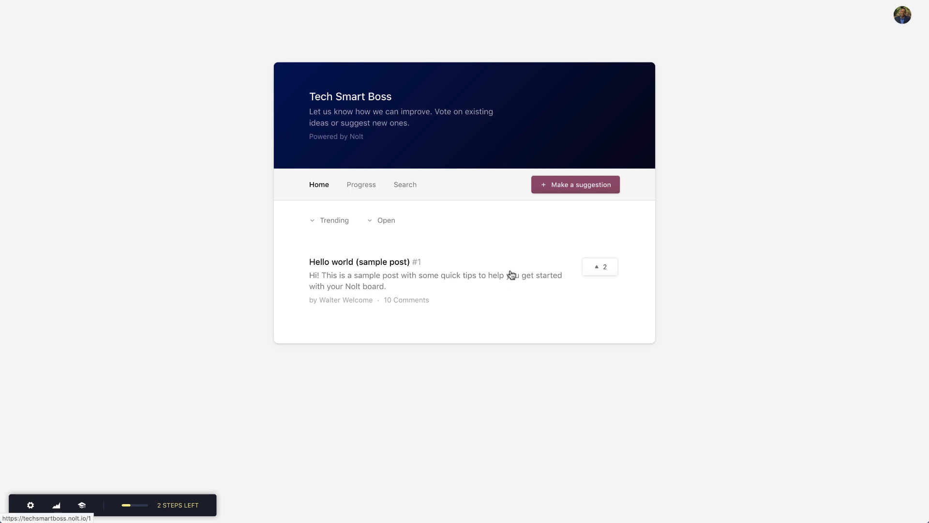
mouse_move(622, 146)
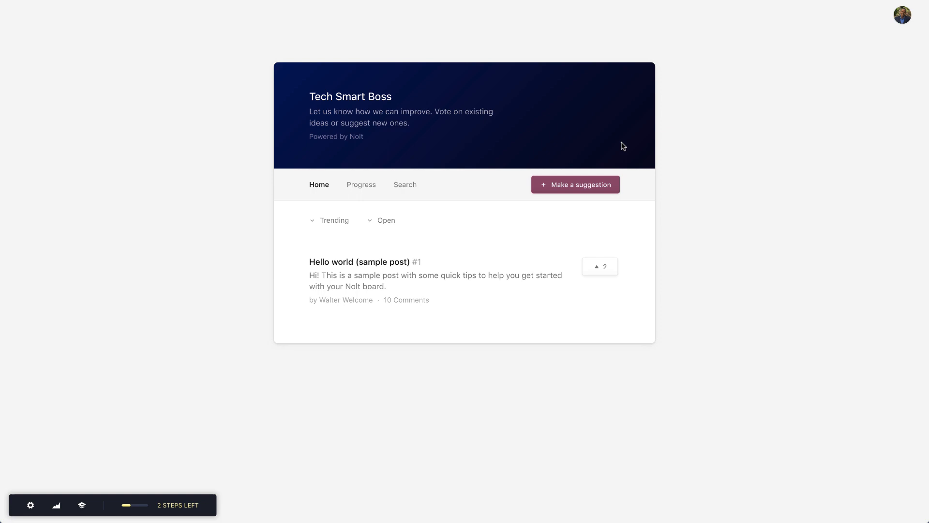
mouse_move(347, 142)
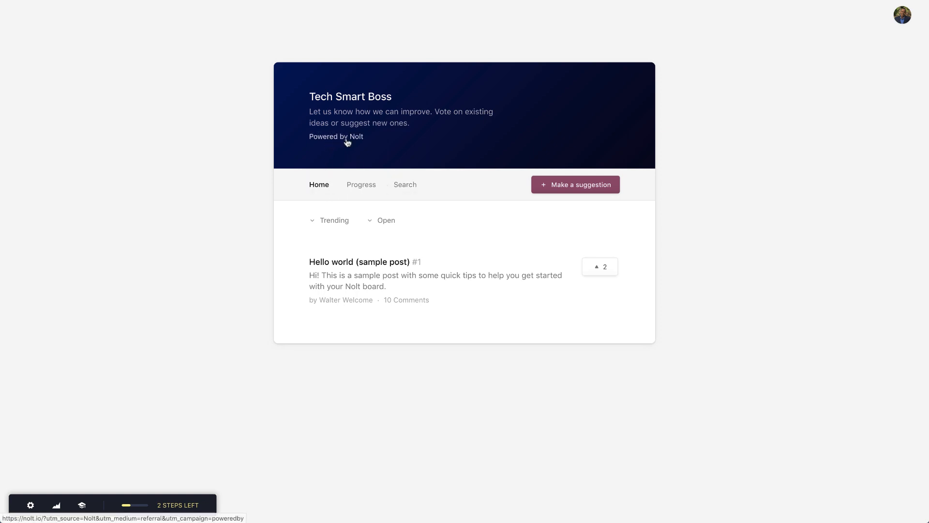
mouse_move(334, 145)
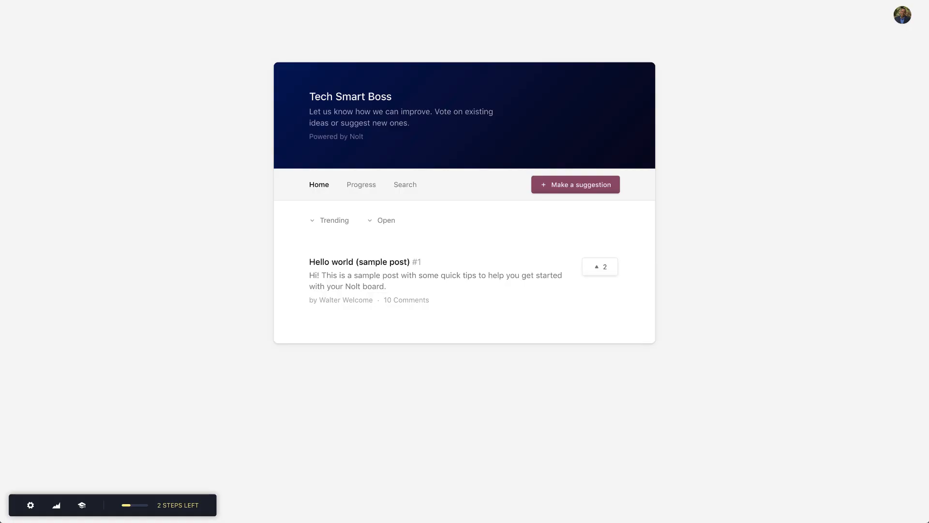
Open the profile avatar menu on the Tech Smart Boss board.
left_click(900, 15)
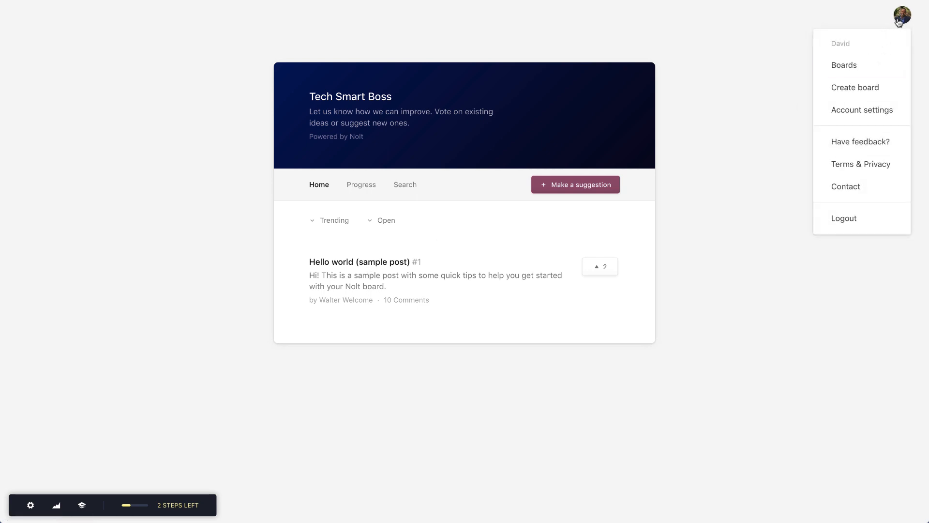
mouse_move(844, 67)
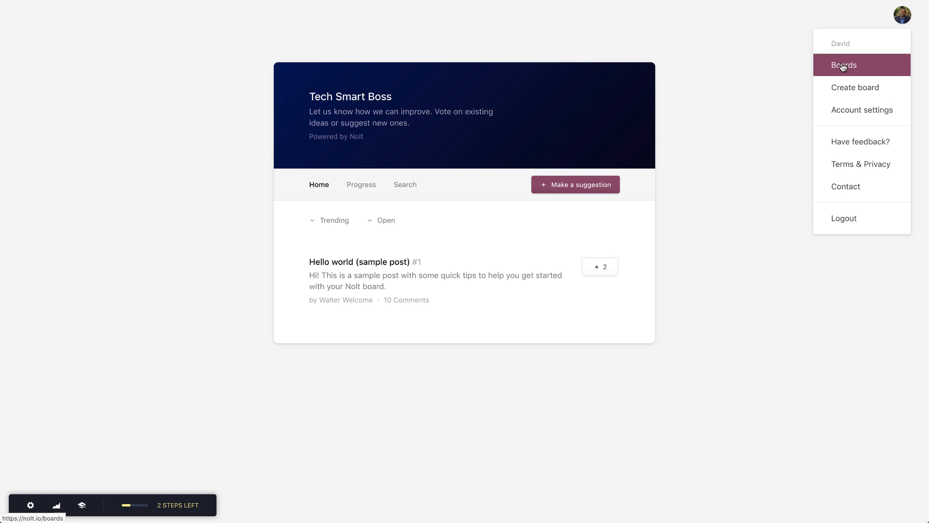
Choose Boards from the account dropdown.
left_click(843, 65)
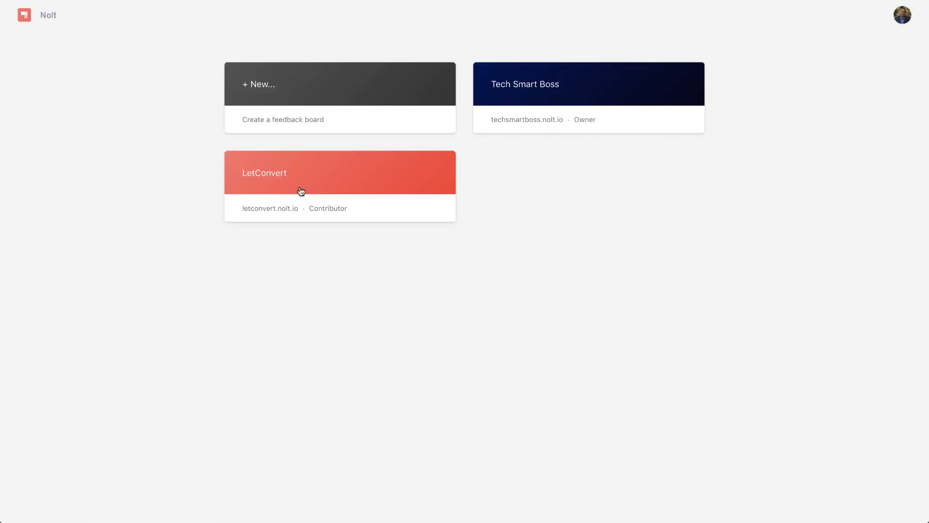
mouse_move(274, 212)
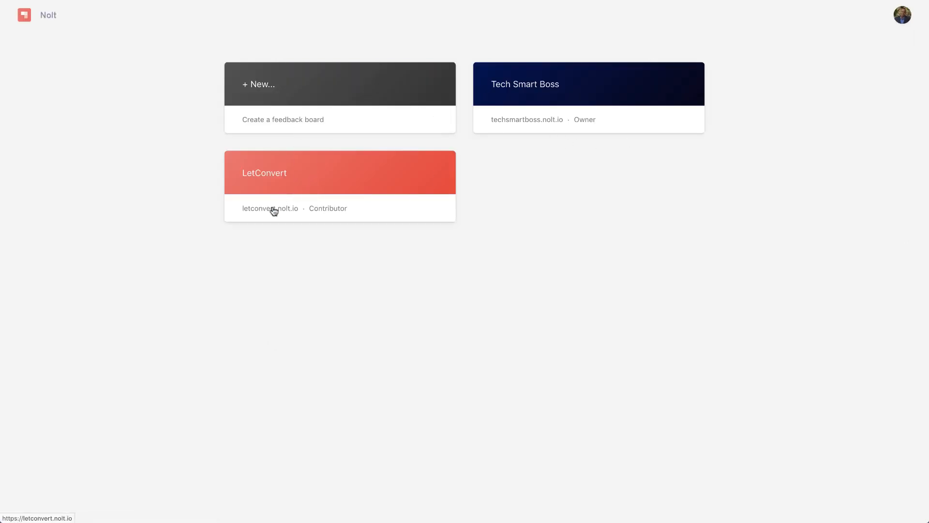
mouse_move(271, 227)
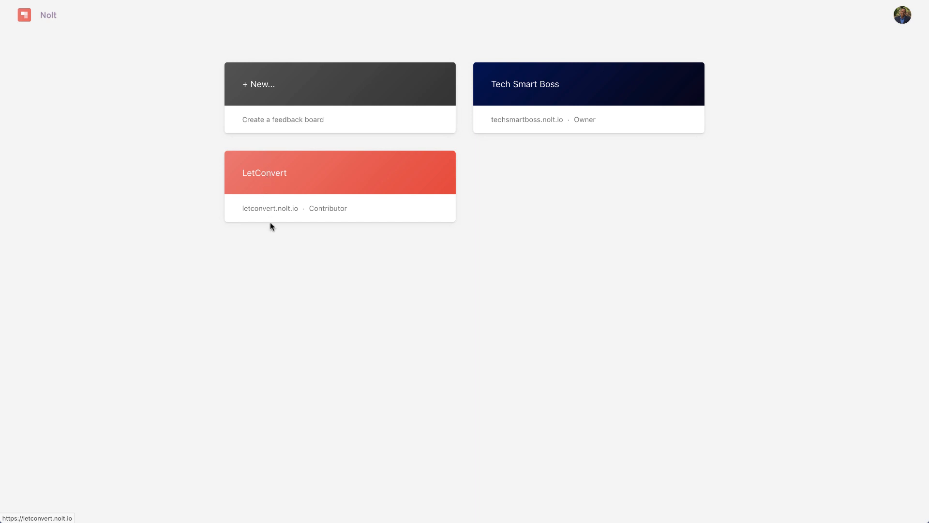
mouse_move(316, 195)
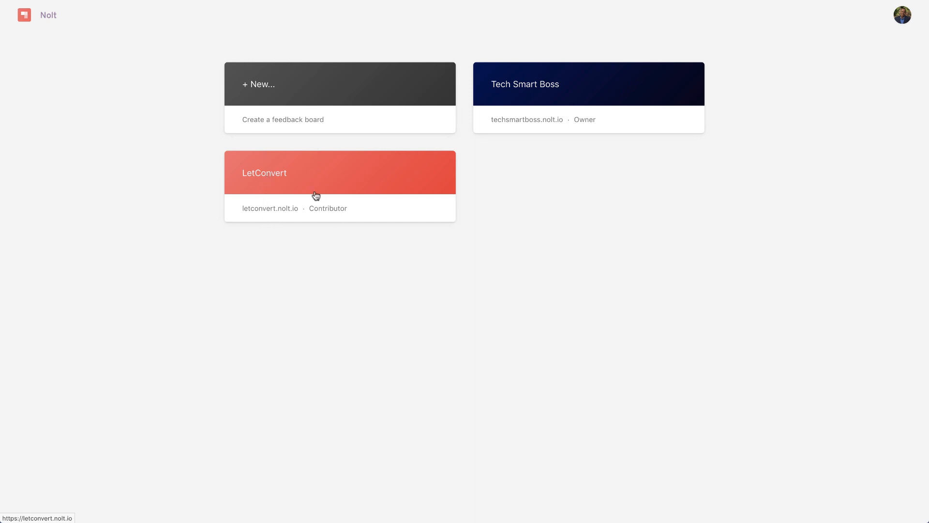
mouse_move(295, 177)
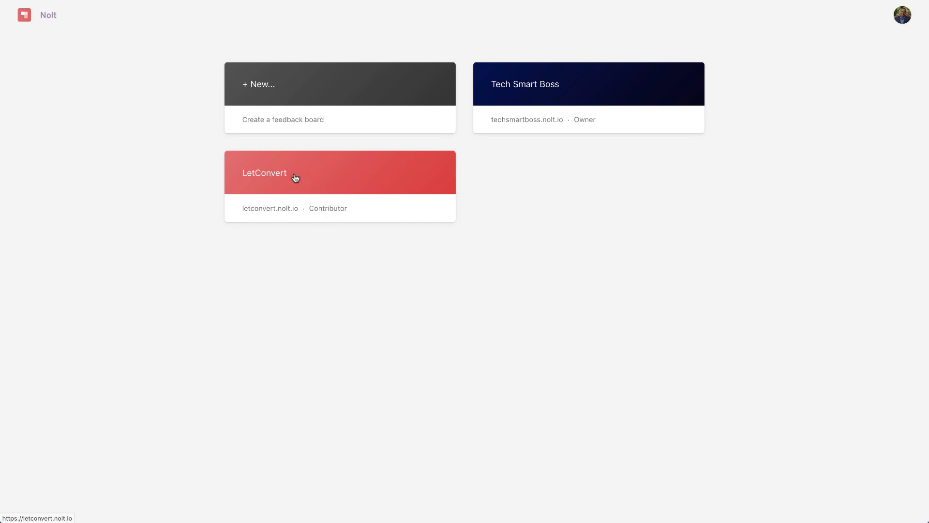
mouse_move(499, 156)
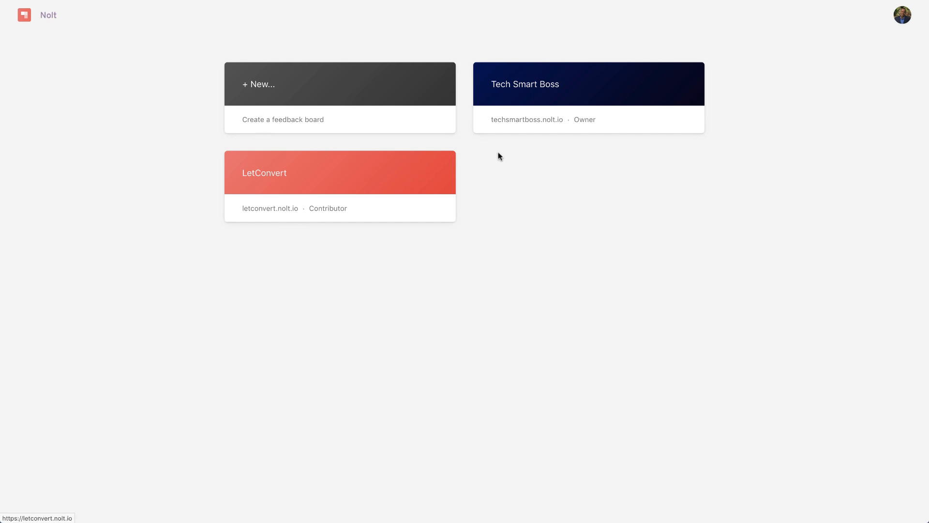
mouse_move(534, 91)
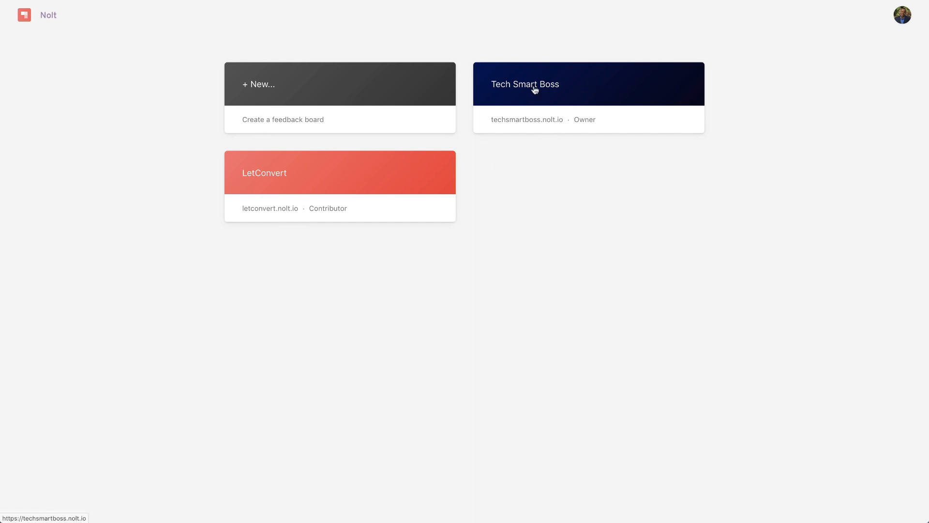
Reopen the Tech Smart Boss board and begin a new suggestion via Make a suggestion.
left_click(535, 87)
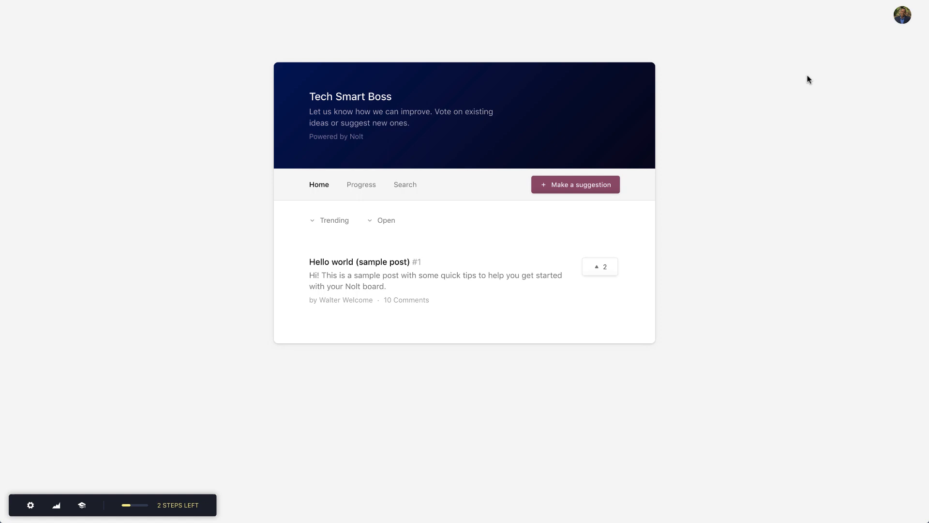
left_click(901, 13)
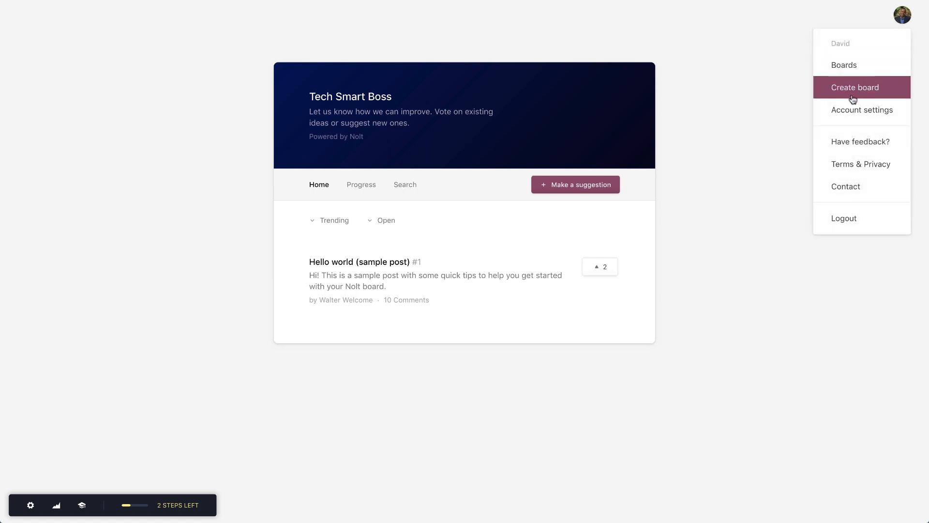
mouse_move(738, 211)
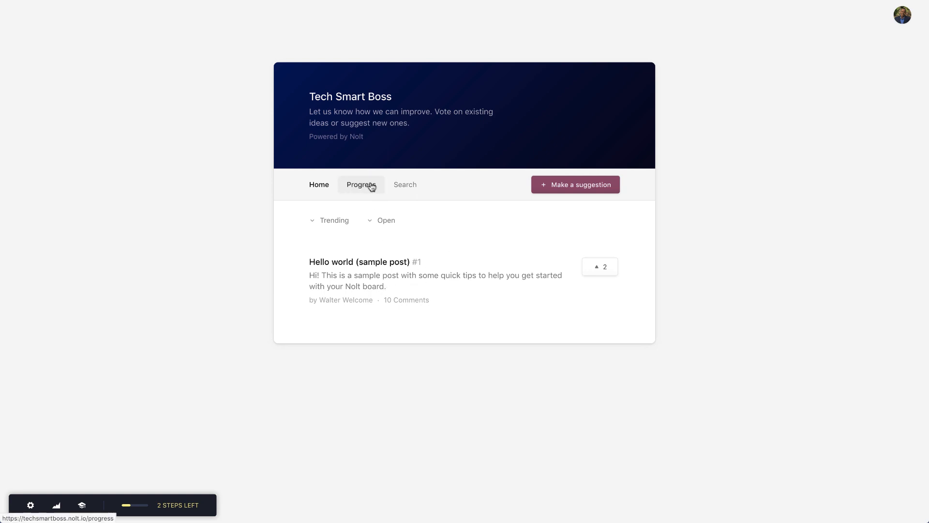
left_click(405, 184)
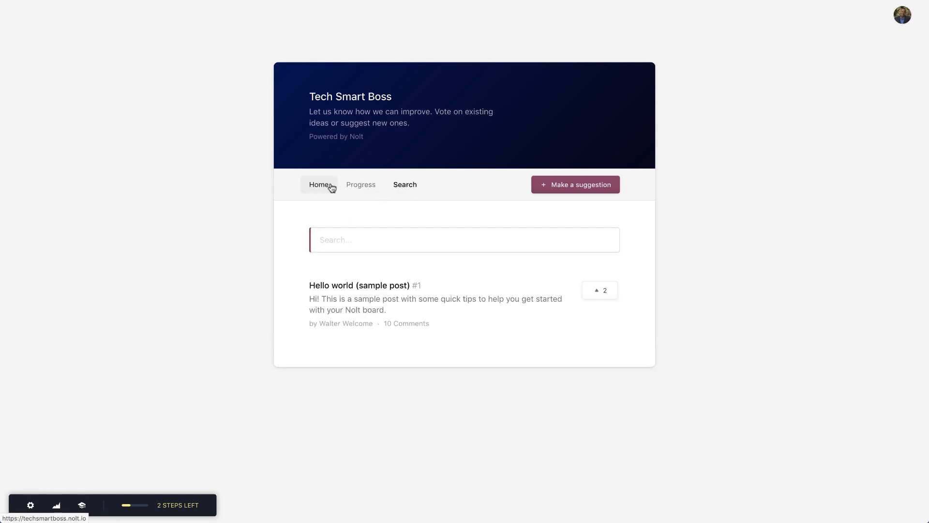
left_click(575, 184)
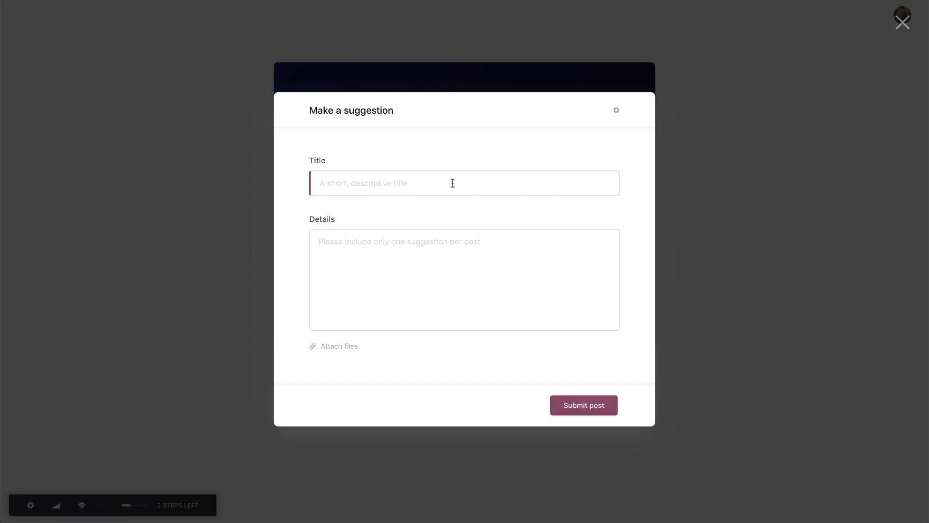
Enter title 'This is a test' and details 'this is just an example', then submit.
type("This is a test")
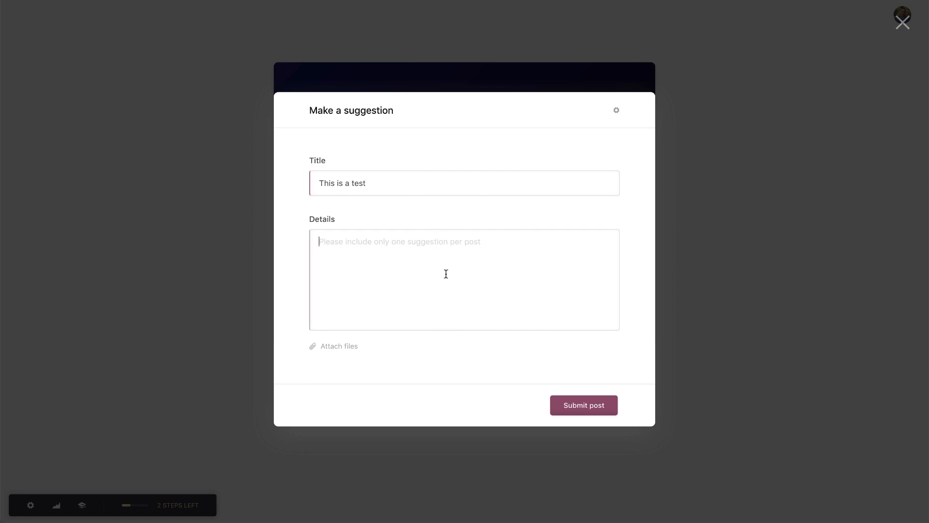
left_click(447, 274)
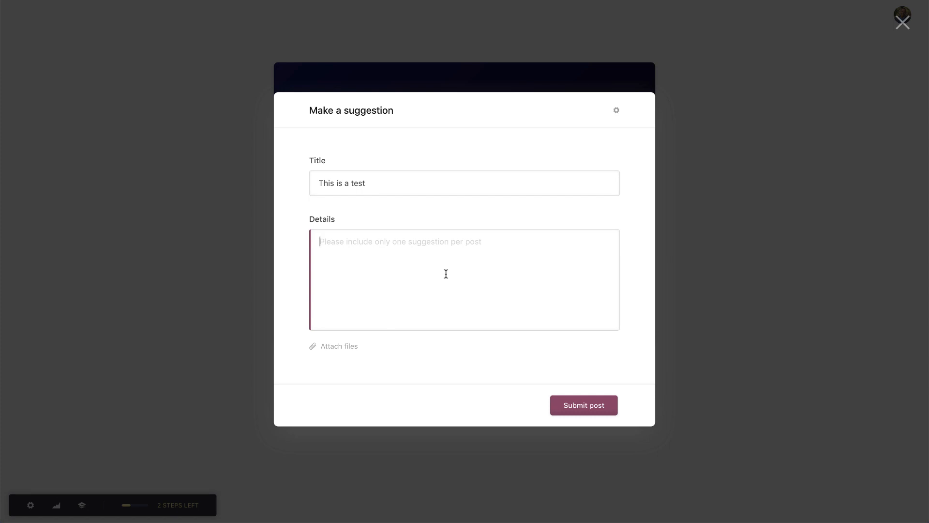
type("this i")
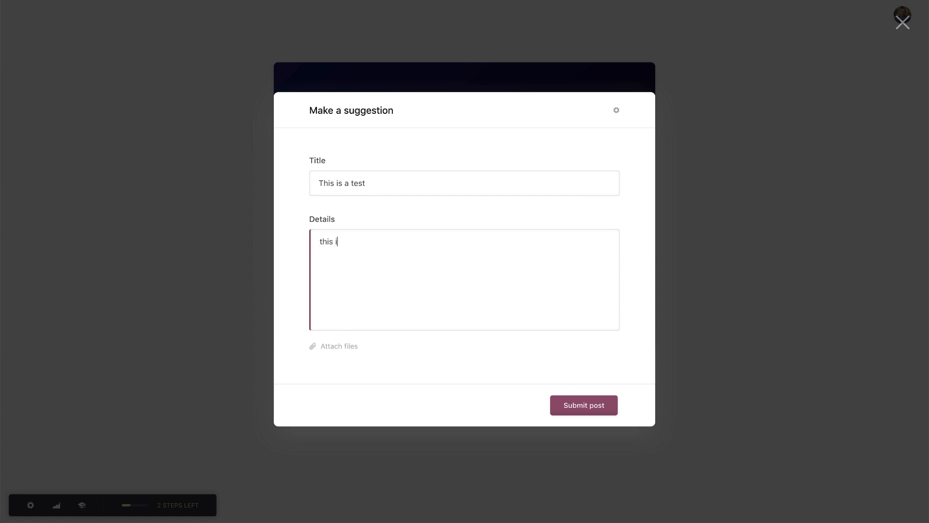
type("s just")
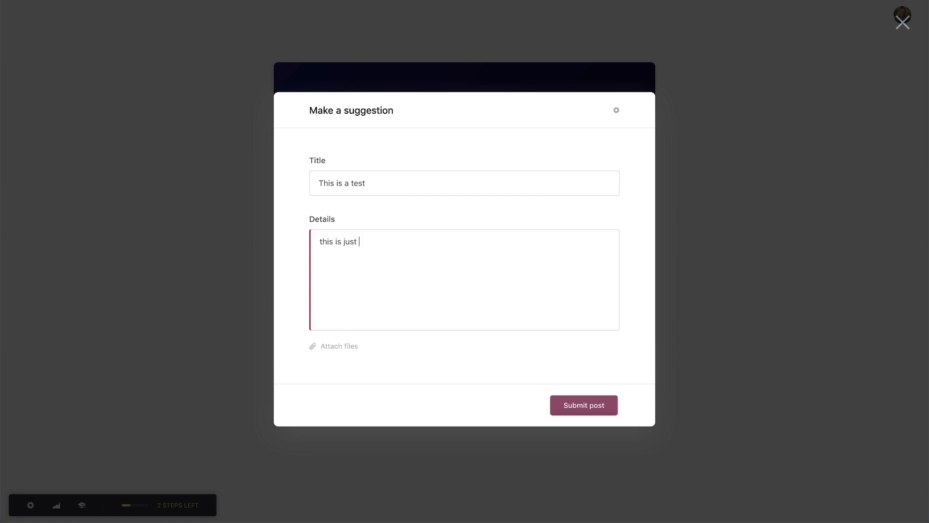
type("an ex")
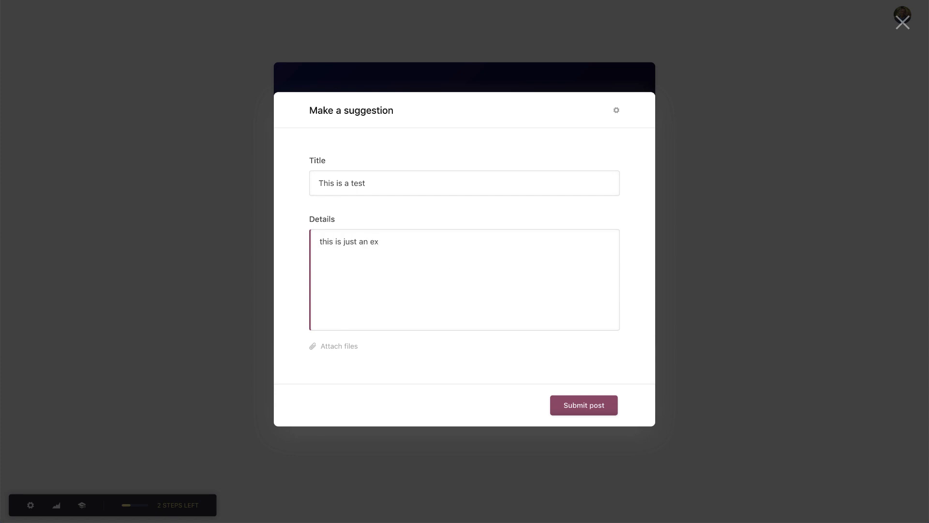
type("ample")
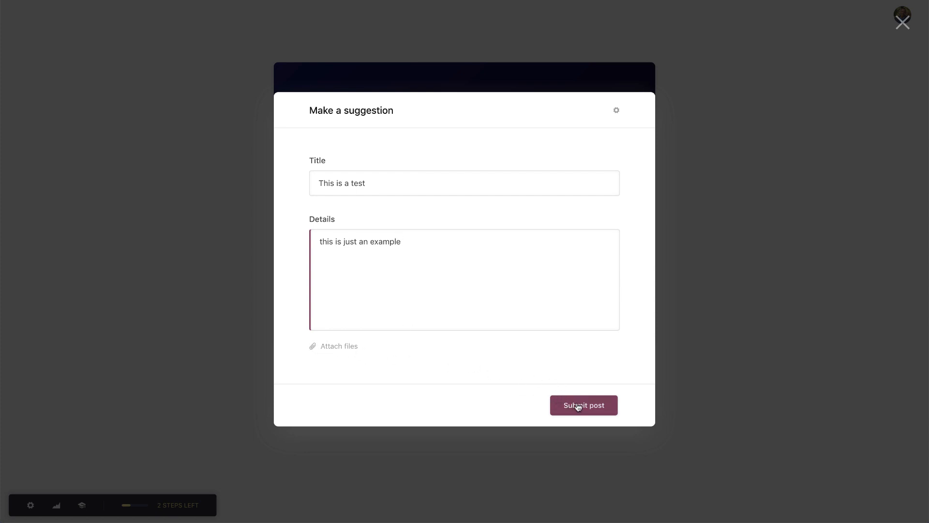
left_click(583, 405)
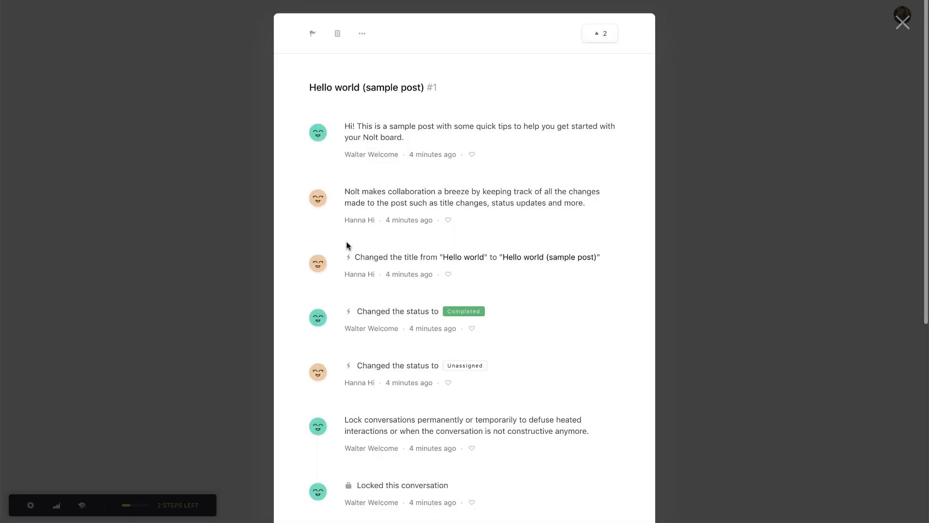
Read the Hello world post's history and open its More actions menu.
scroll("down", 3)
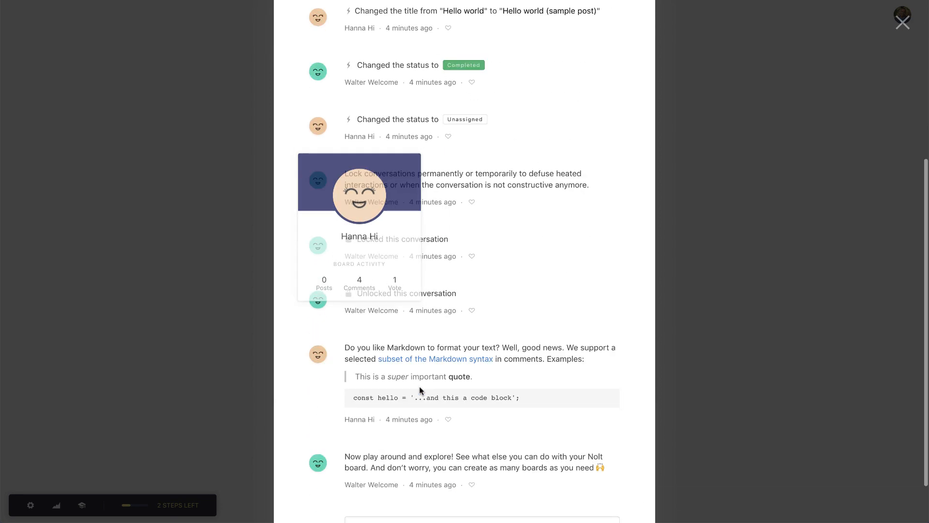
scroll("down", 3)
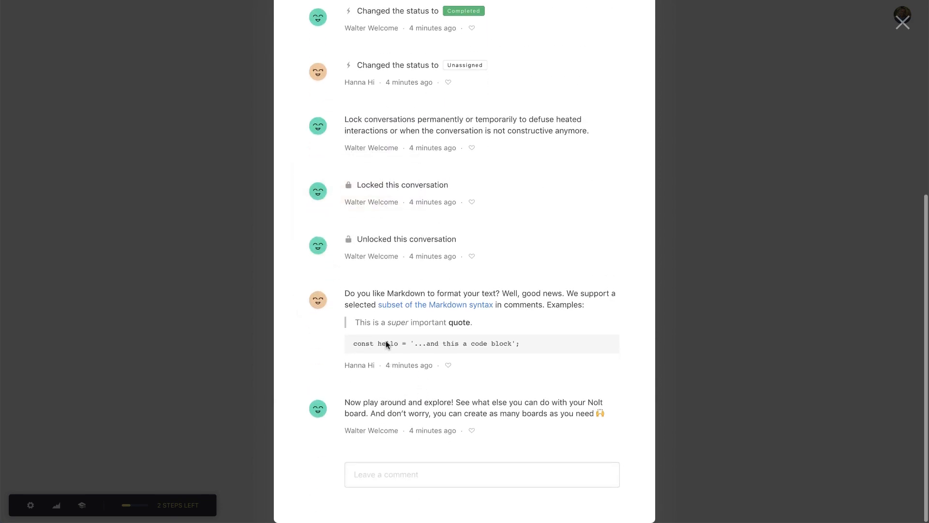
mouse_move(408, 314)
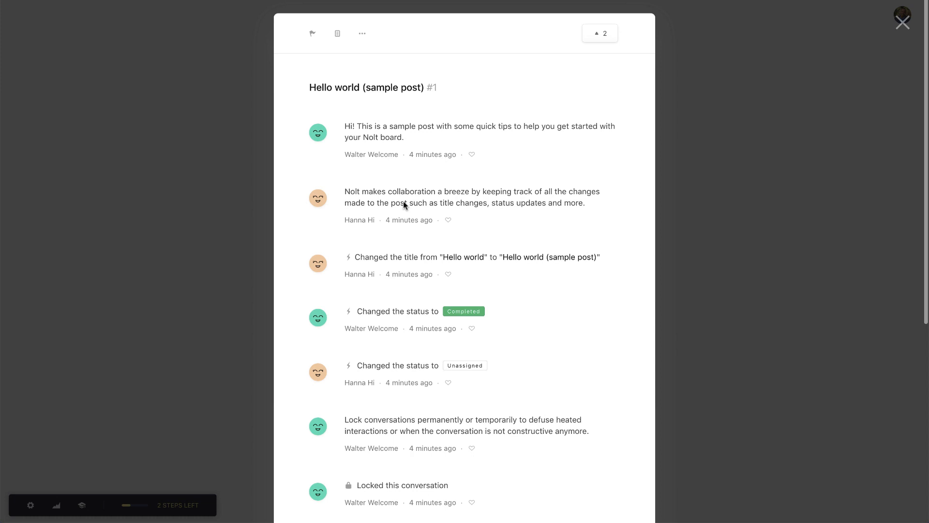
left_click(362, 33)
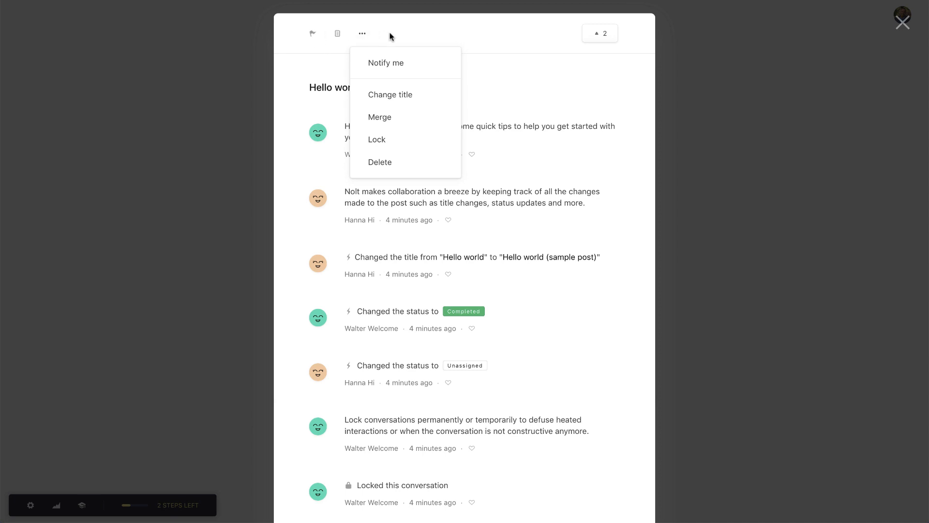
Create a custom 'test' status and assign it to the Hello world sample post.
left_click(312, 34)
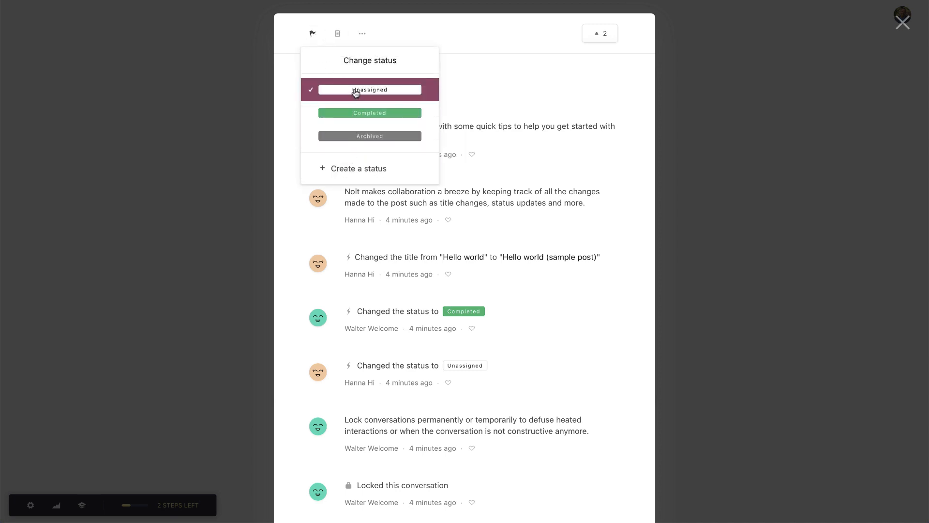
left_click(358, 168)
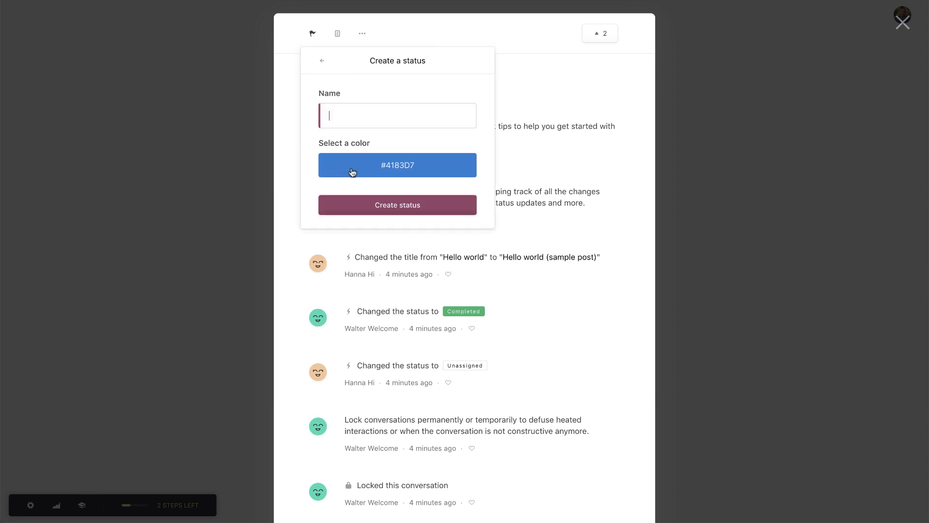
type("test")
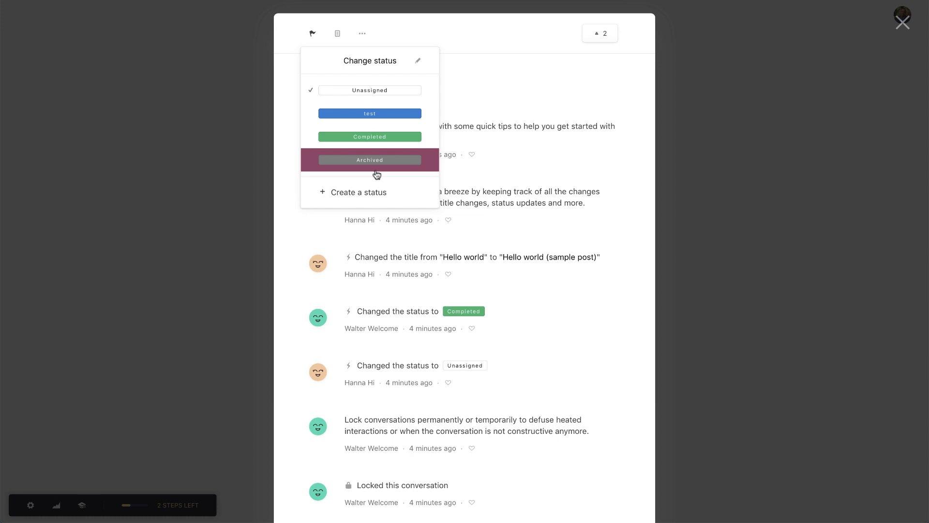
left_click(370, 114)
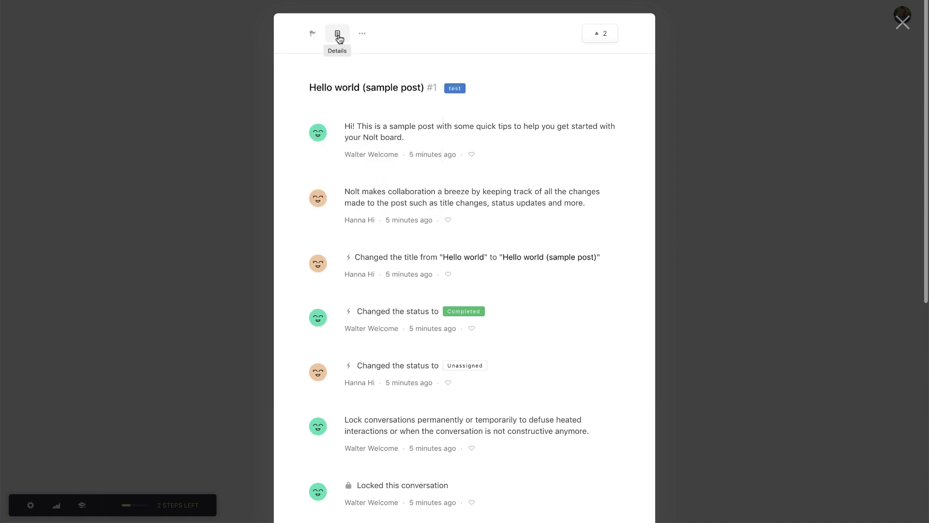
View the sample post's details, then start and abandon a custom field.
left_click(338, 33)
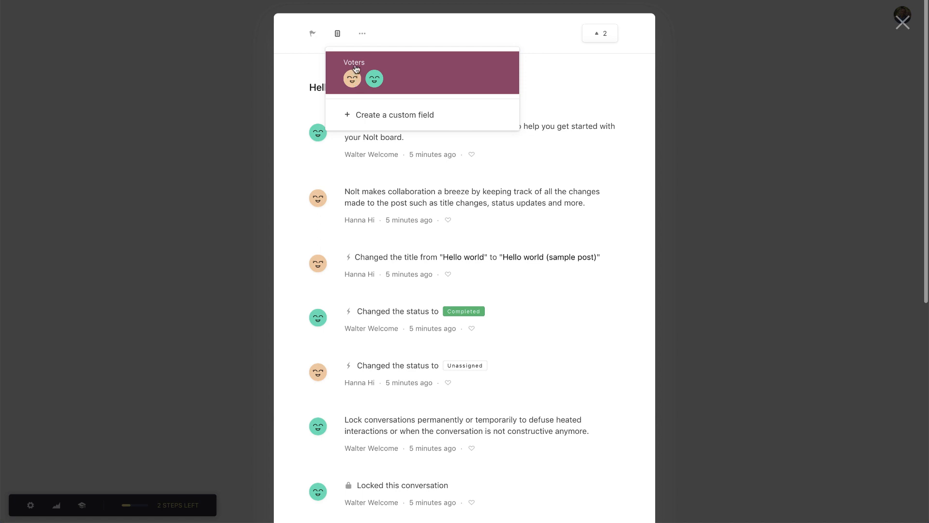
left_click(395, 114)
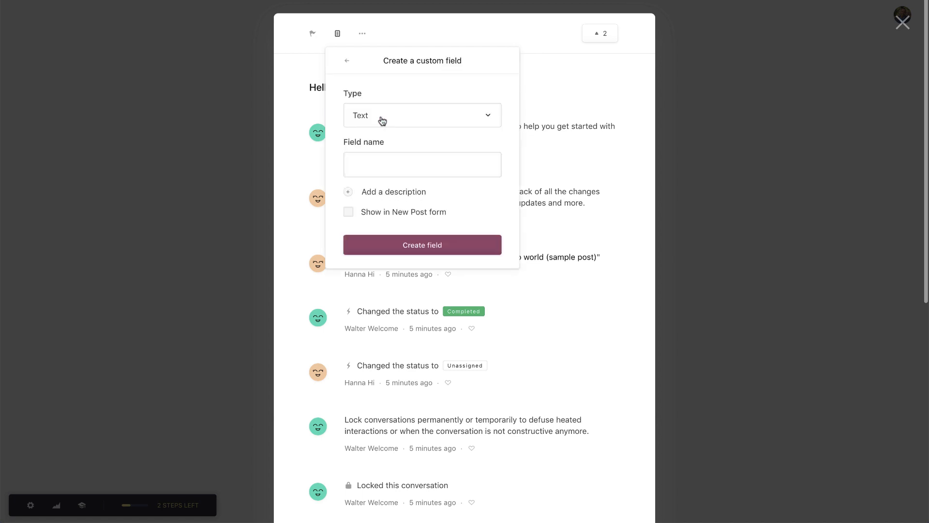
left_click(422, 116)
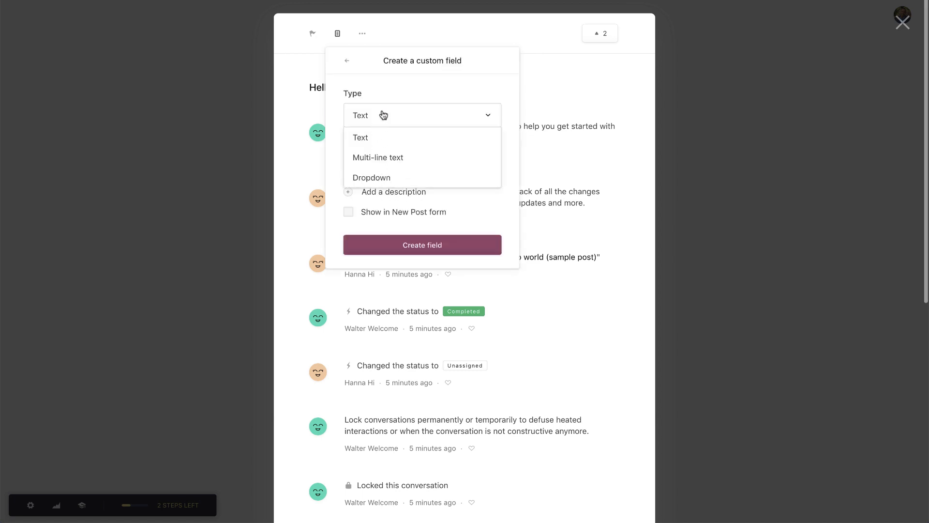
left_click(362, 33)
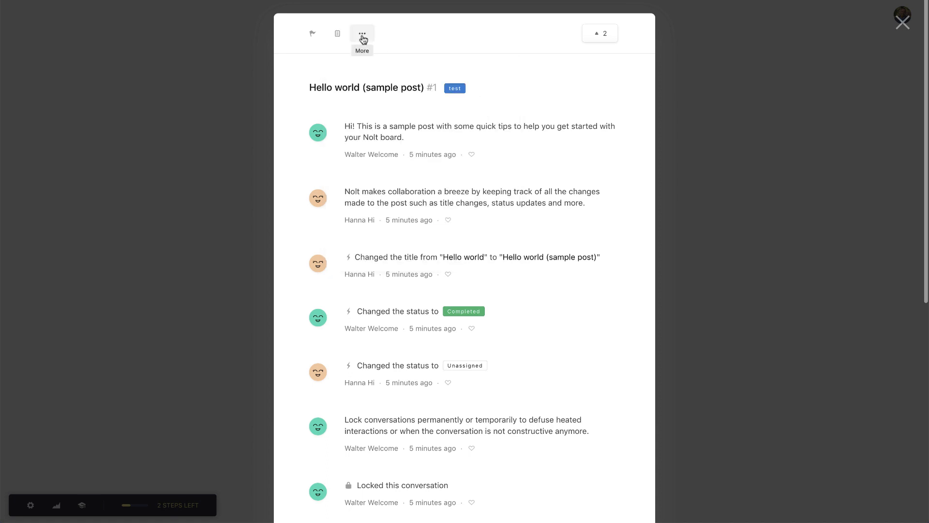
Turn on Notify me for the Hello world post and close the post view.
left_click(362, 33)
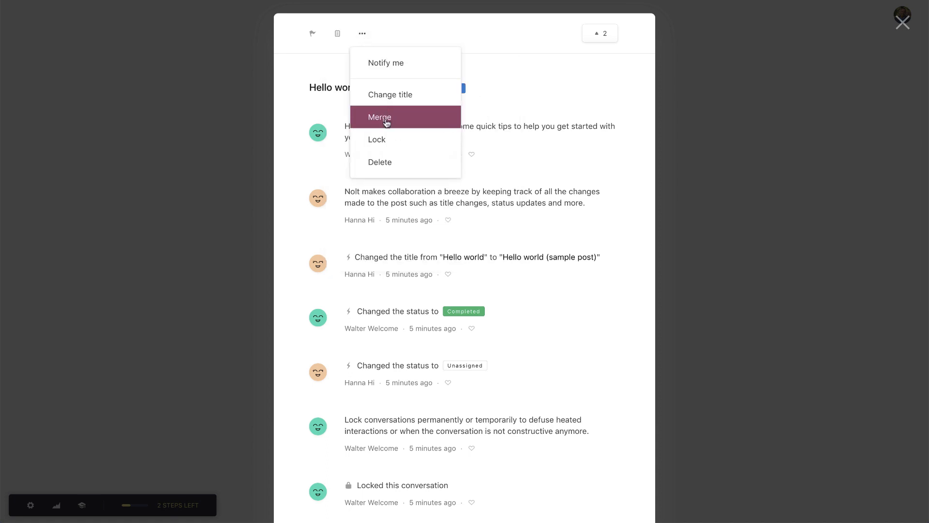
mouse_move(394, 59)
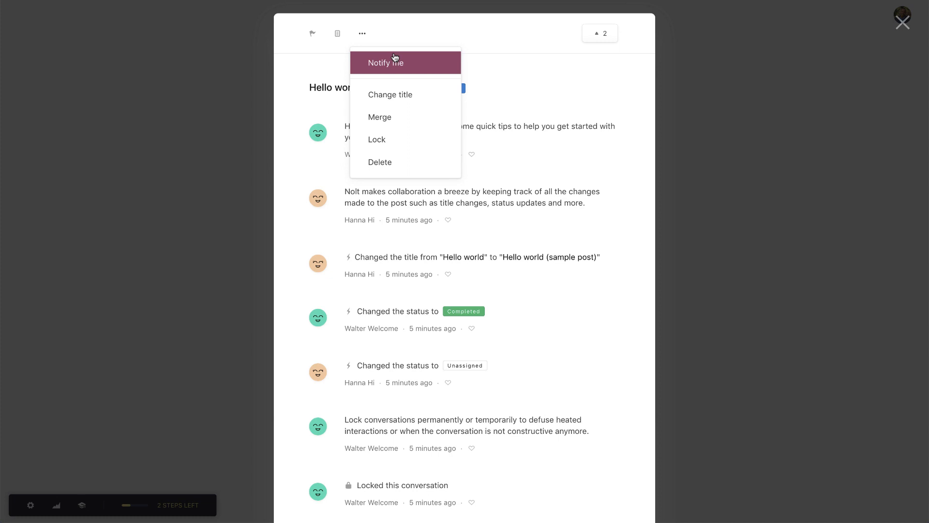
left_click(392, 62)
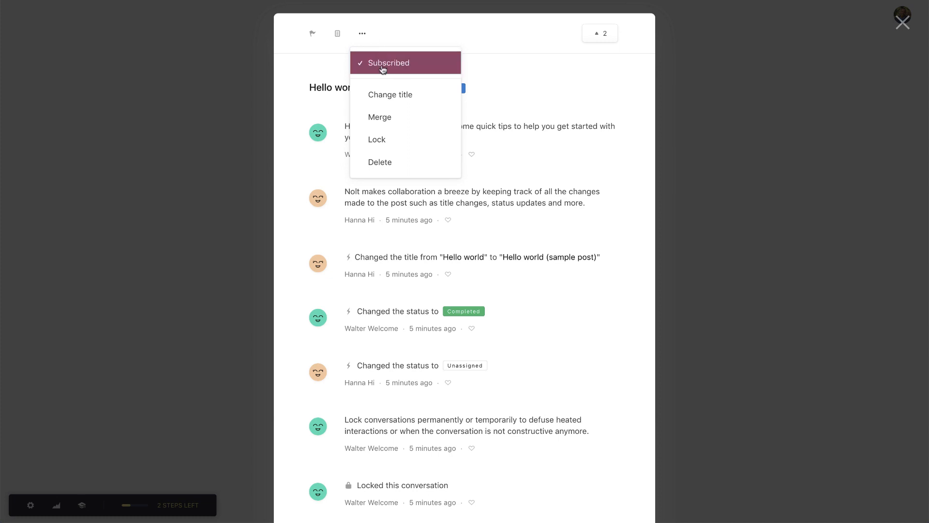
mouse_move(388, 67)
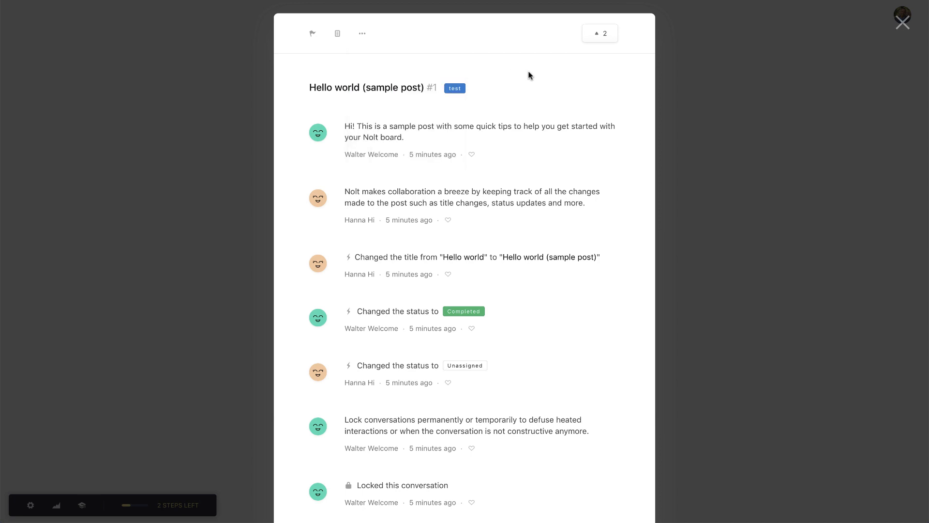
left_click(902, 23)
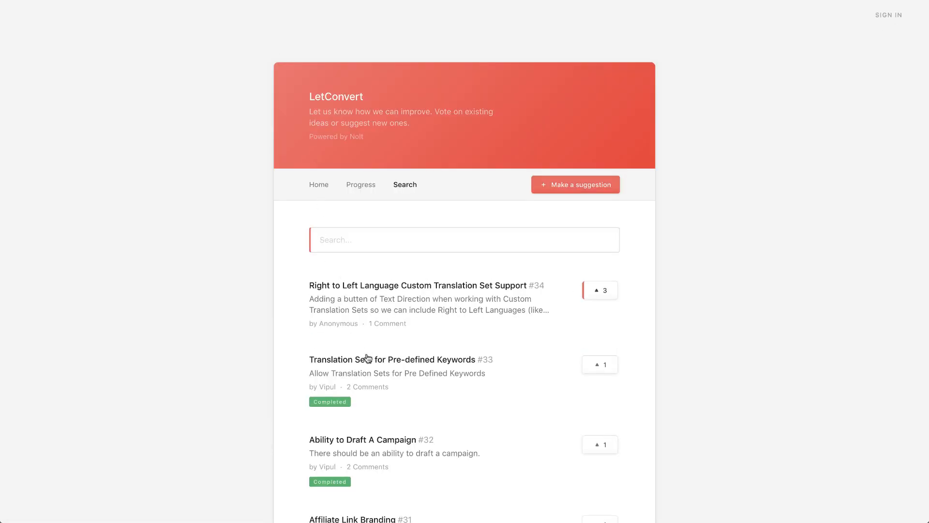
Subscribe to the 'Translation Sets for Pre-defined Keywords' post, then return to Tech Smart Boss.
scroll("down", 3)
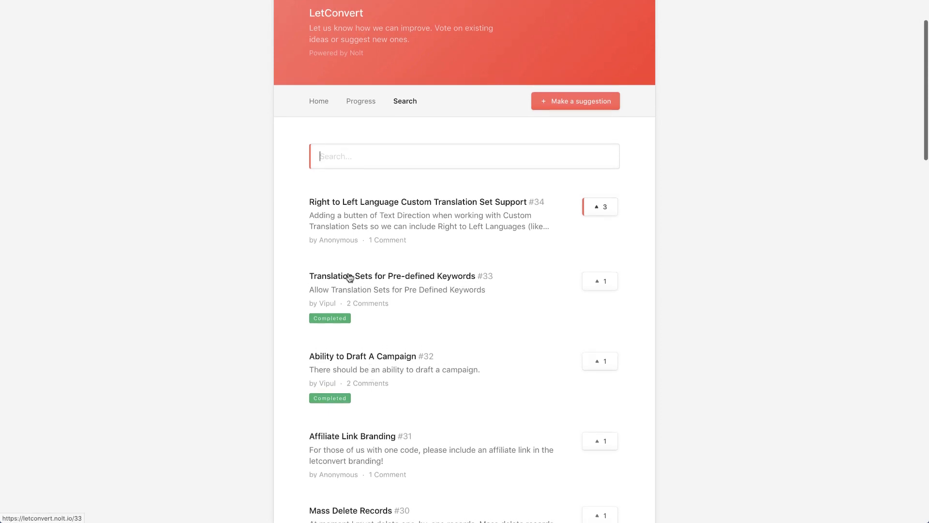
left_click(377, 275)
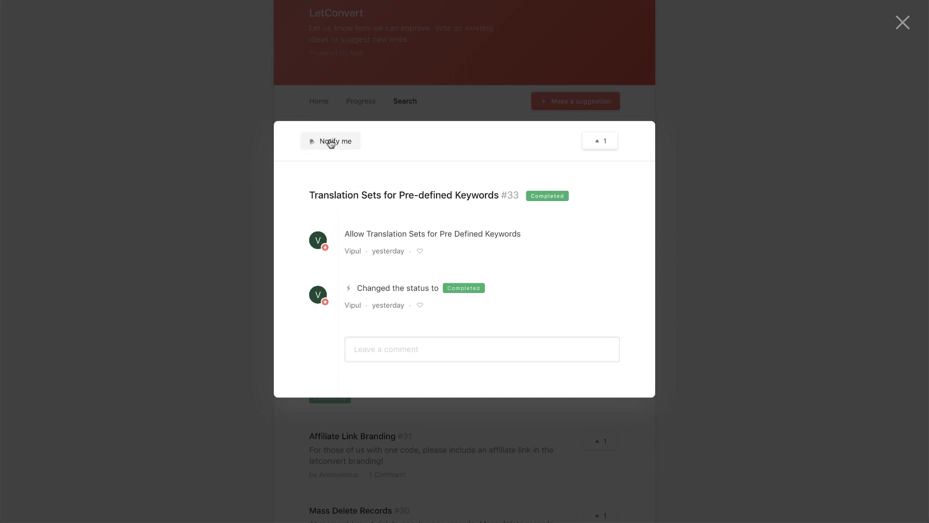
left_click(330, 141)
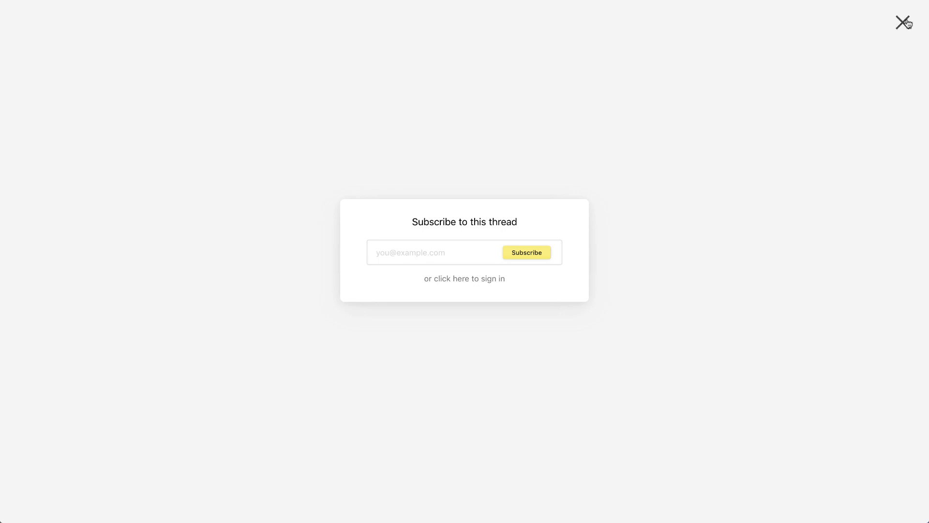
left_click(899, 23)
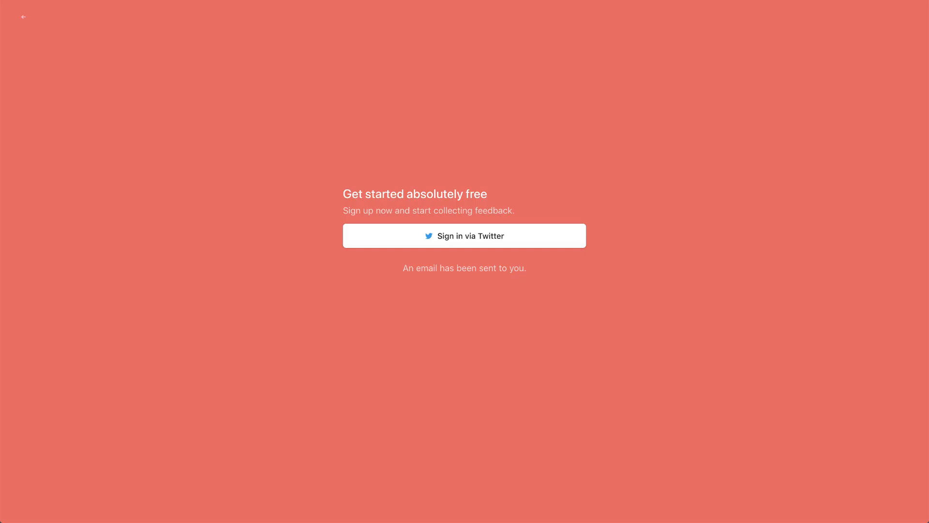
left_click(464, 236)
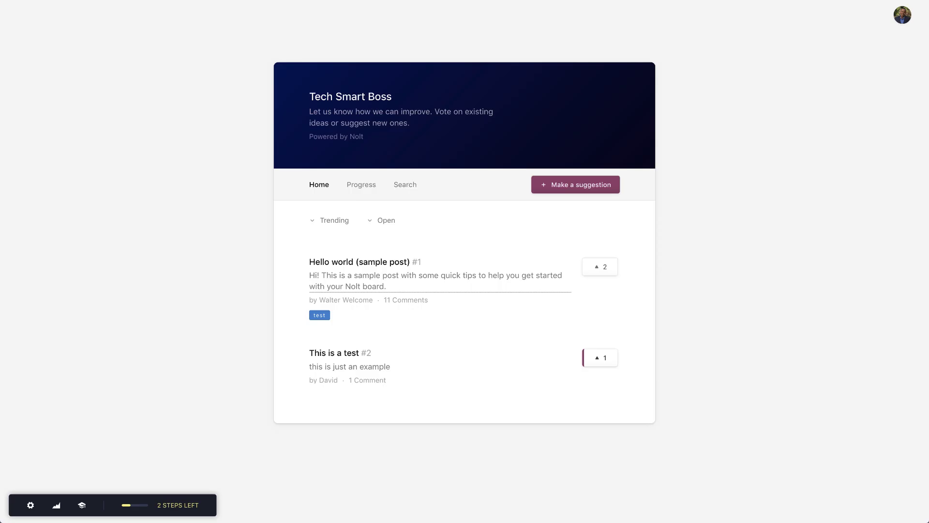
mouse_move(421, 145)
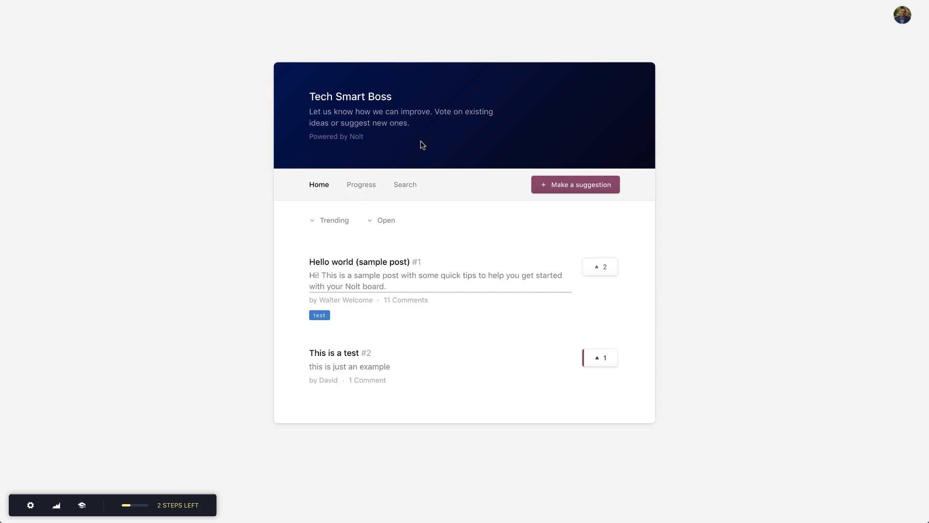
mouse_move(273, 44)
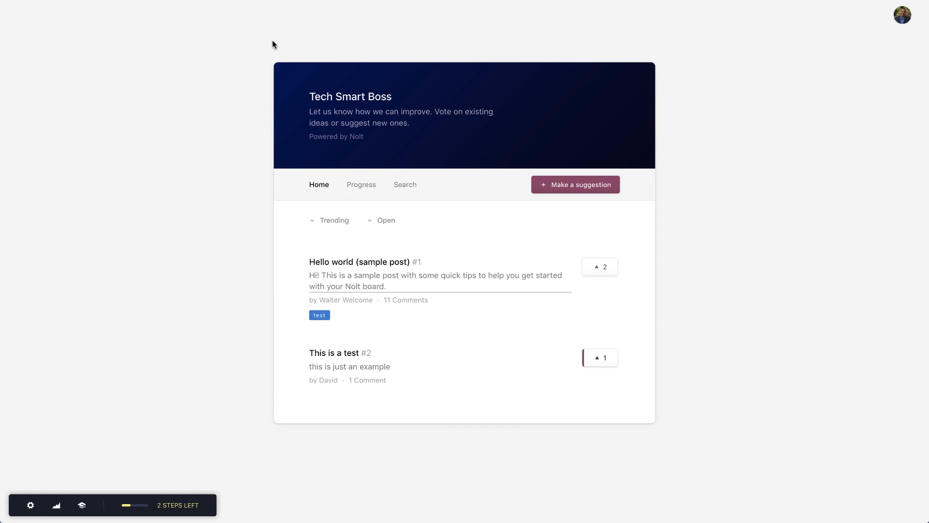